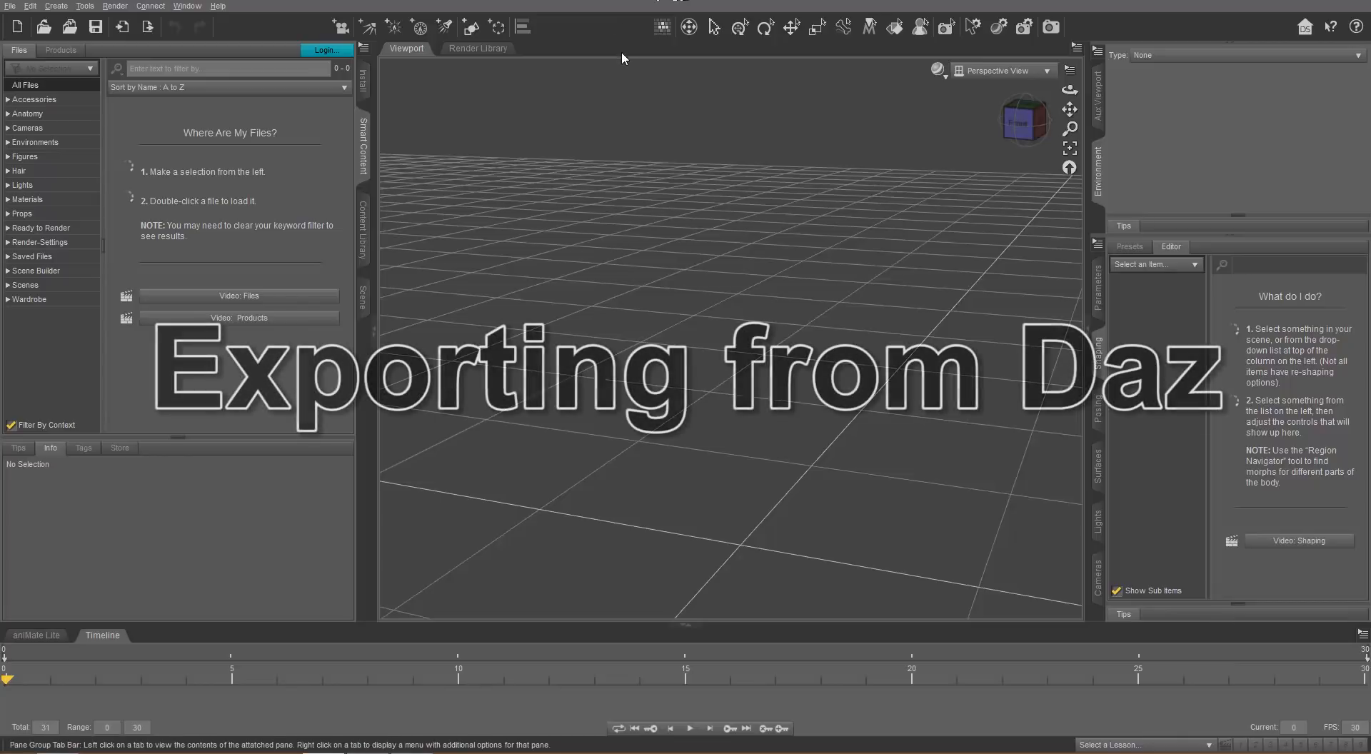
Load Genesis 8 Basic Female from the Content Library's Figures category
{"action": "left_click", "coordinate": [26, 156]}
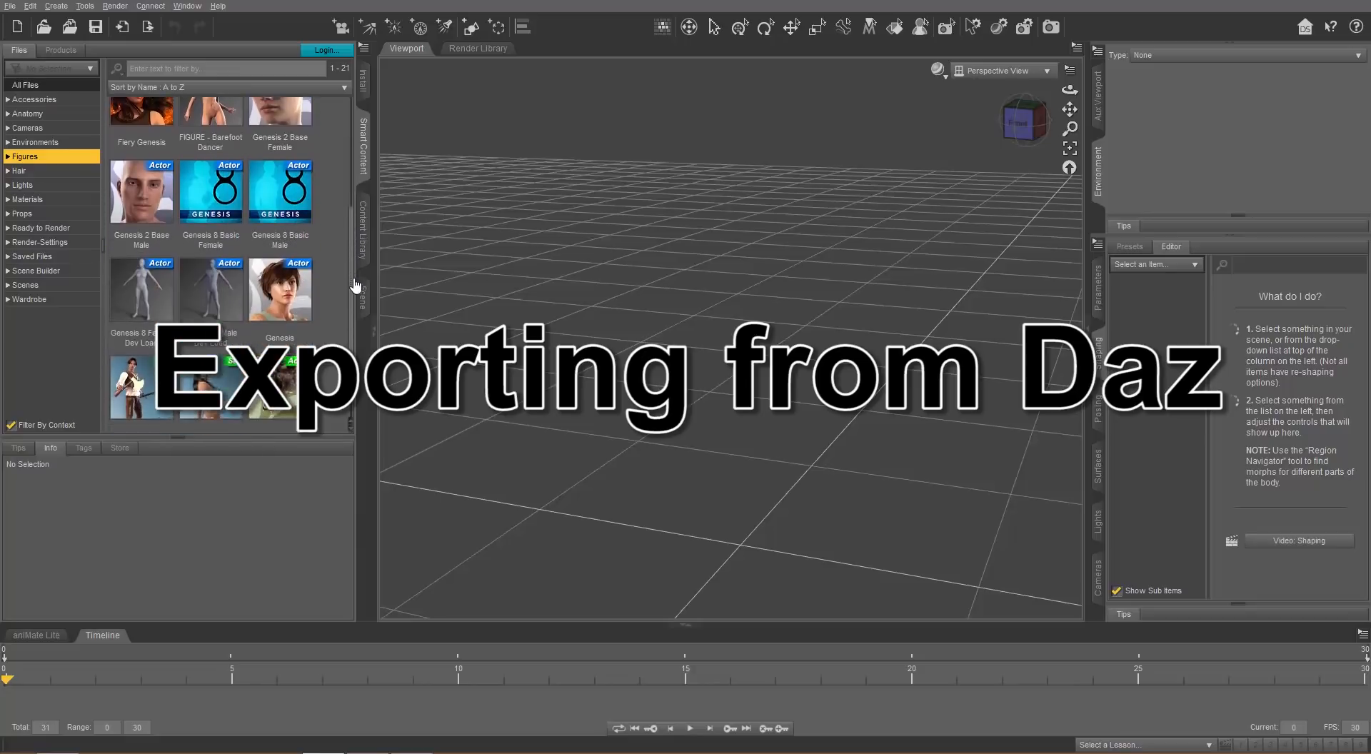
{"action": "double_click", "coordinate": [210, 190]}
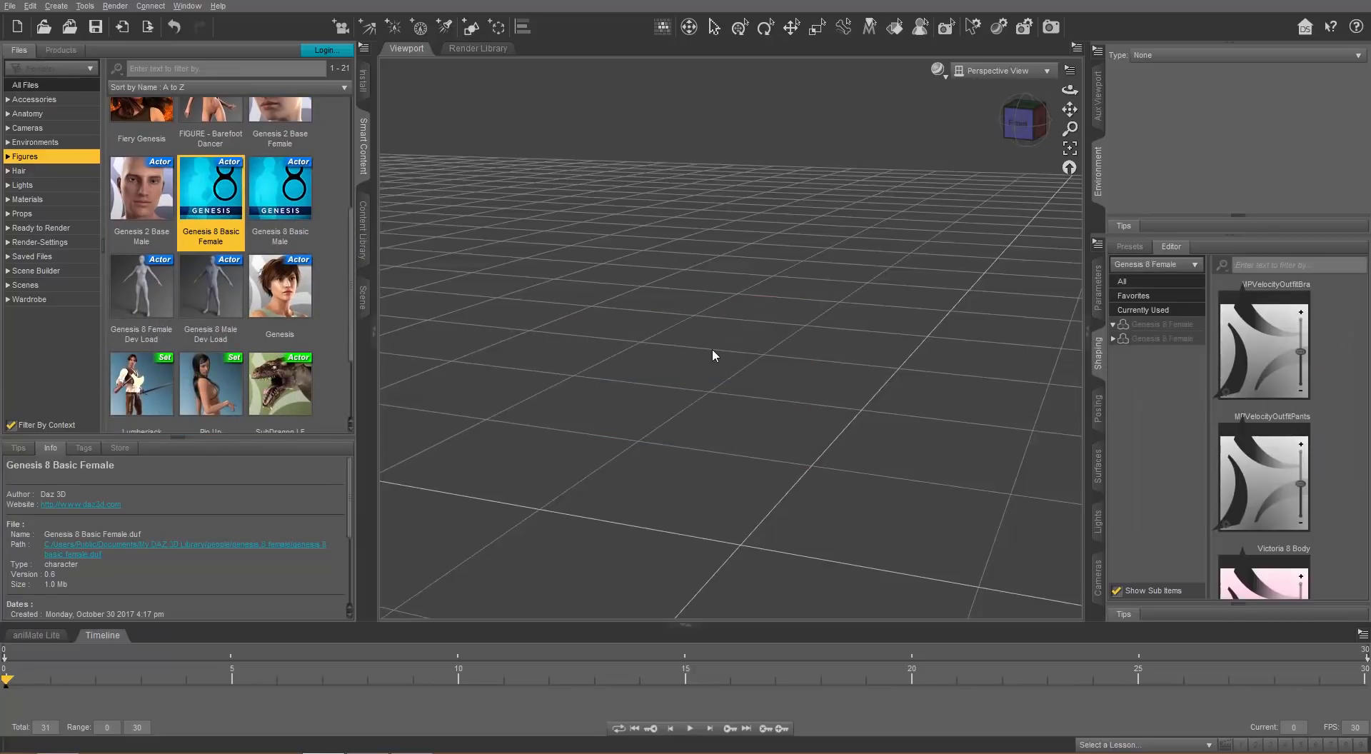
{"action": "double_click", "coordinate": [210, 187]}
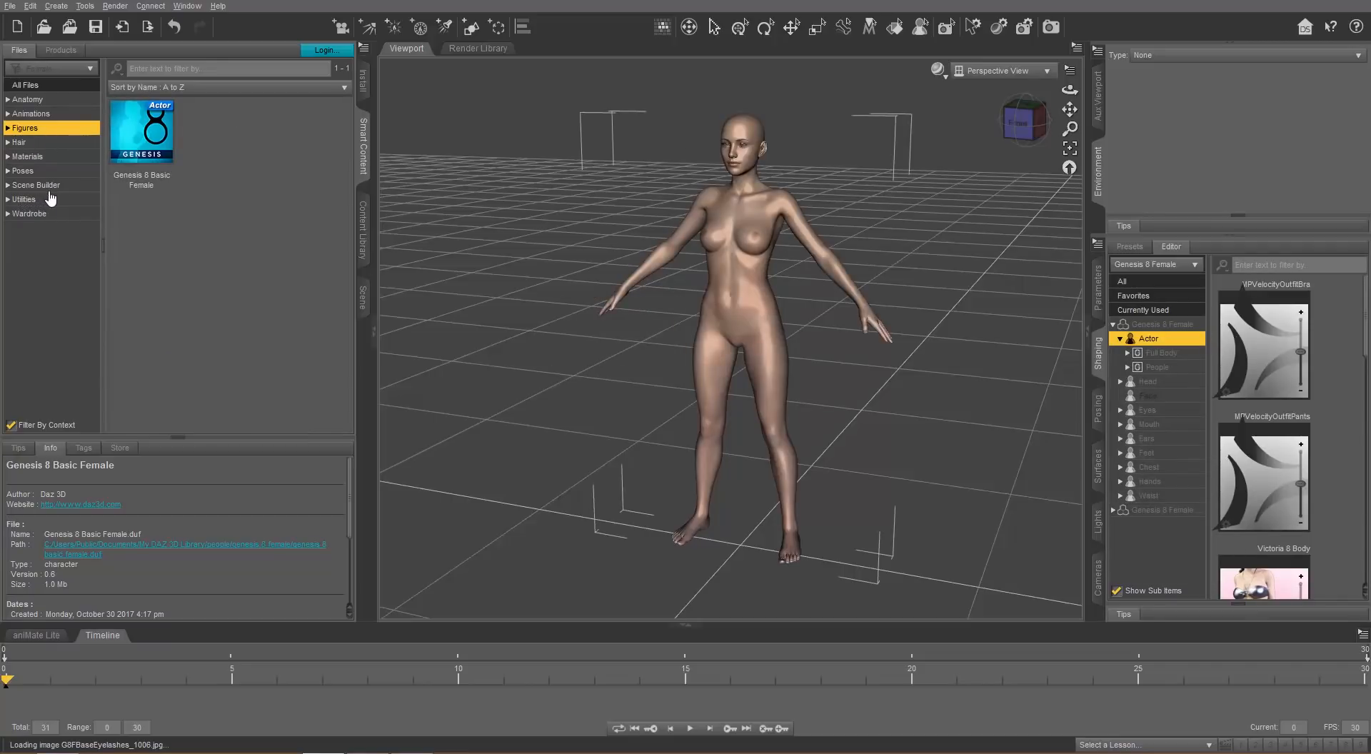
Add Basic Wear 01 from Wardrobe and Toulouse Hair from Hair to the figure
{"action": "double_click", "coordinate": [210, 229]}
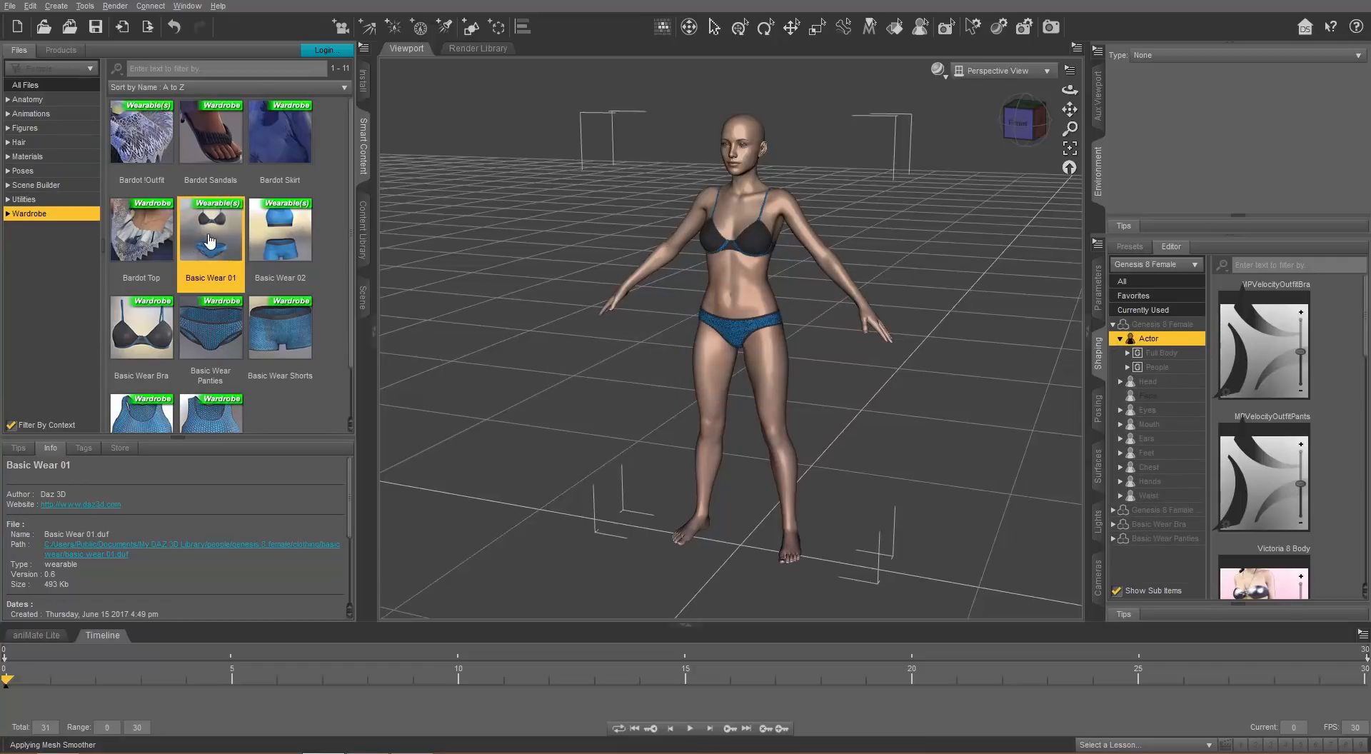
{"action": "left_click", "coordinate": [19, 141]}
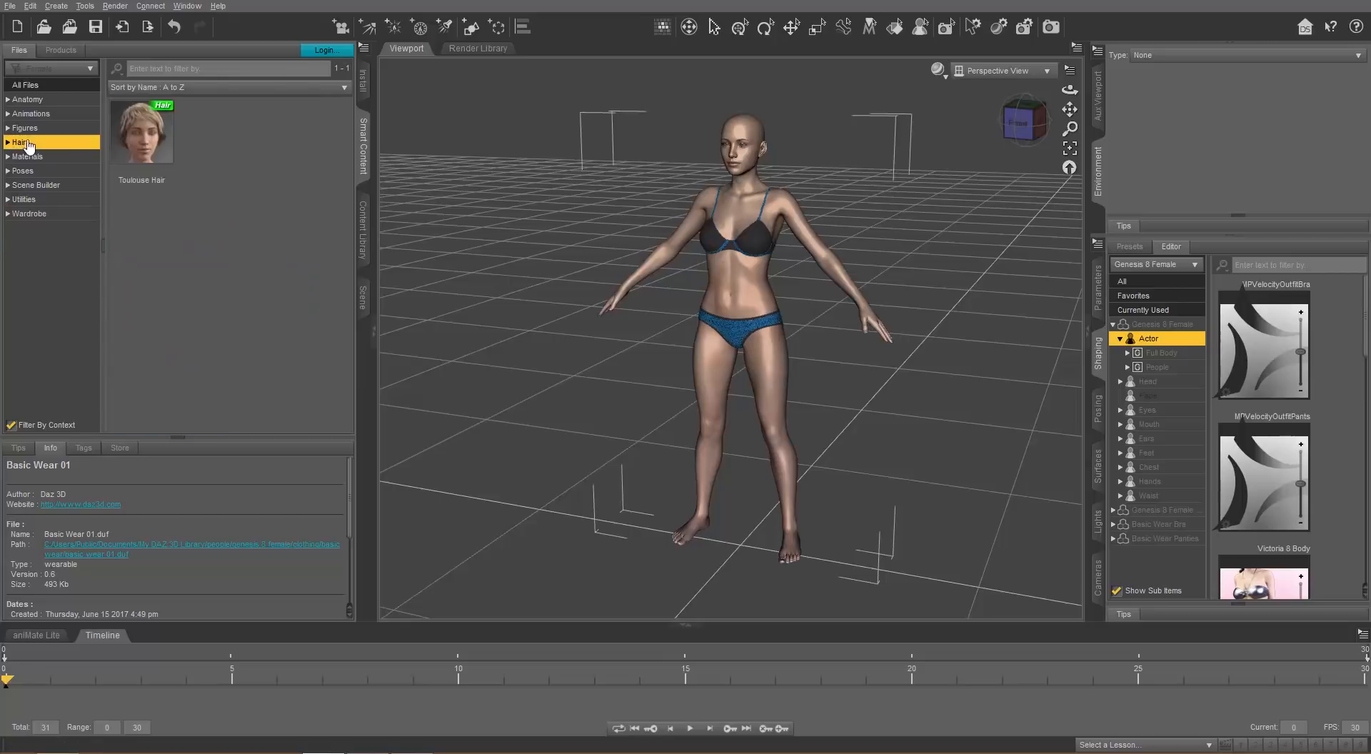
{"action": "double_click", "coordinate": [141, 131]}
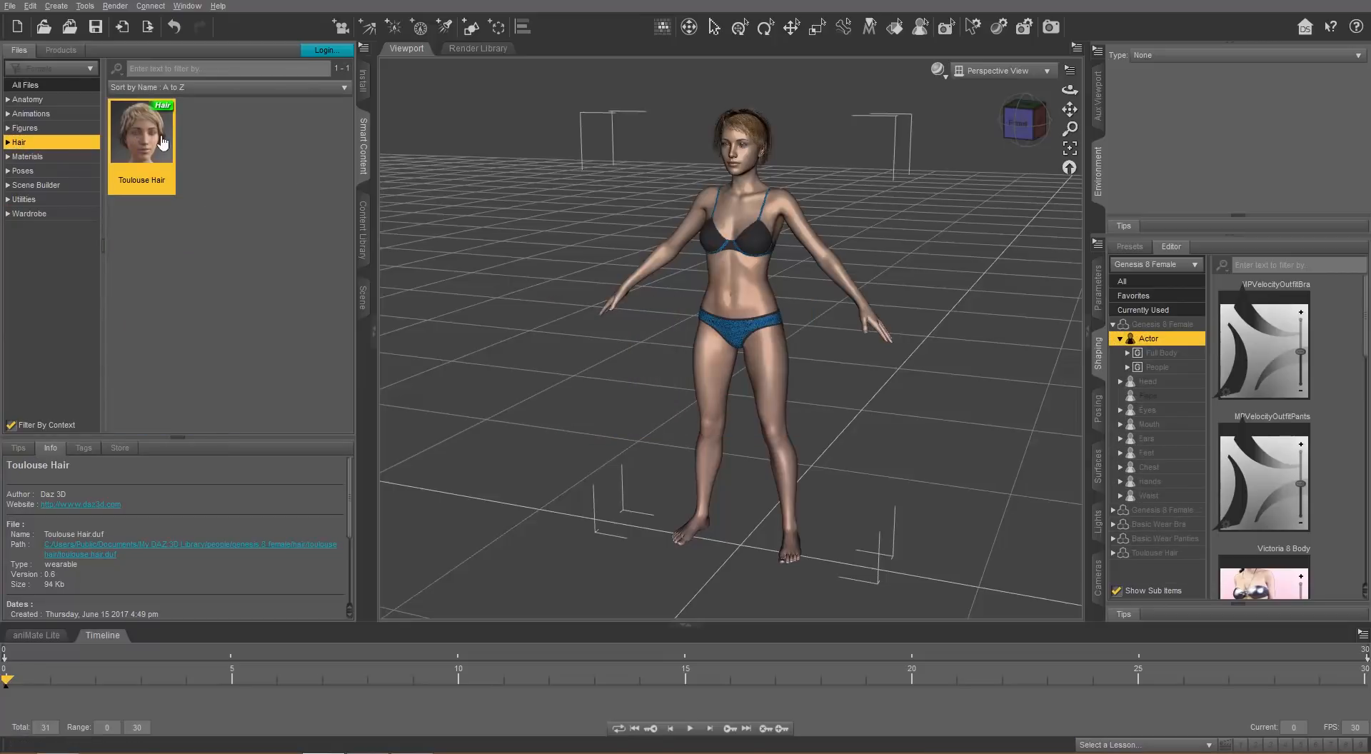
{"action": "mouse_move", "coordinate": [1104, 354]}
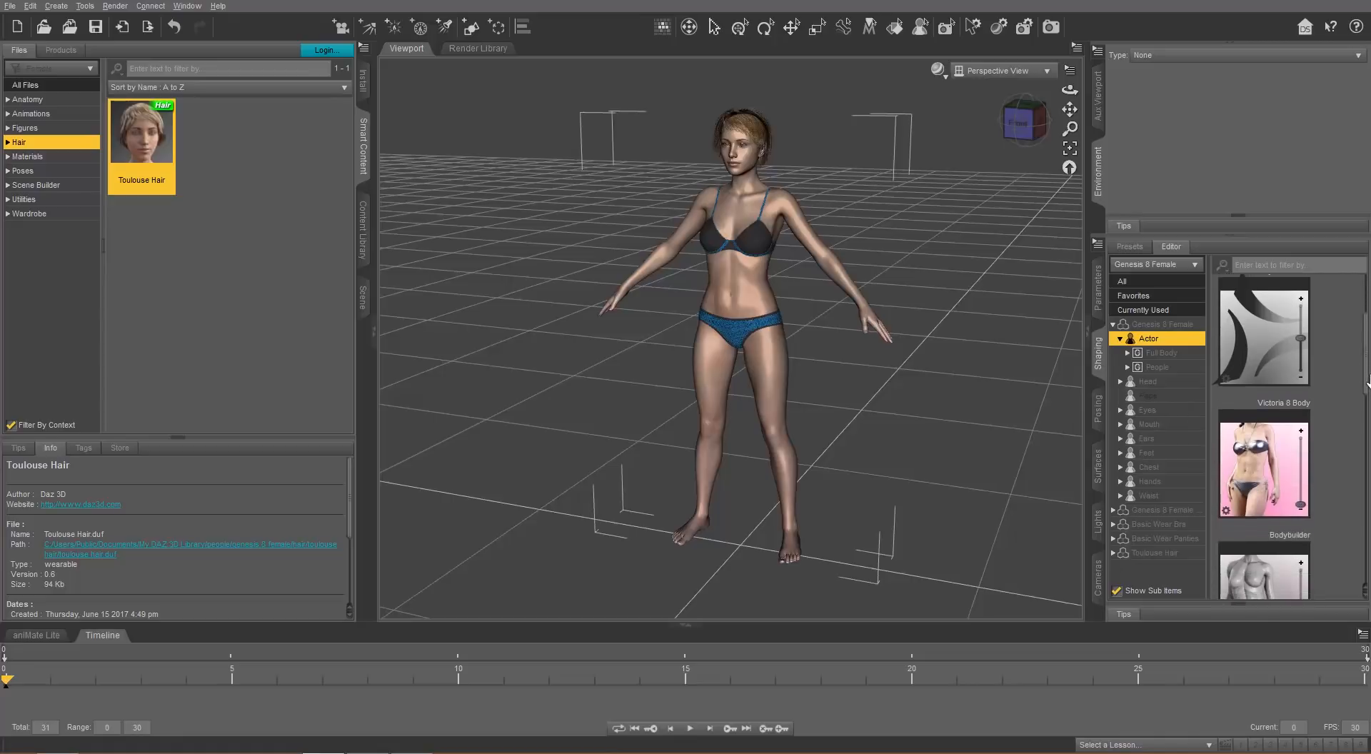
Set the Bodybuilder Details morph to 100% in the Shaping pane
{"action": "scroll", "scroll_direction": "down", "scroll_amount": 3}
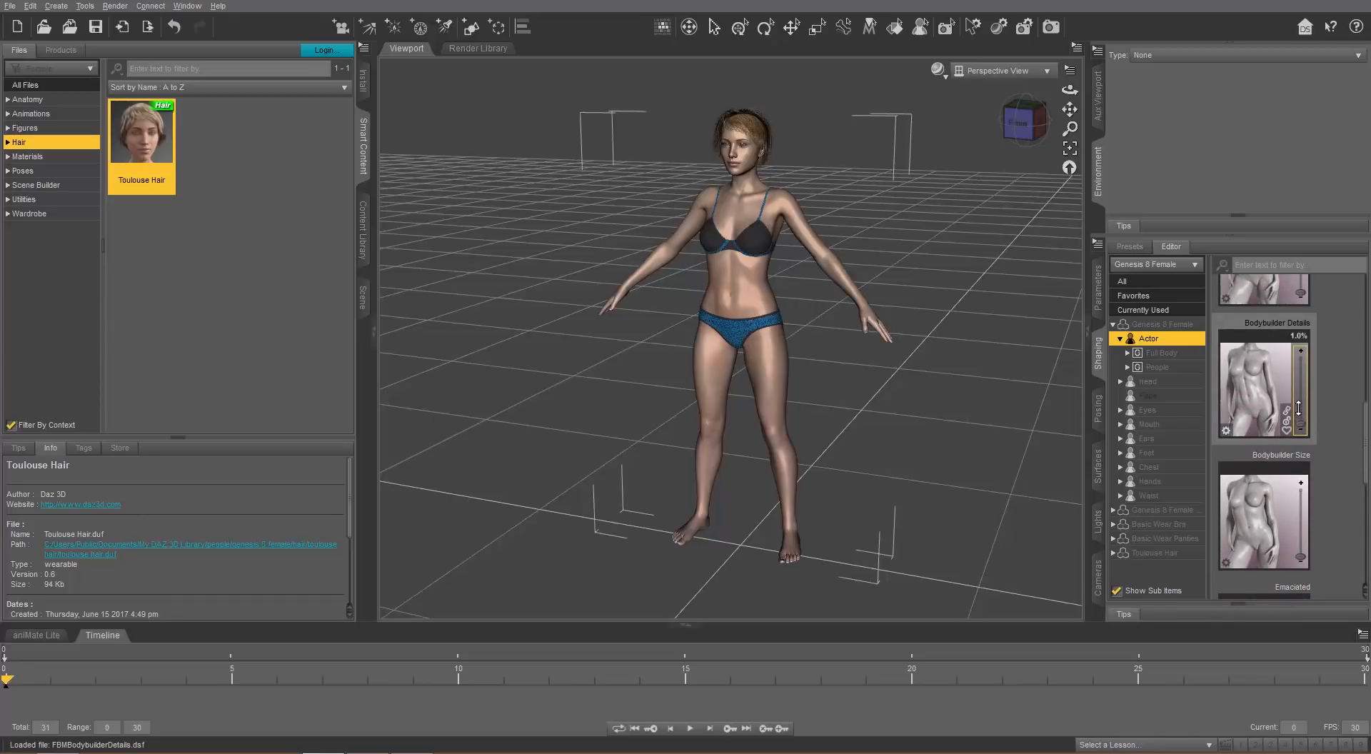
{"action": "left_click_drag", "start_coordinate": [1299, 350], "coordinate": [1299, 412]}
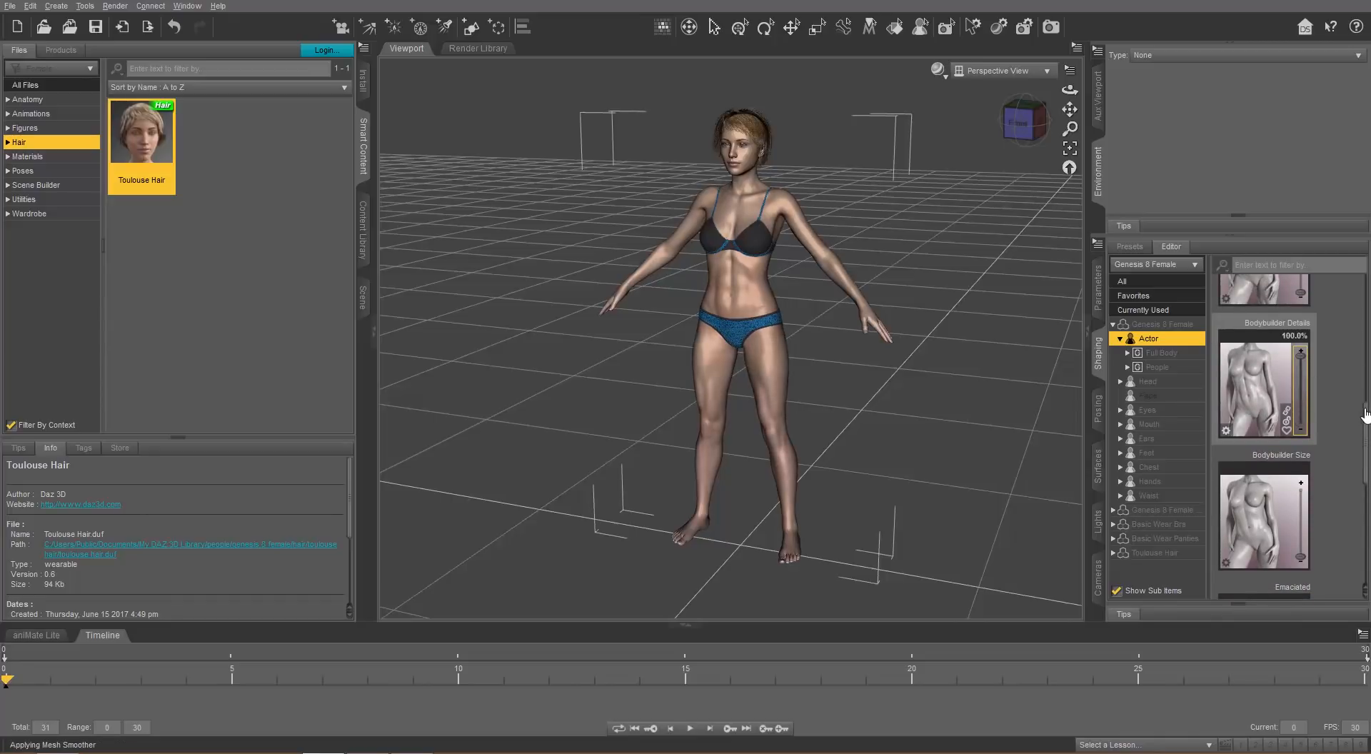
{"action": "scroll", "scroll_direction": "down", "scroll_amount": 3}
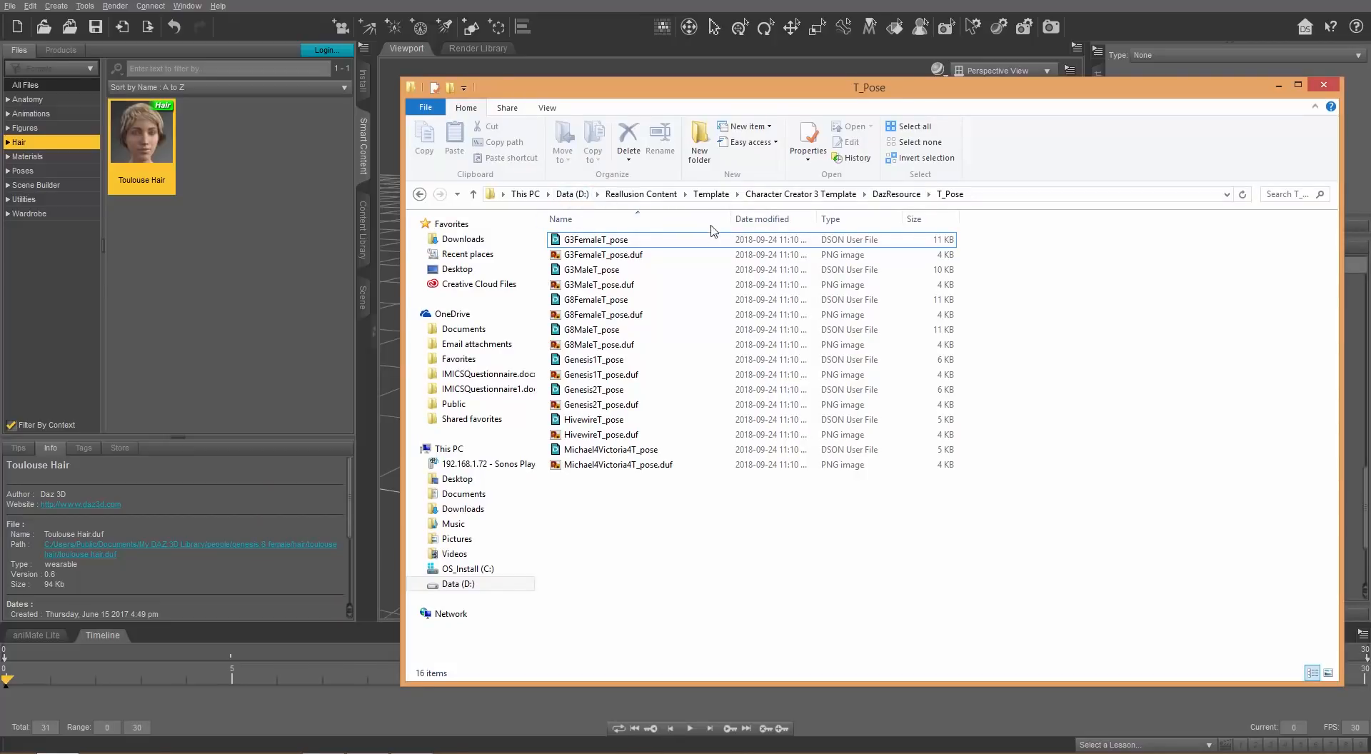
{"action": "mouse_move", "coordinate": [690, 203]}
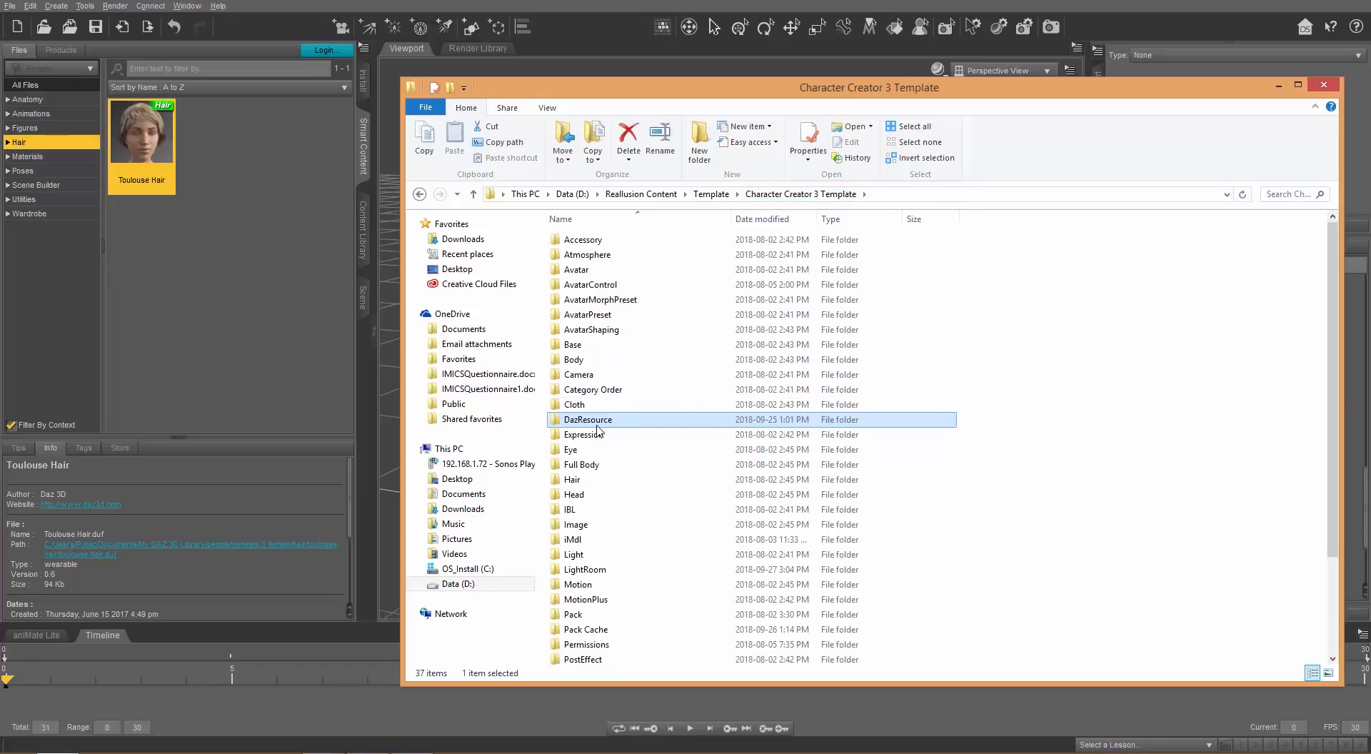
Open the DazResource > T_Pose folder under Character Creator 3 Template
{"action": "double_click", "coordinate": [588, 419]}
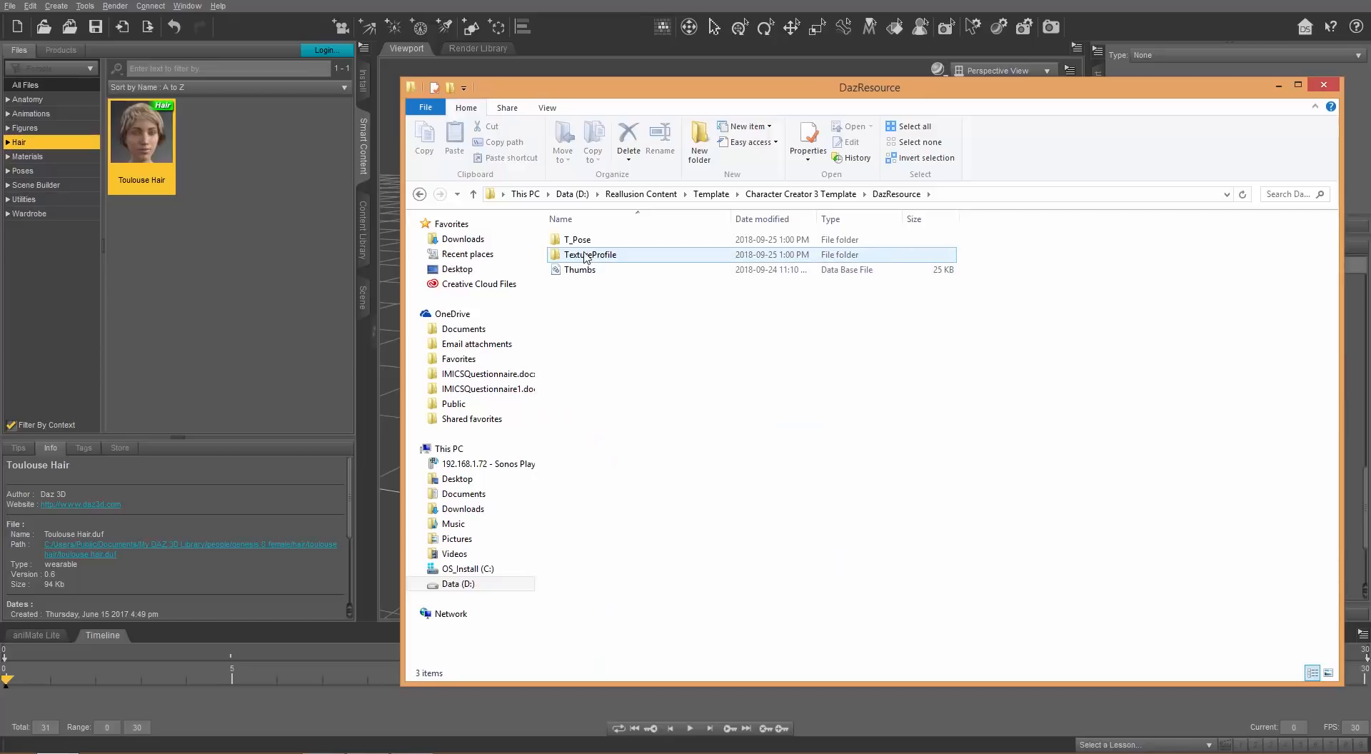
{"action": "double_click", "coordinate": [577, 239]}
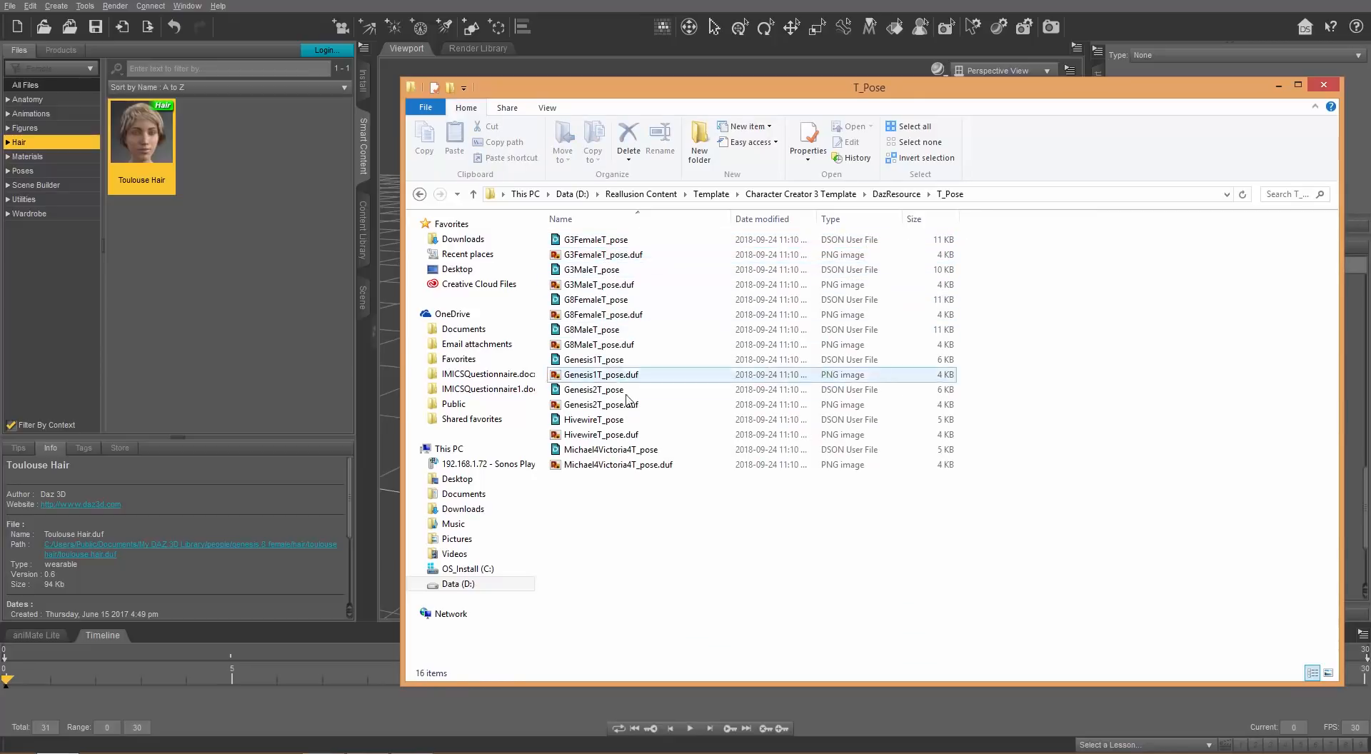
{"action": "left_click", "coordinate": [617, 465]}
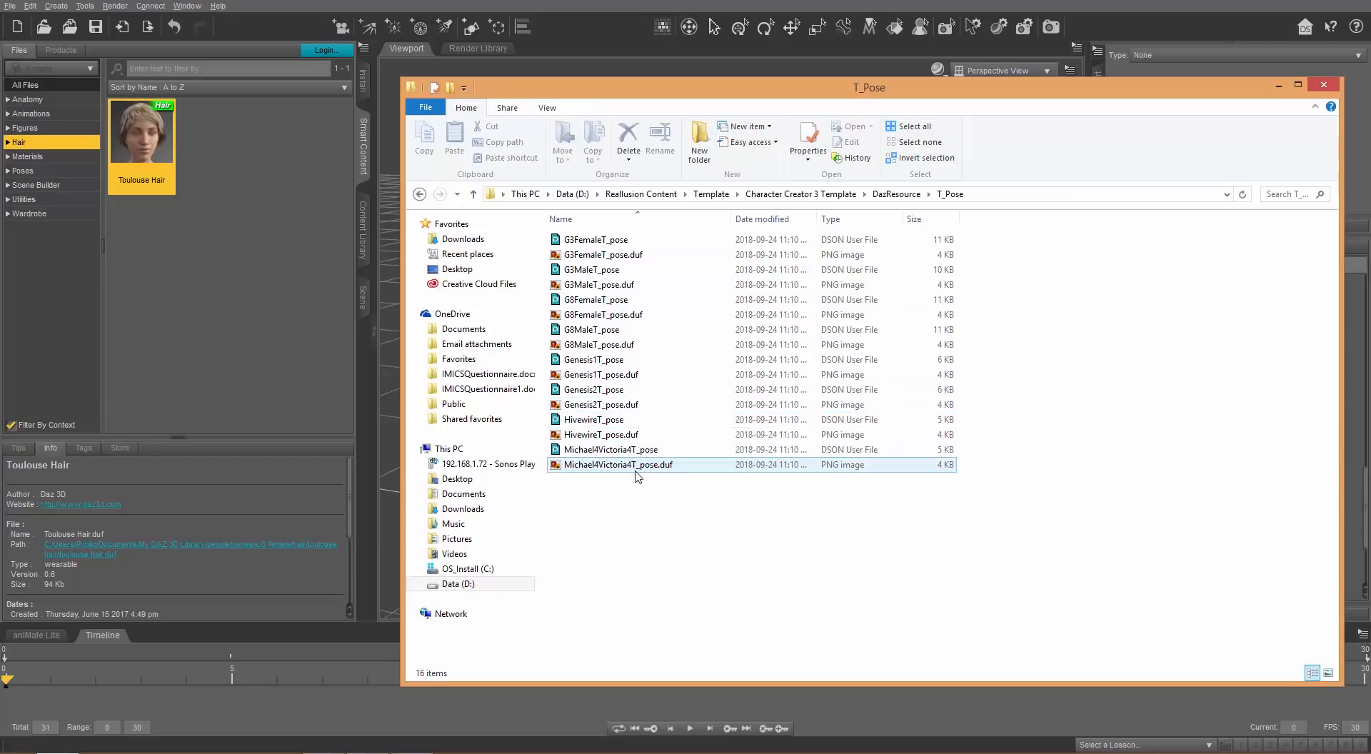
{"action": "left_click", "coordinate": [593, 359]}
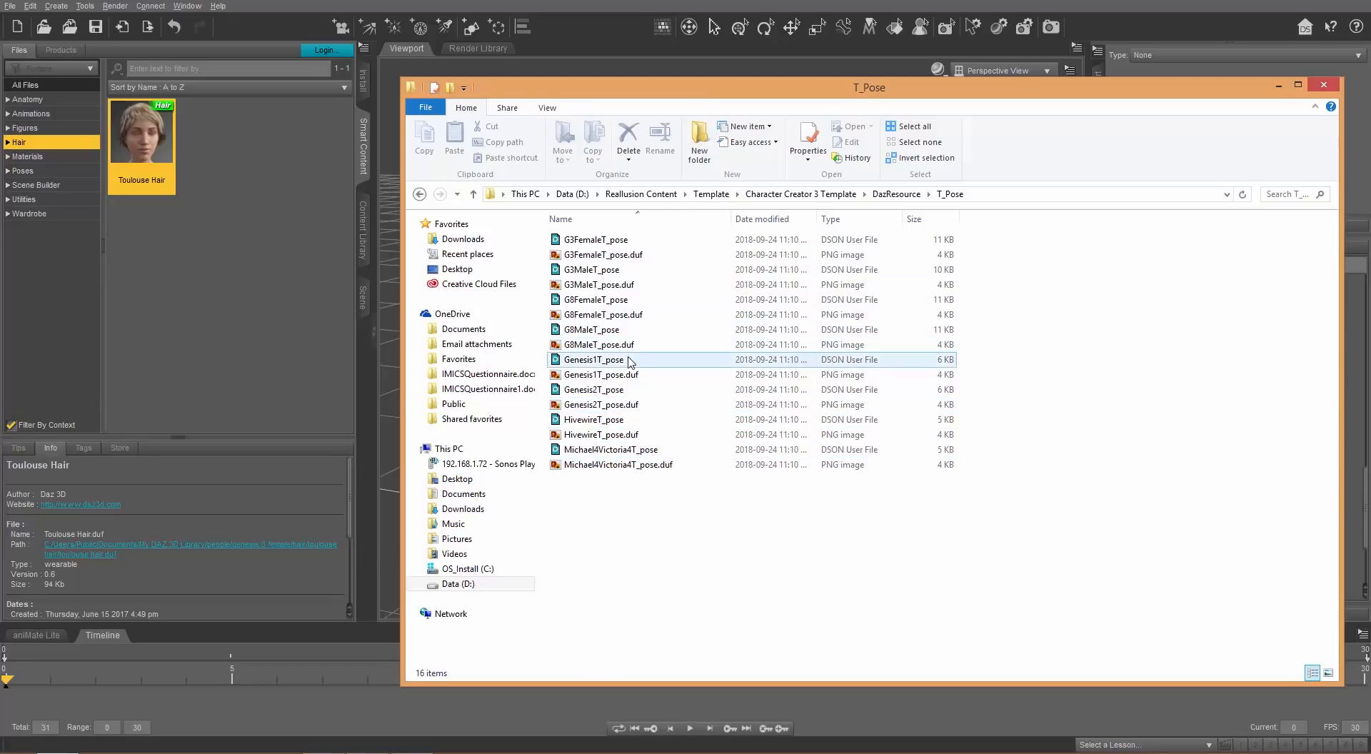
Select G8FemaleT_pose and switch the folder view to Large icons
{"action": "left_click", "coordinate": [595, 299]}
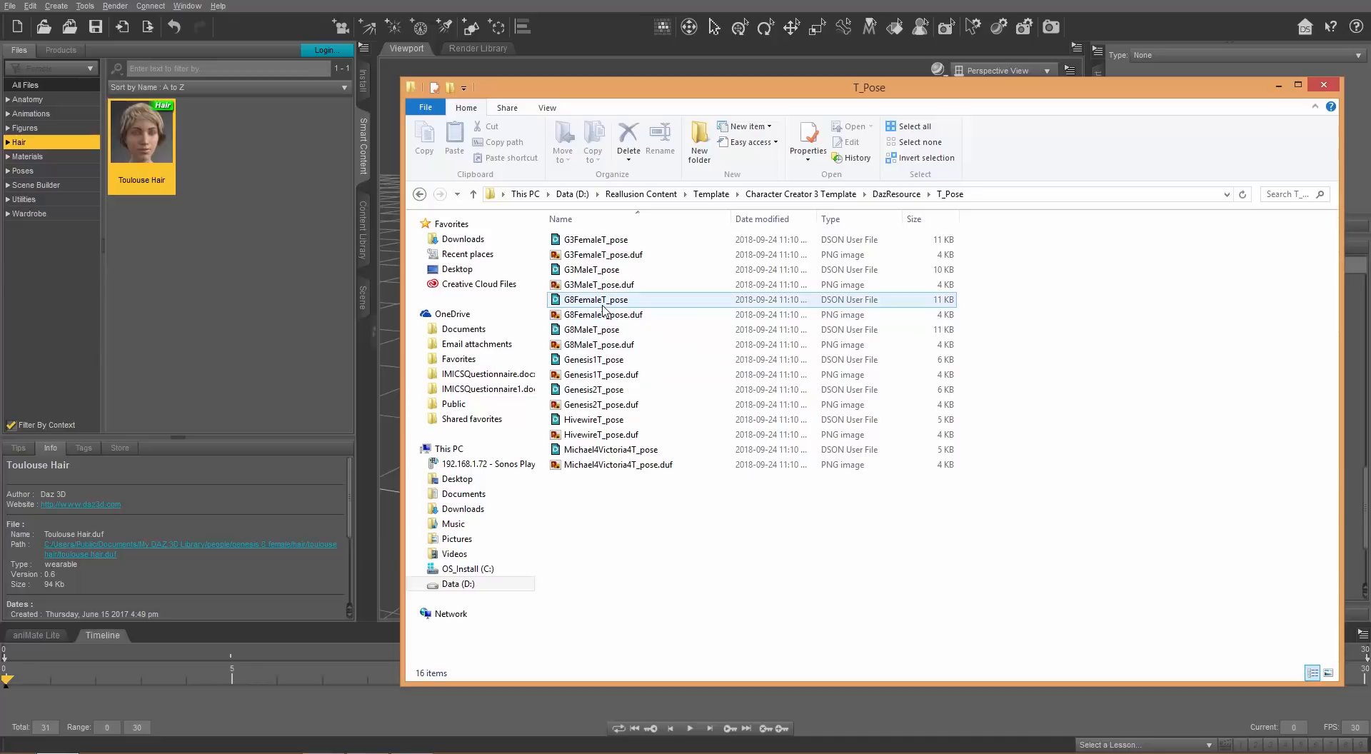
{"action": "left_click", "coordinate": [595, 299]}
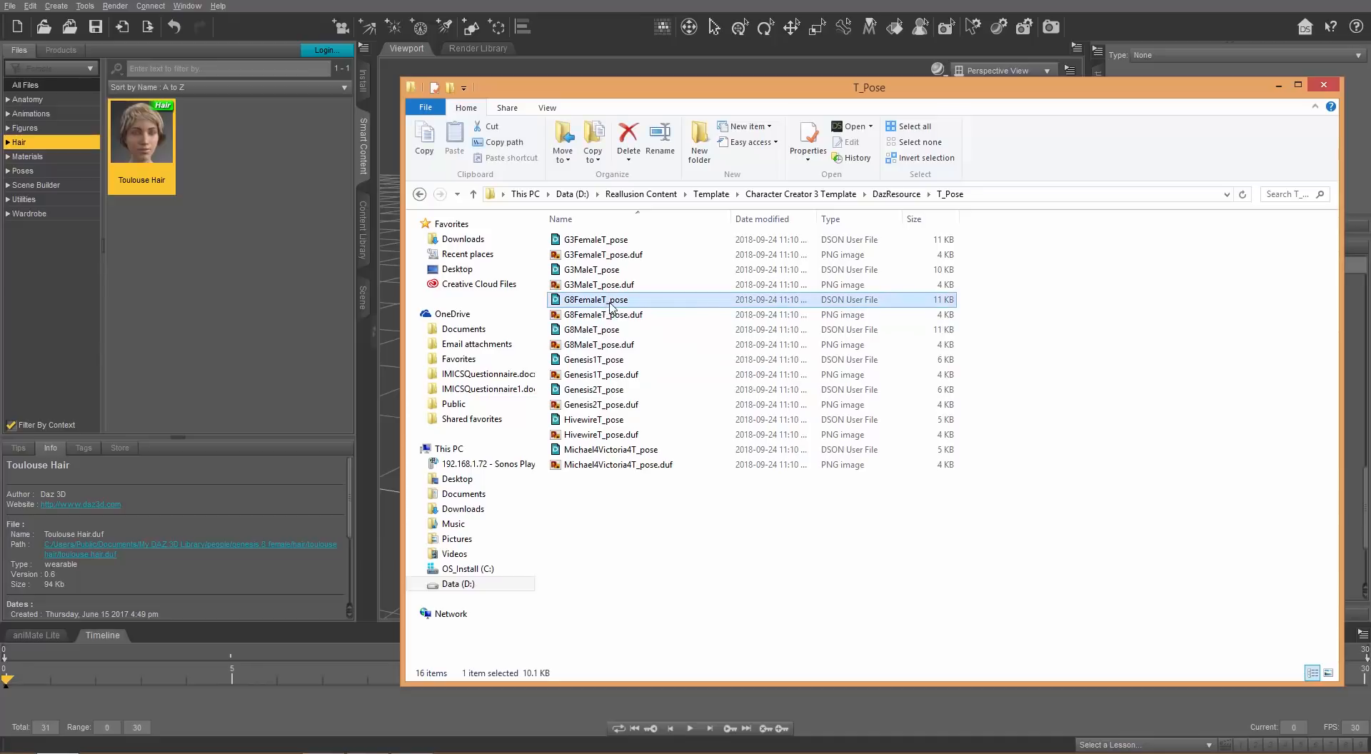
{"action": "mouse_move", "coordinate": [591, 311]}
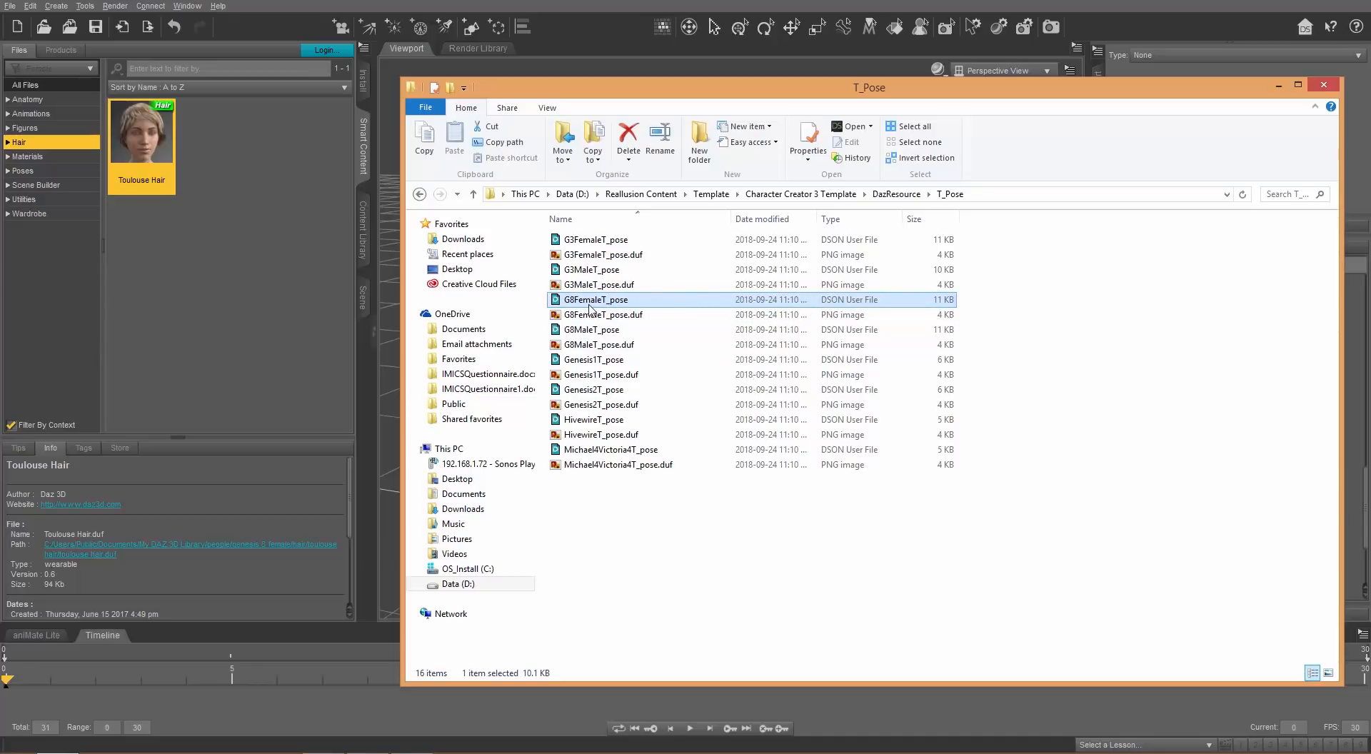
{"action": "left_click", "coordinate": [603, 314]}
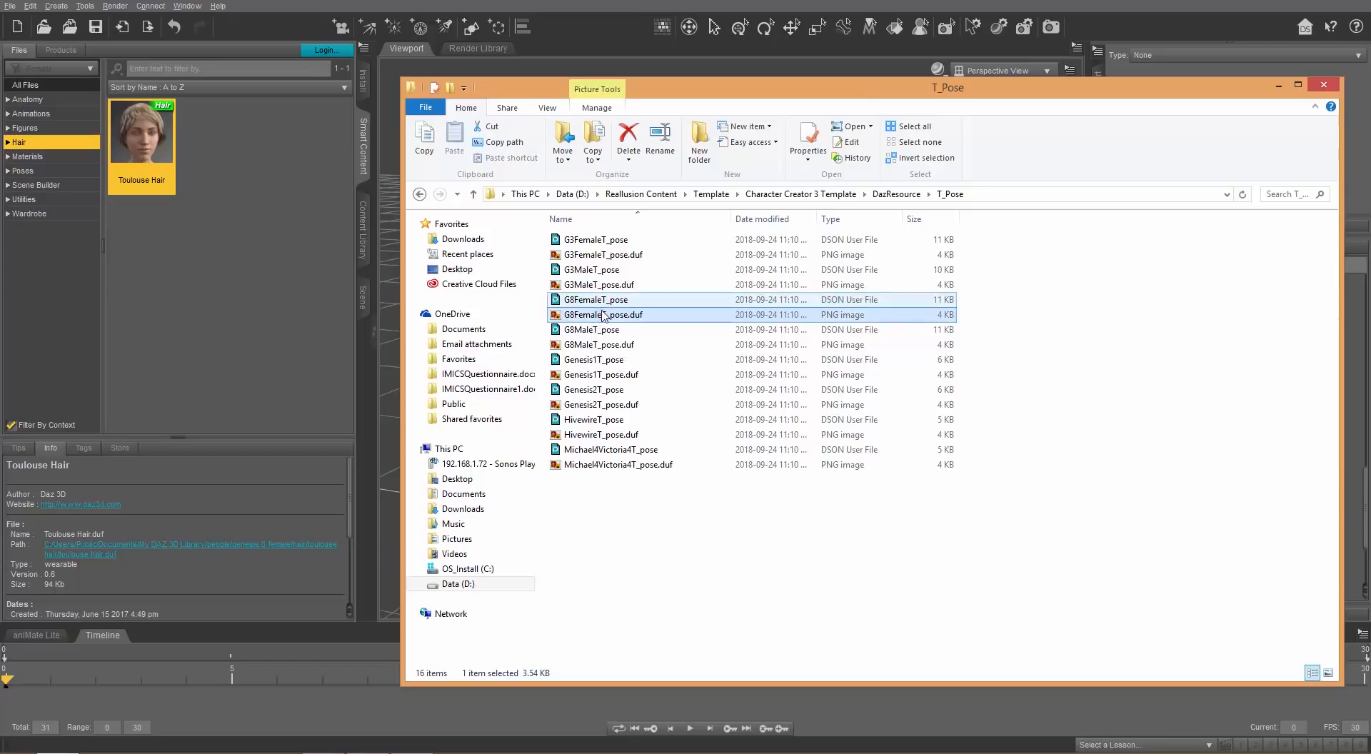
{"action": "left_click", "coordinate": [1327, 673]}
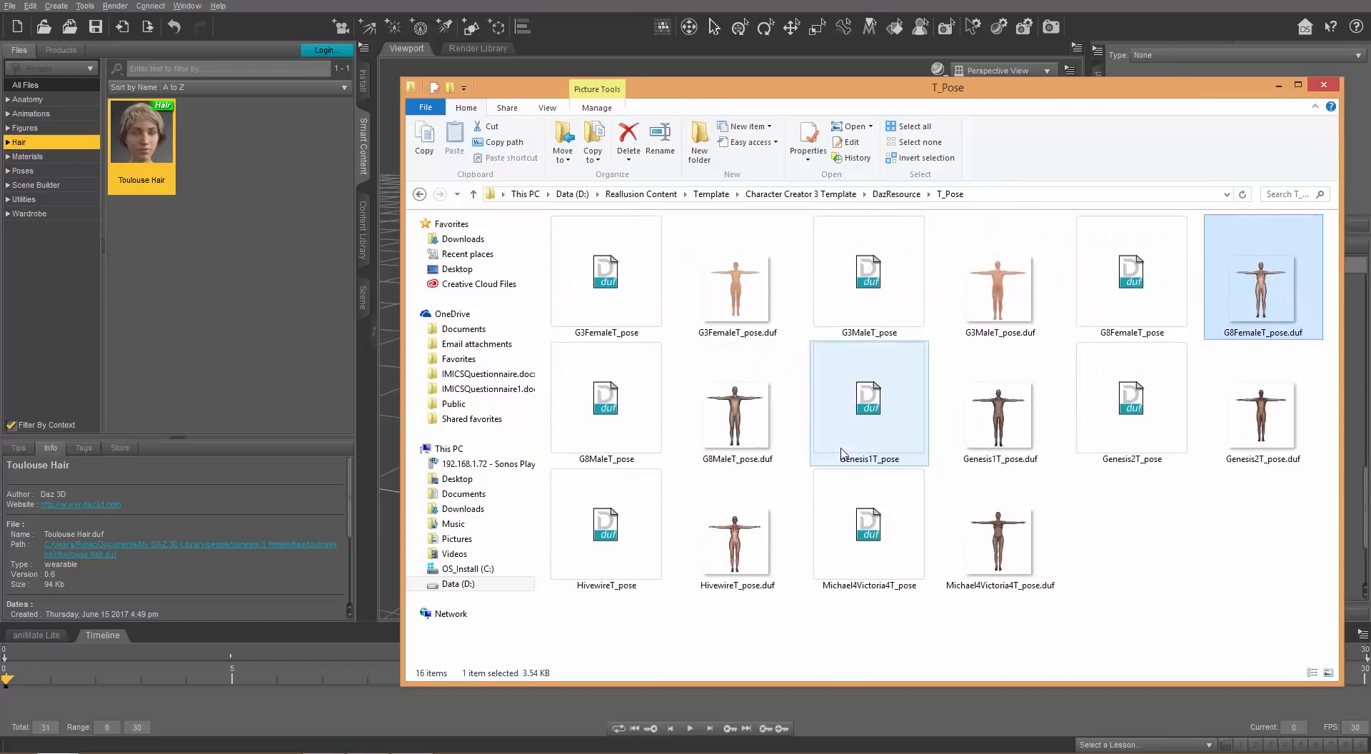
{"action": "mouse_move", "coordinate": [737, 276]}
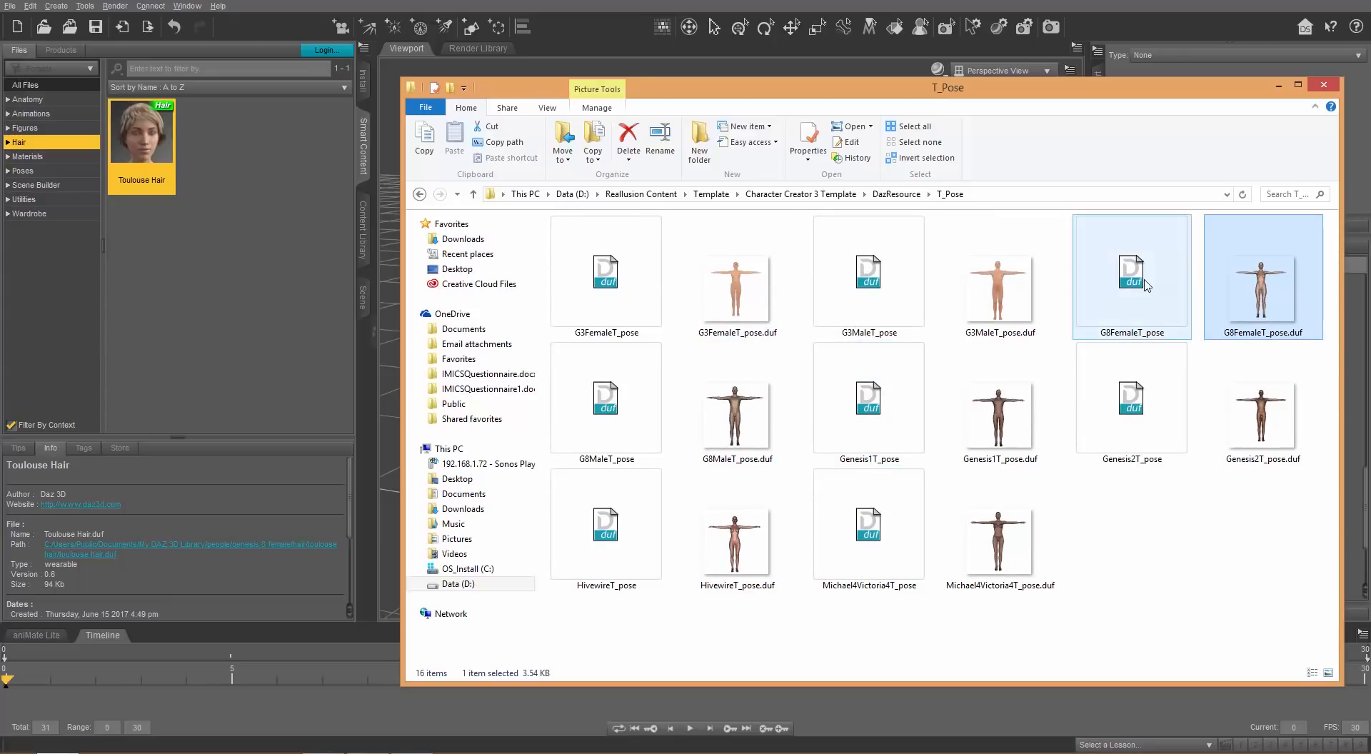
{"action": "mouse_move", "coordinate": [1131, 279]}
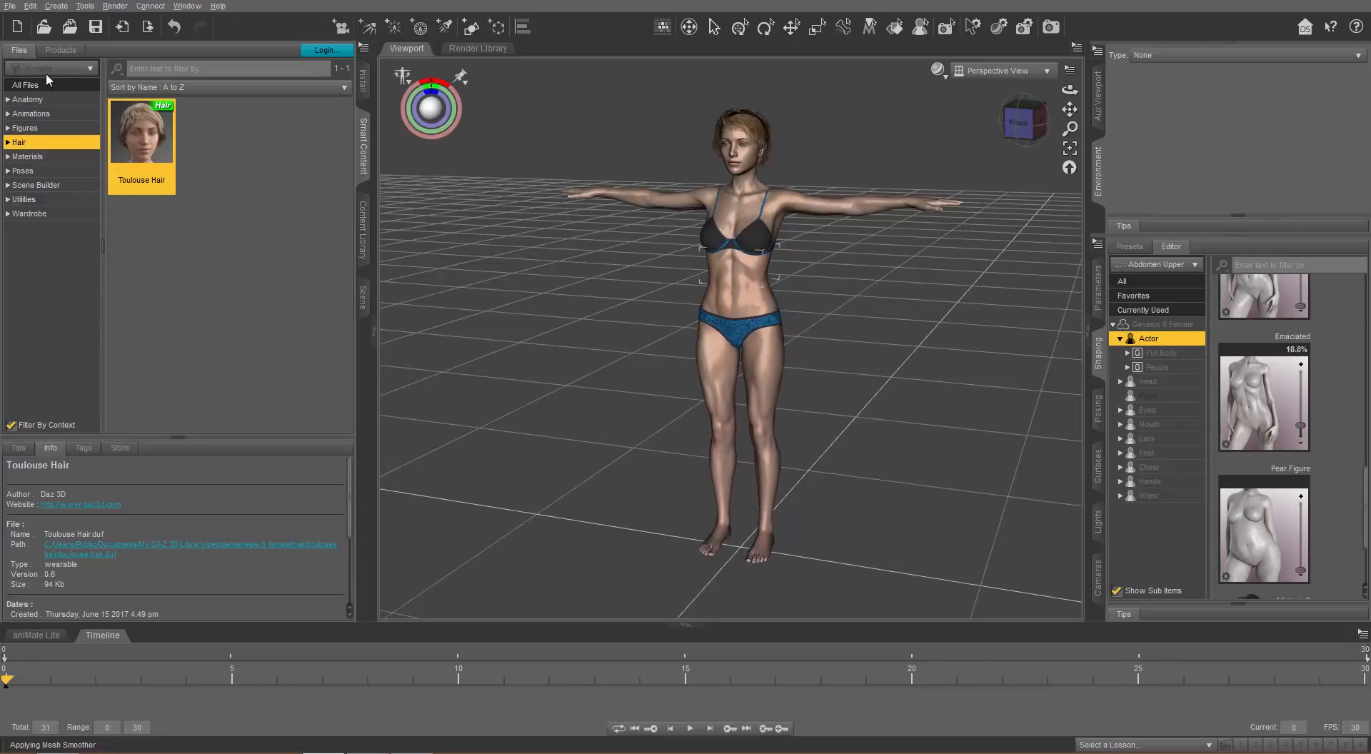
Open the File menu with the figure now in a T-pose
{"action": "left_click", "coordinate": [10, 5]}
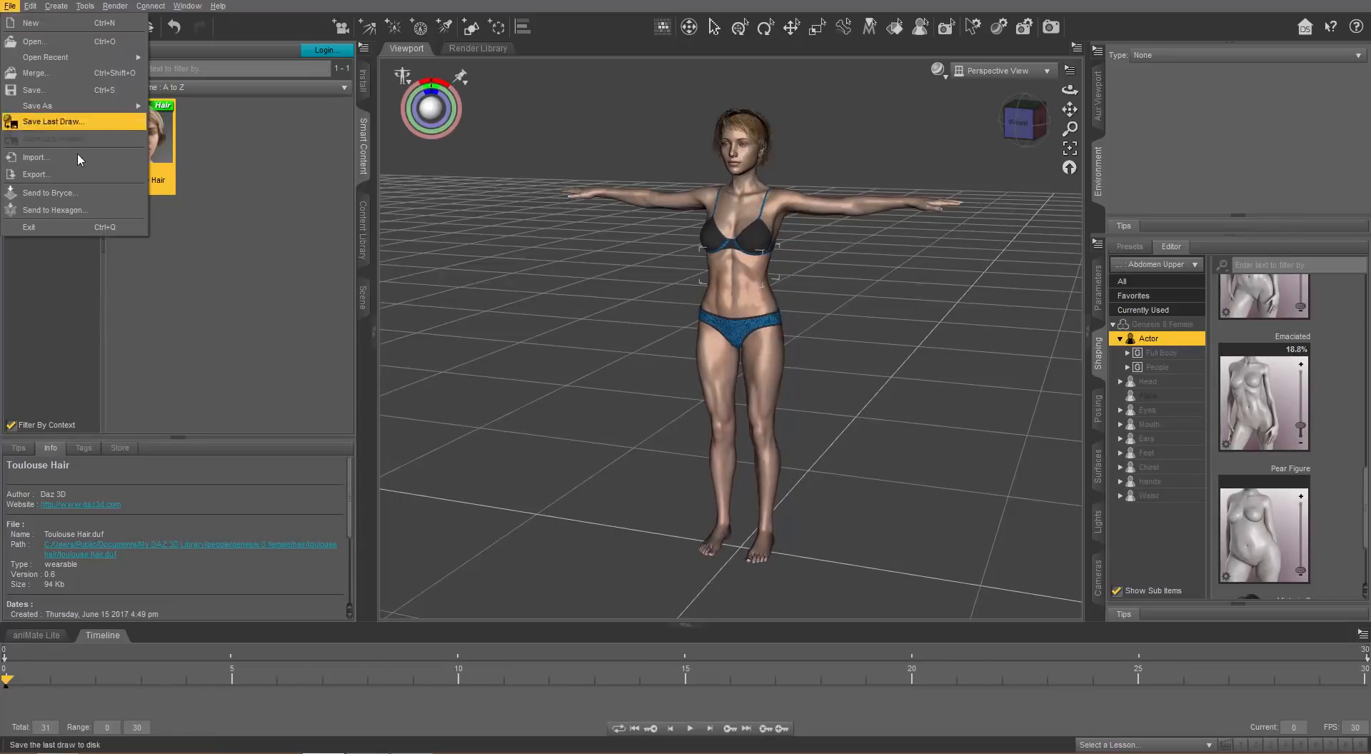
Export the scene as an FBX named 'Test Gal' on the Desktop
{"action": "left_click", "coordinate": [36, 174]}
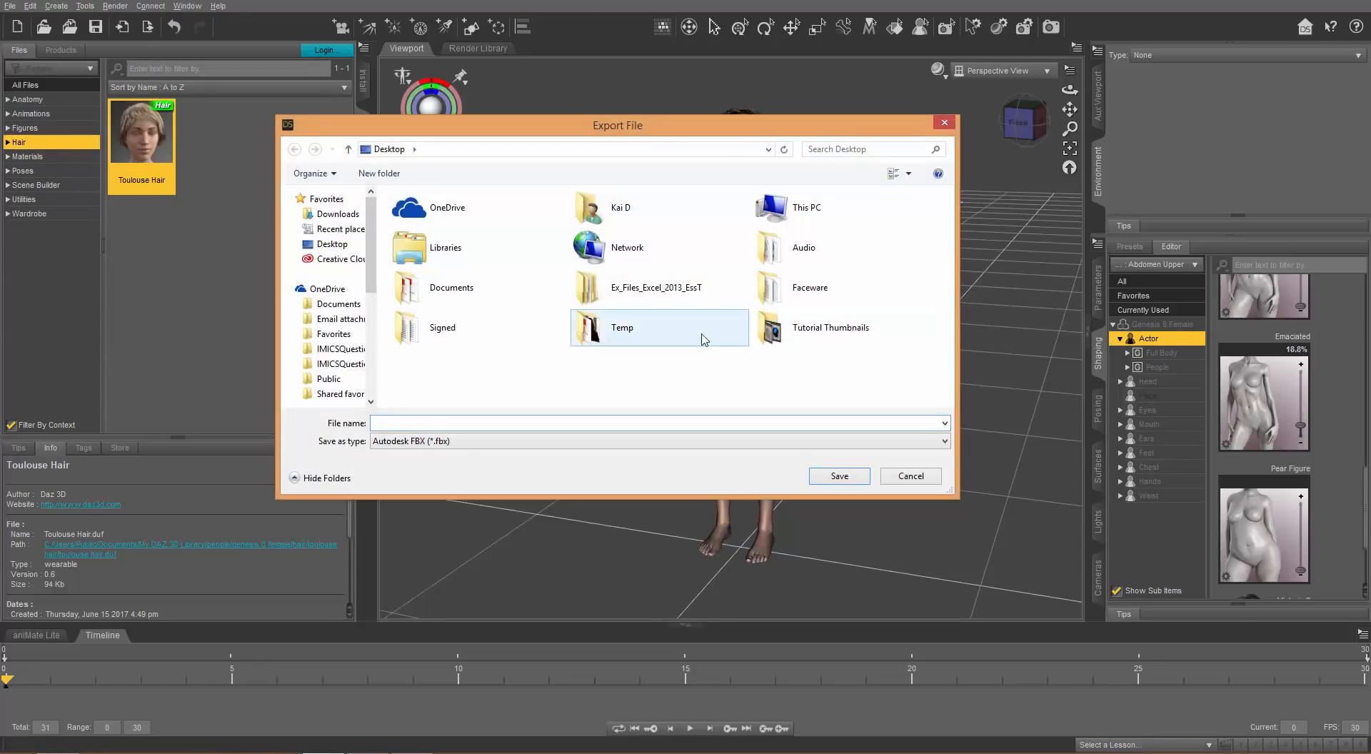
{"action": "type", "text": "Test Ga"}
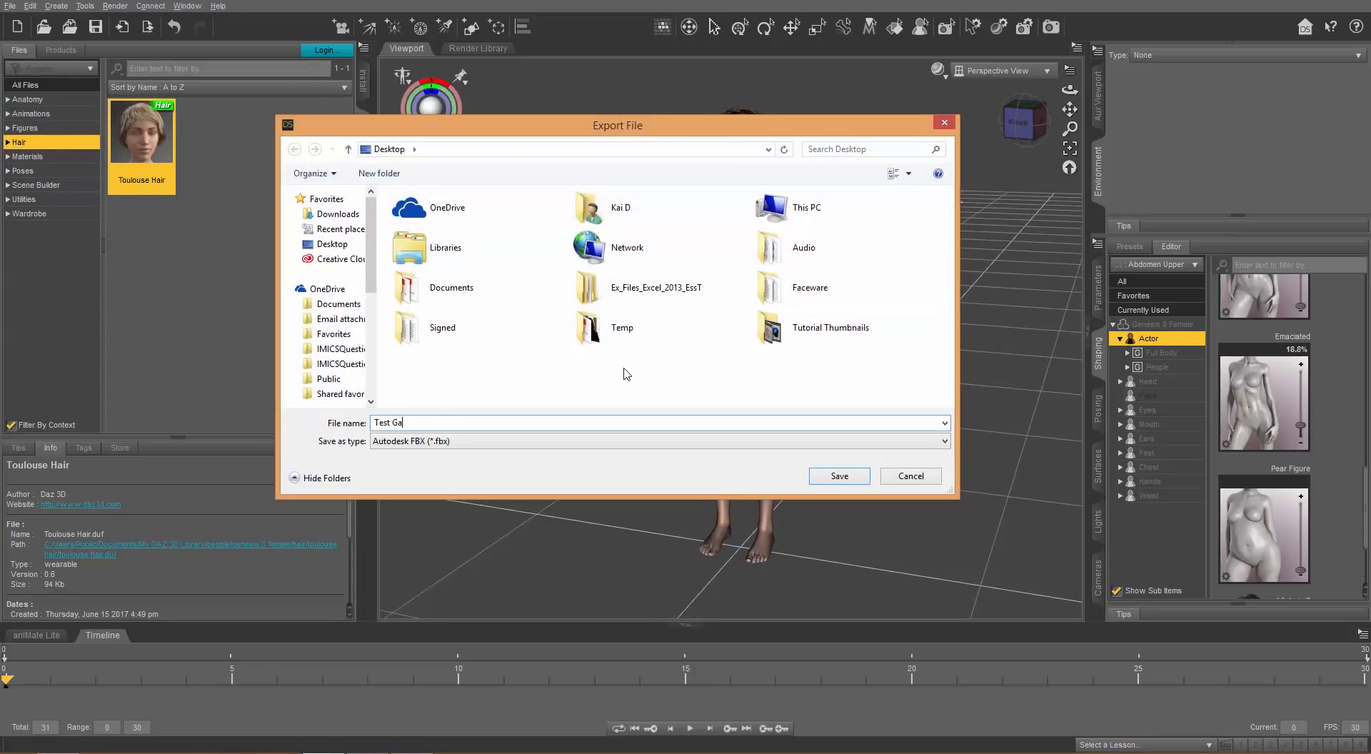
{"action": "left_click", "coordinate": [836, 476]}
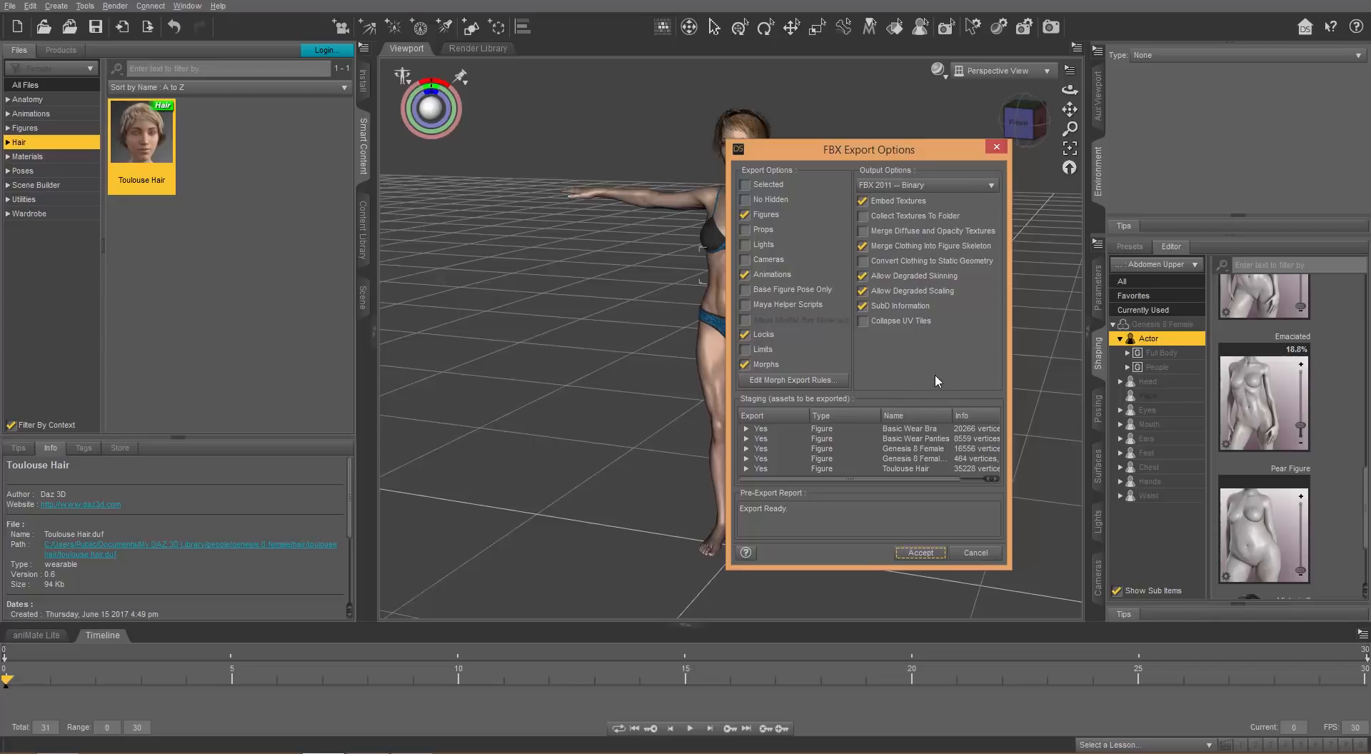
Review the FBX morph export rules and accept the options to write Test Gal.fbx
{"action": "left_click", "coordinate": [791, 380]}
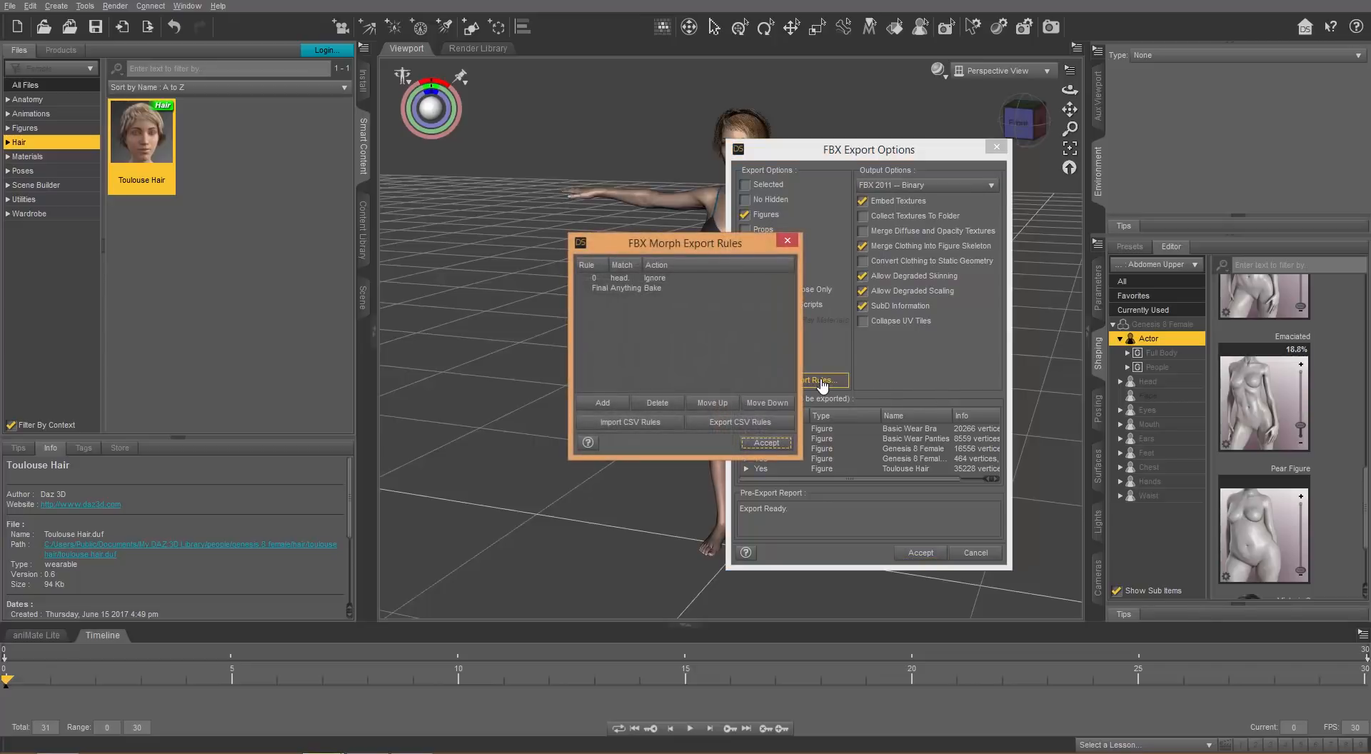
{"action": "mouse_move", "coordinate": [615, 298]}
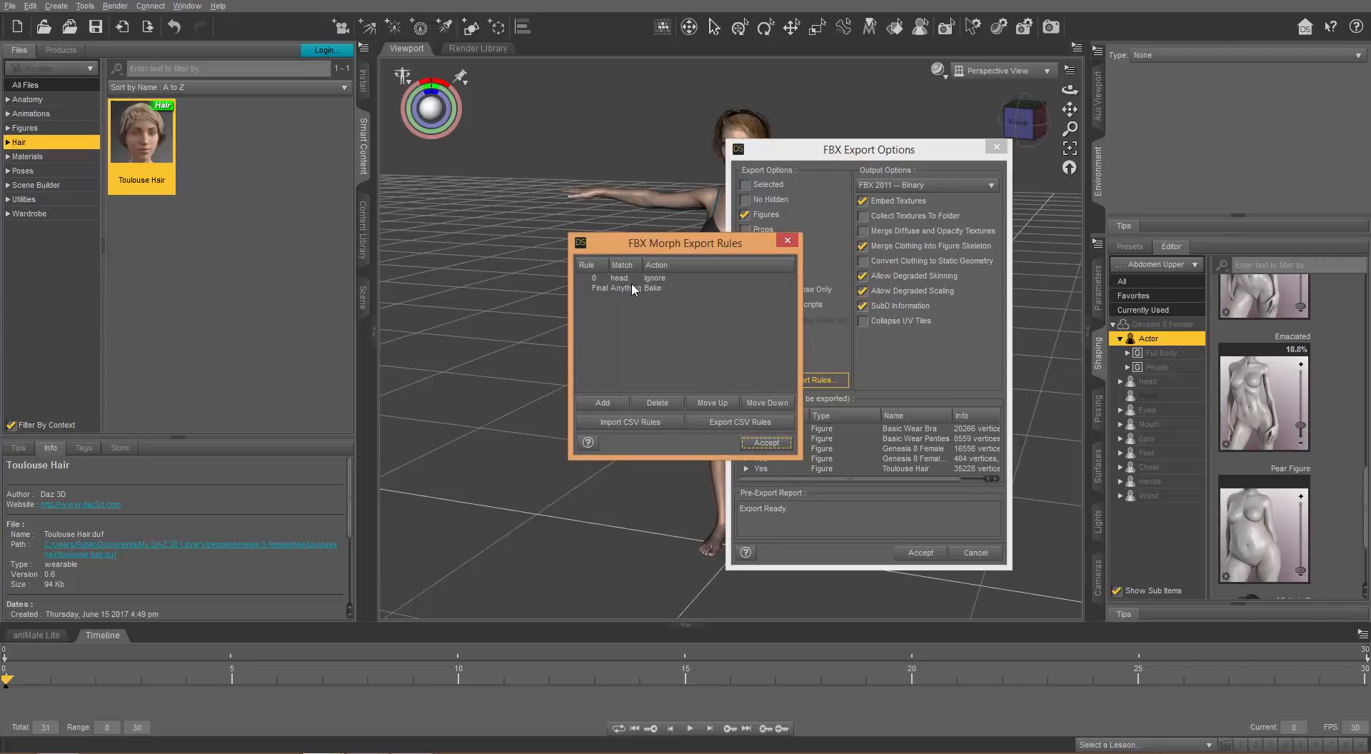
{"action": "mouse_move", "coordinate": [643, 290]}
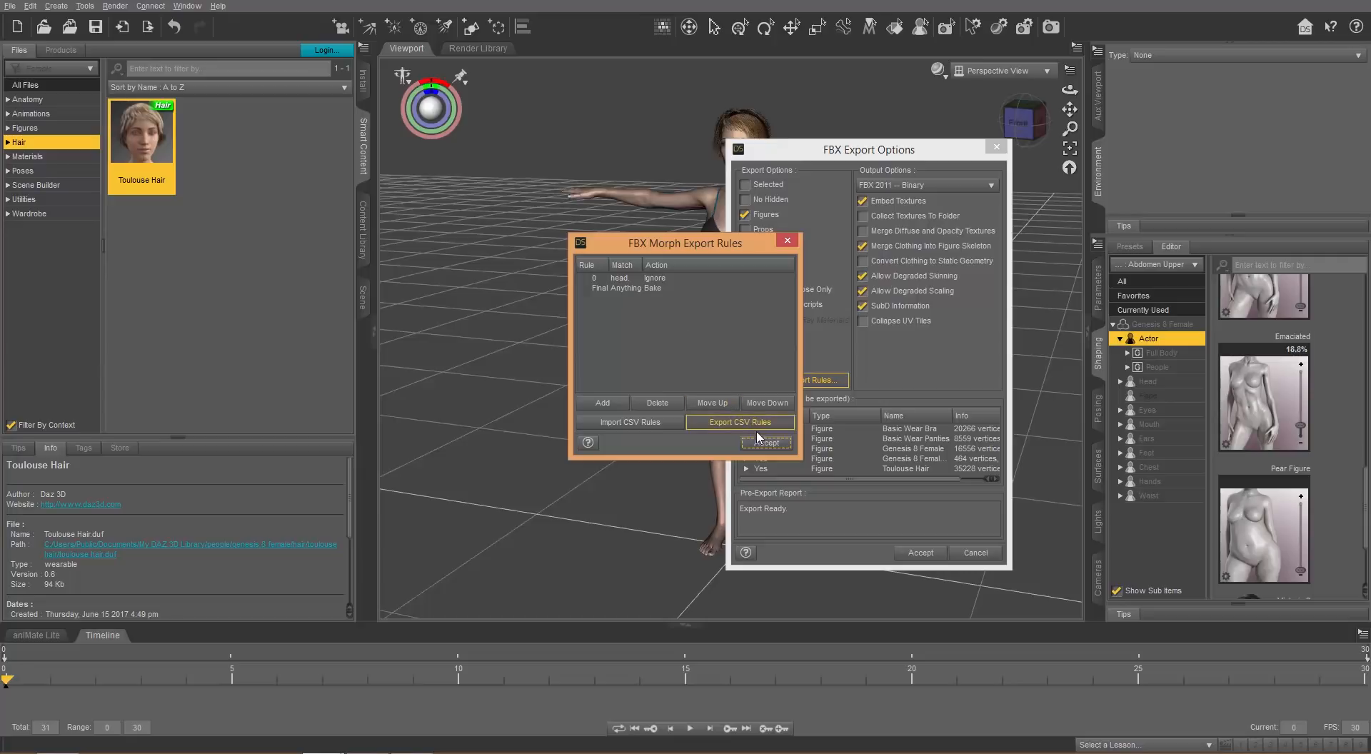
{"action": "mouse_move", "coordinate": [764, 442]}
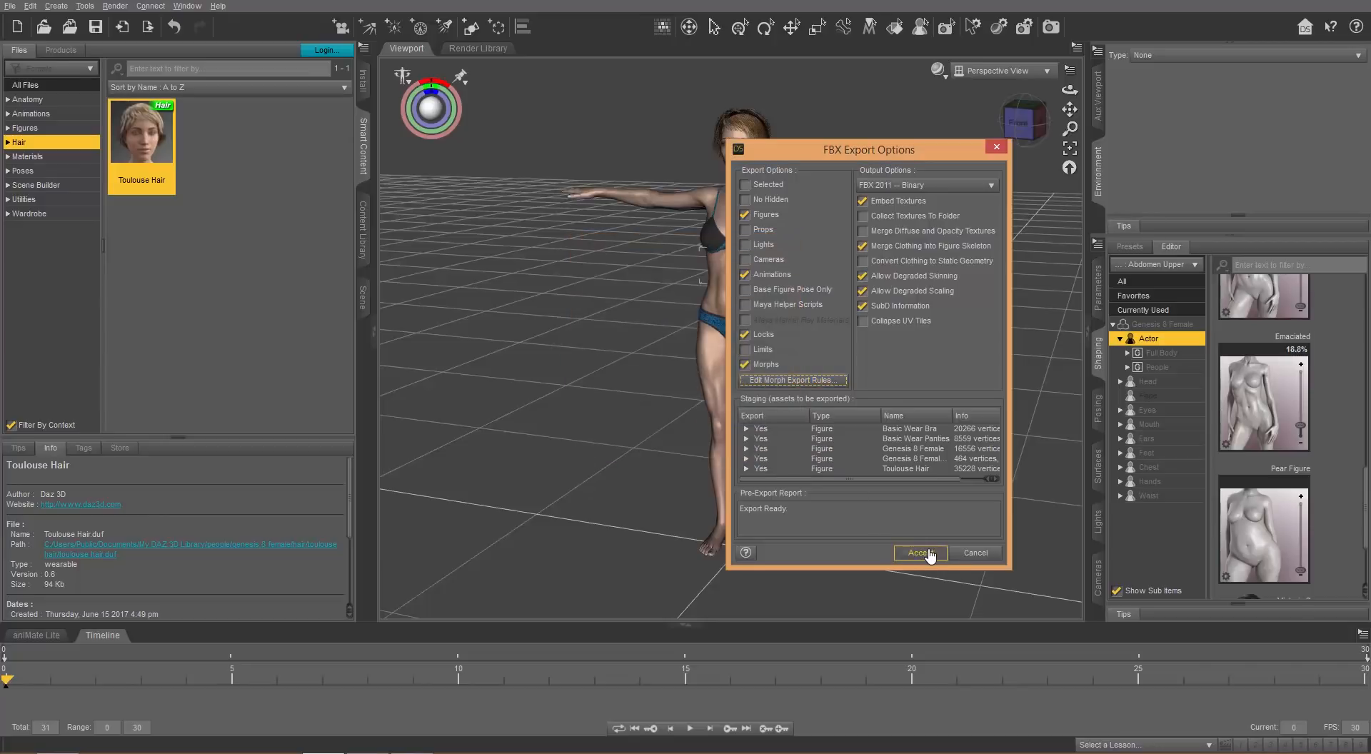
{"action": "left_click", "coordinate": [919, 552]}
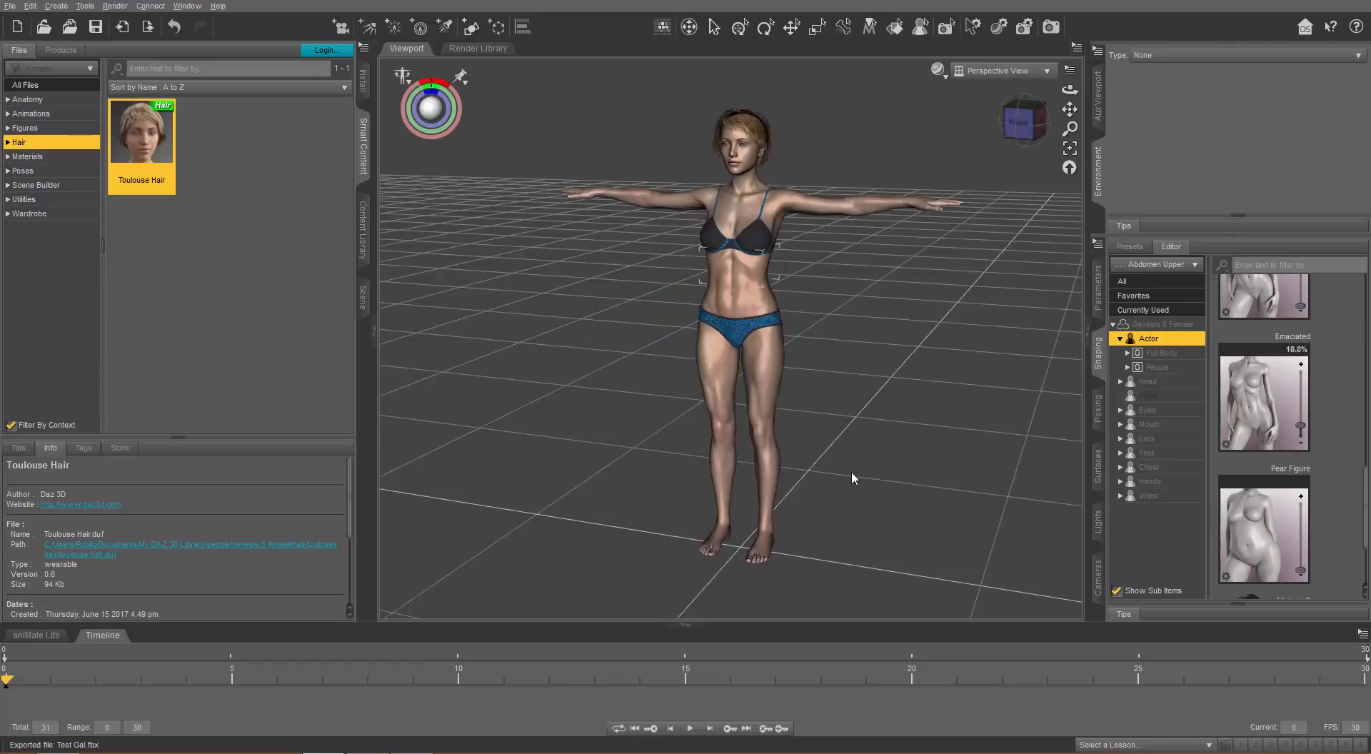
{"action": "mouse_move", "coordinate": [1134, 203]}
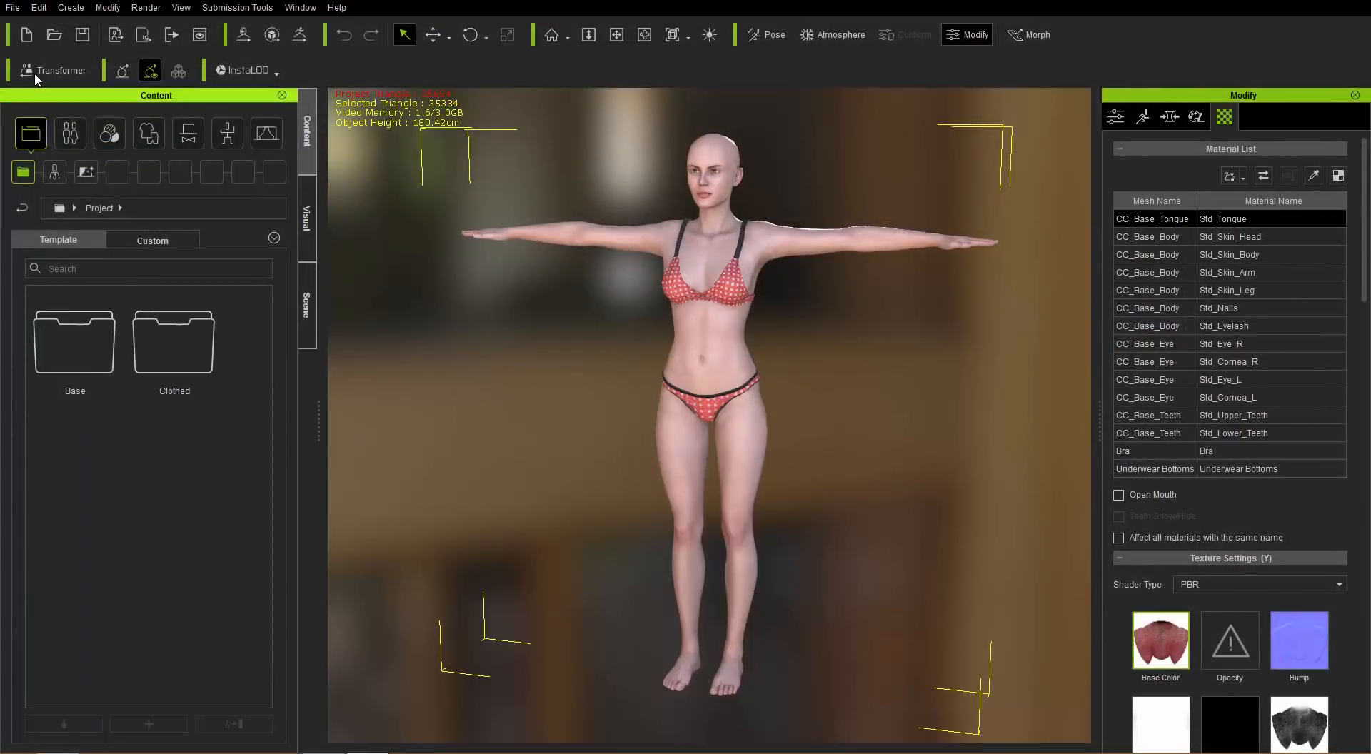
{"action": "mouse_move", "coordinate": [61, 70]}
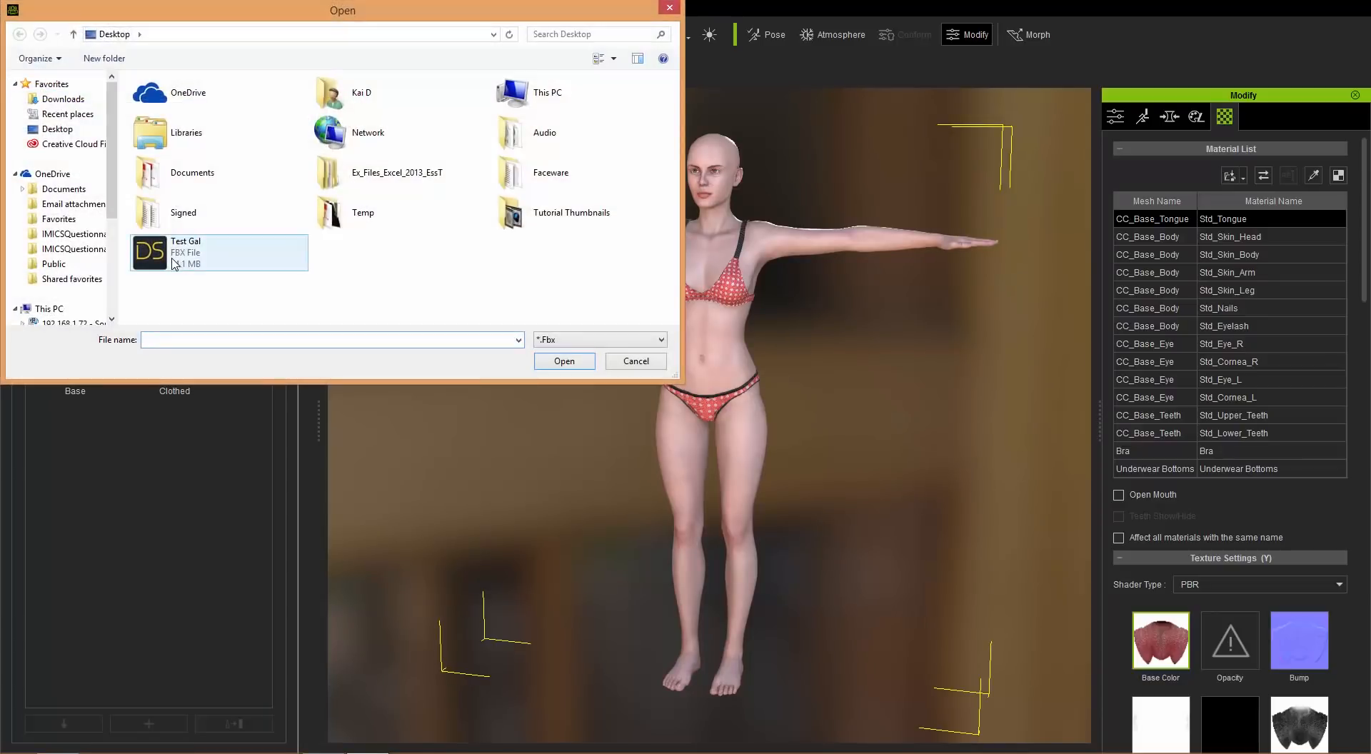
Pick Test Gal.fbx from the Desktop to import with Transformer
{"action": "left_click", "coordinate": [564, 360]}
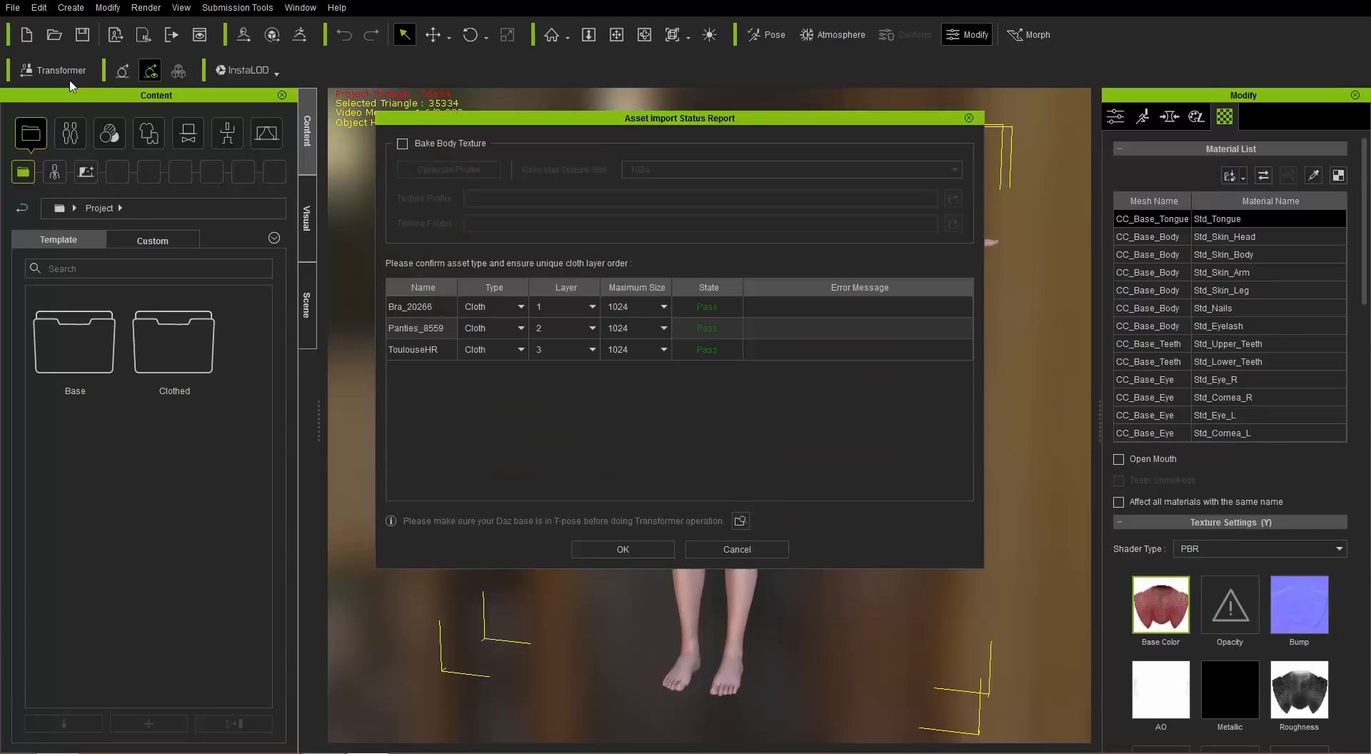
{"action": "mouse_move", "coordinate": [45, 55]}
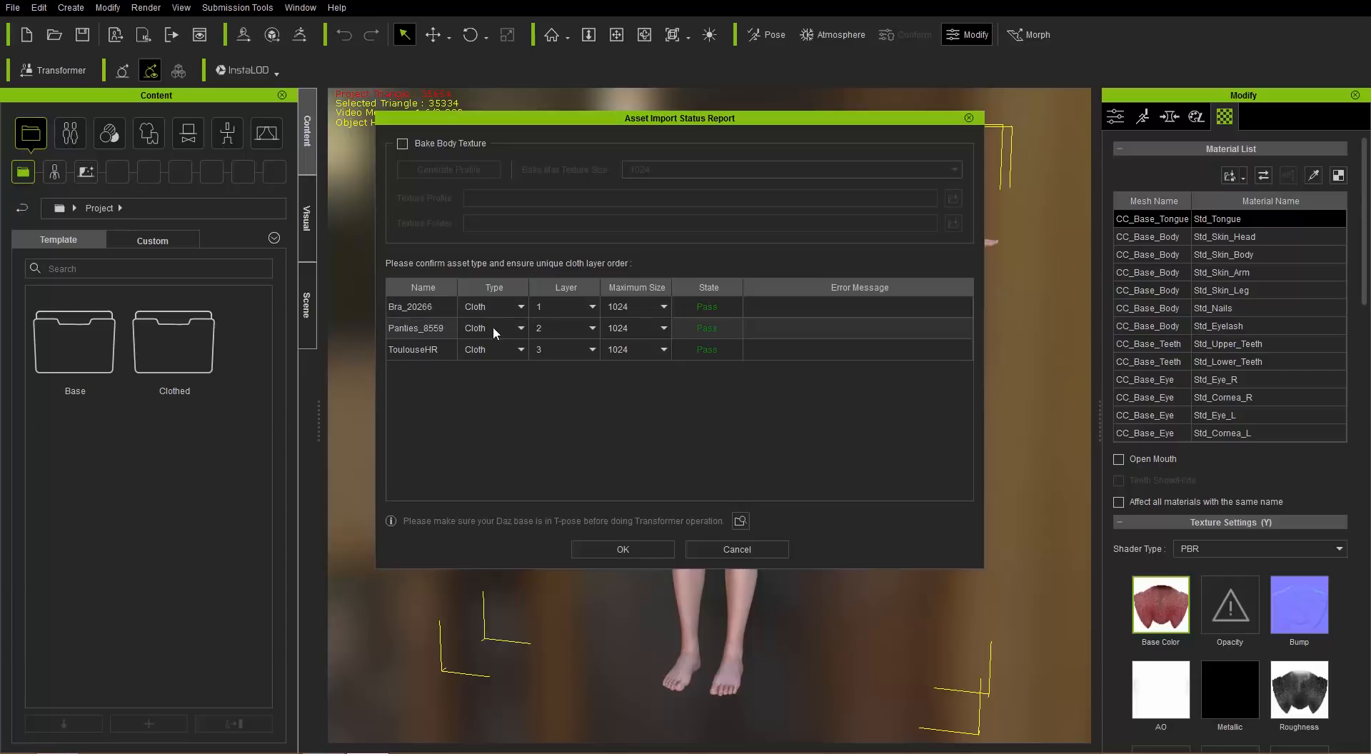
Change ToulouseHR's type to Hair in the import report and confirm with OK
{"action": "double_click", "coordinate": [421, 350]}
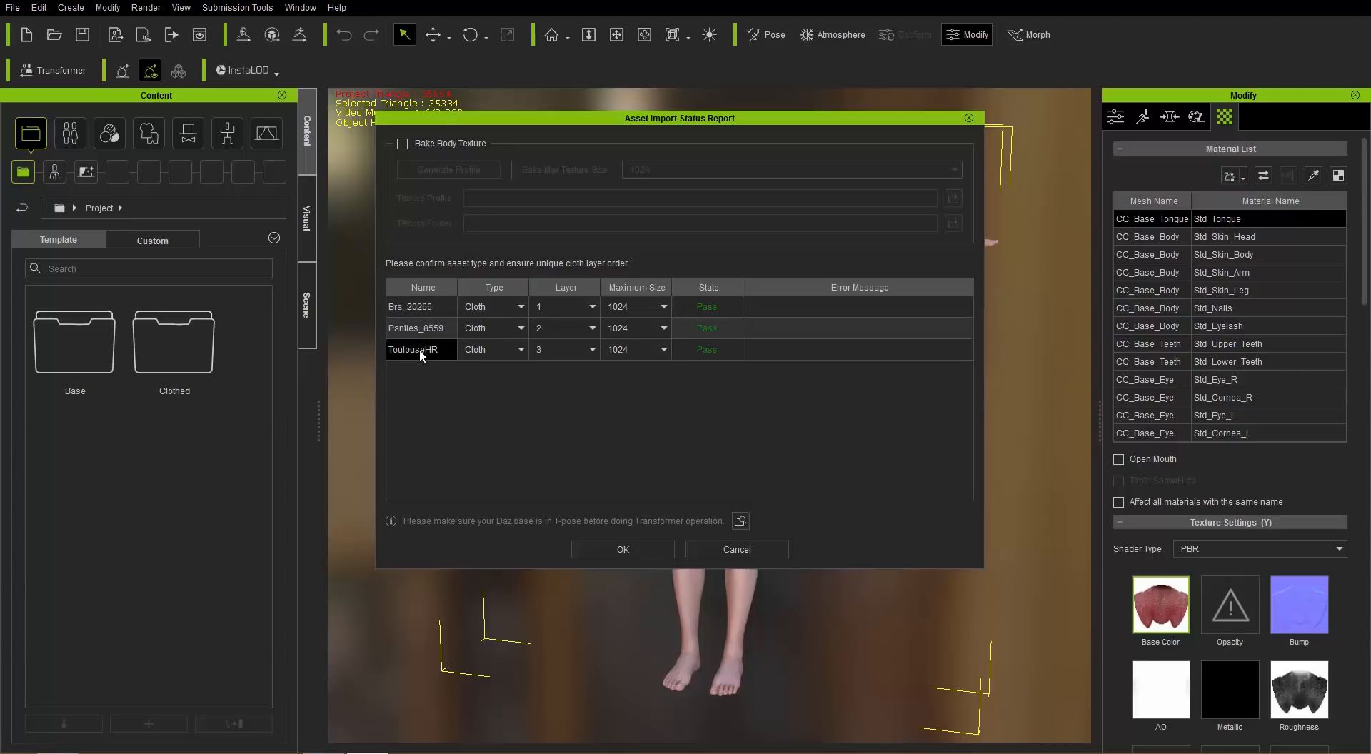
{"action": "left_click", "coordinate": [493, 349]}
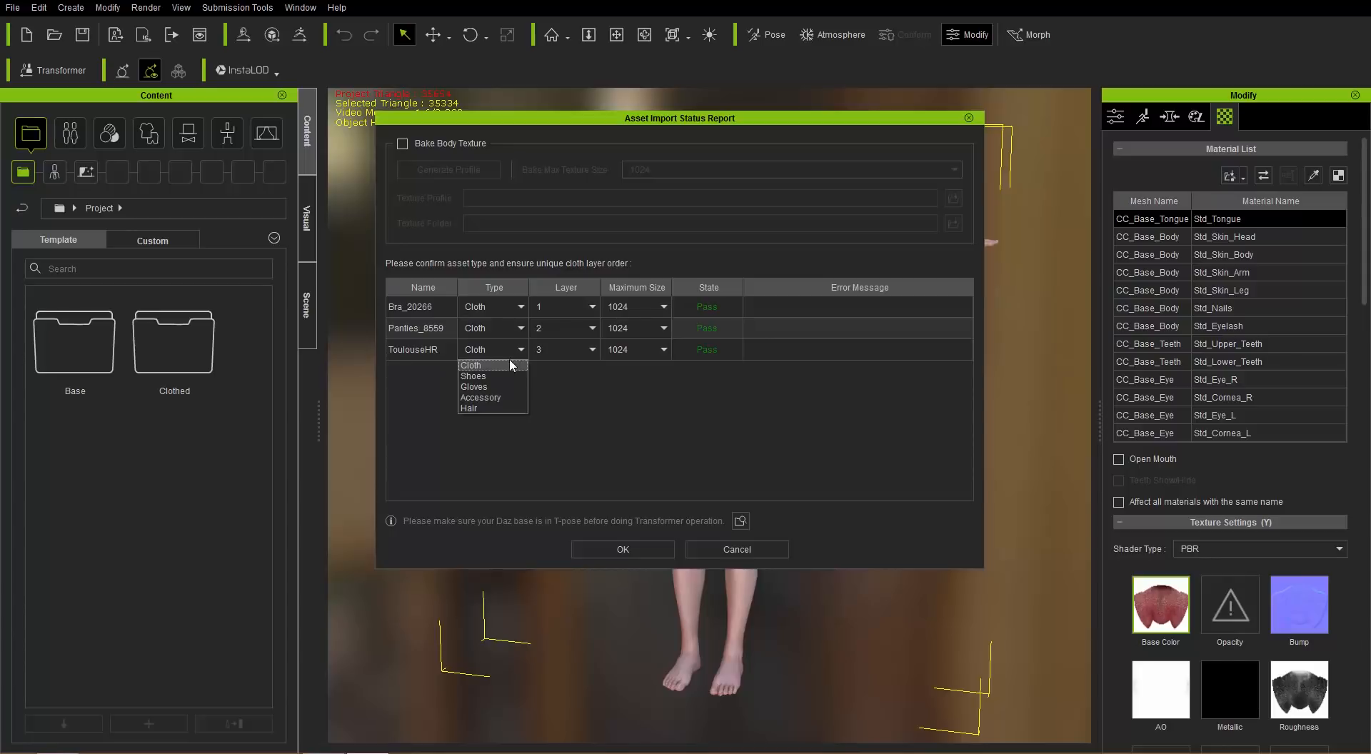
{"action": "left_click", "coordinate": [470, 408]}
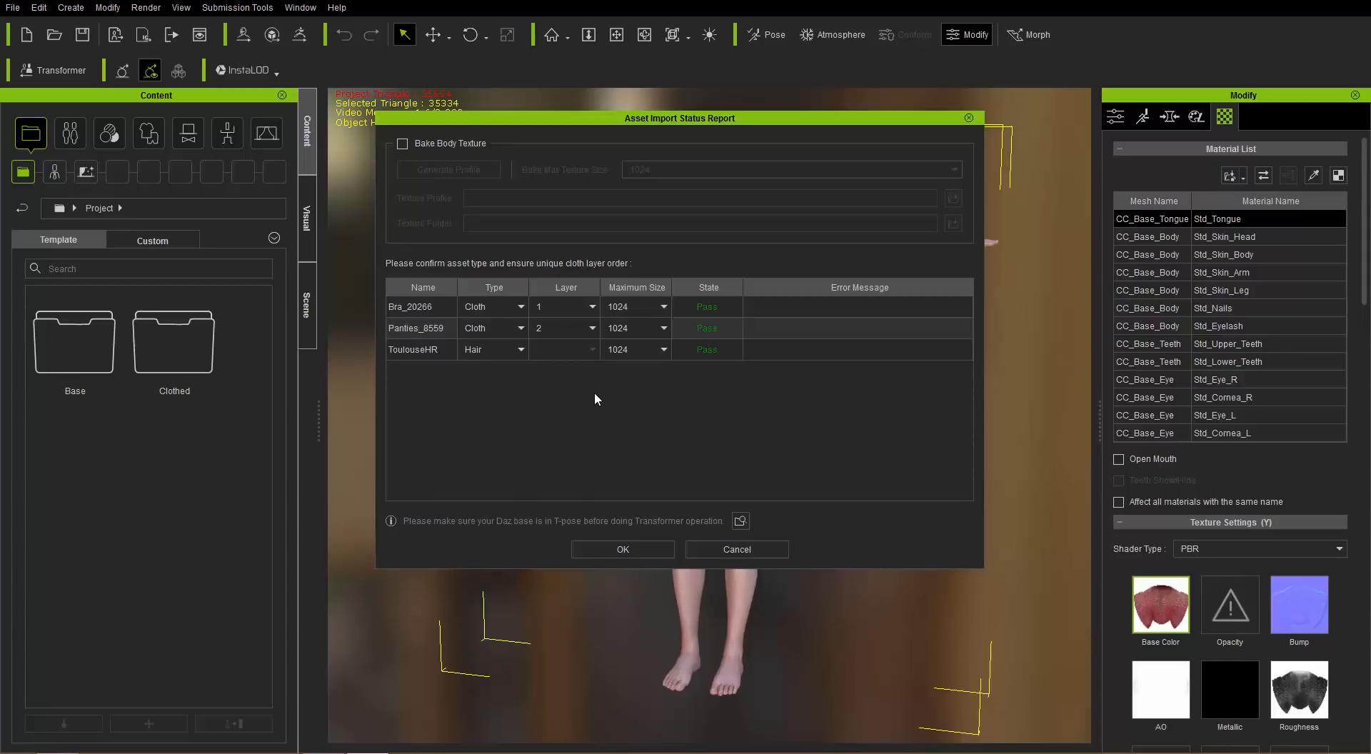
{"action": "mouse_move", "coordinate": [415, 258]}
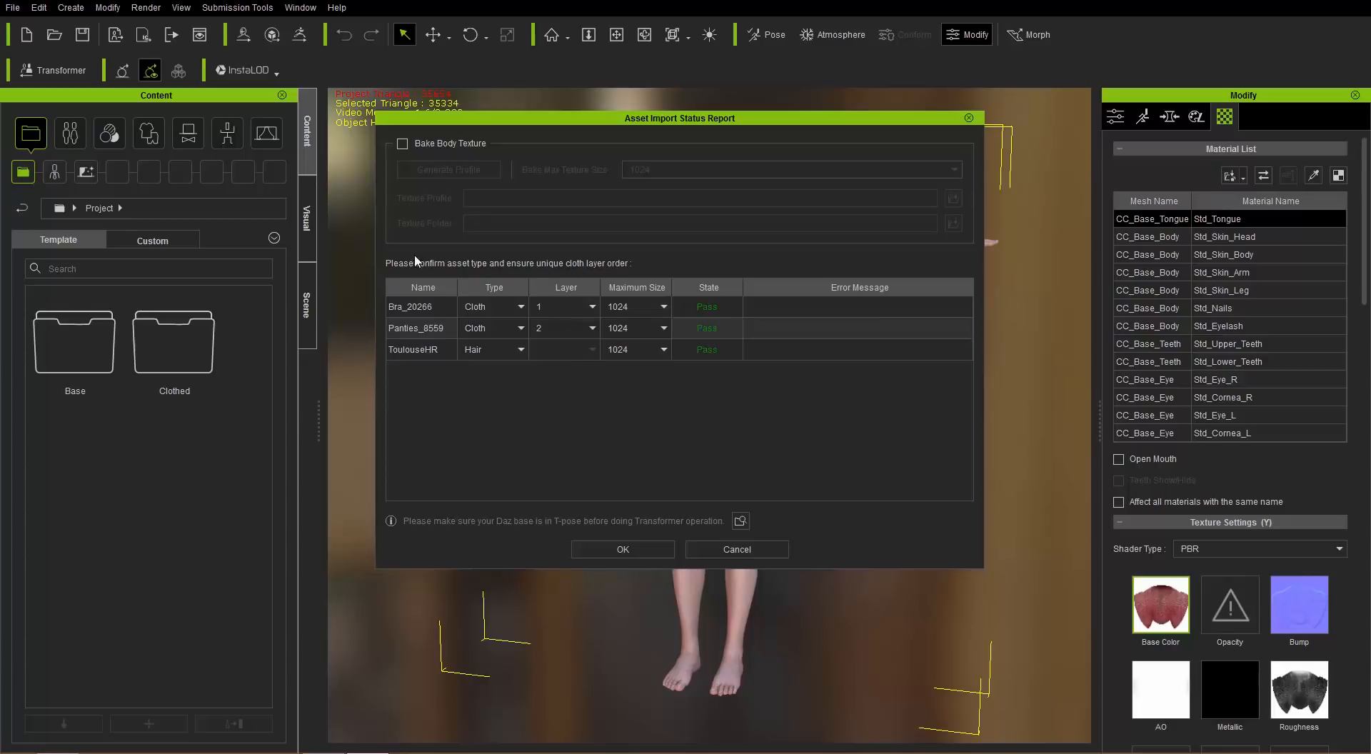
{"action": "mouse_move", "coordinate": [577, 319]}
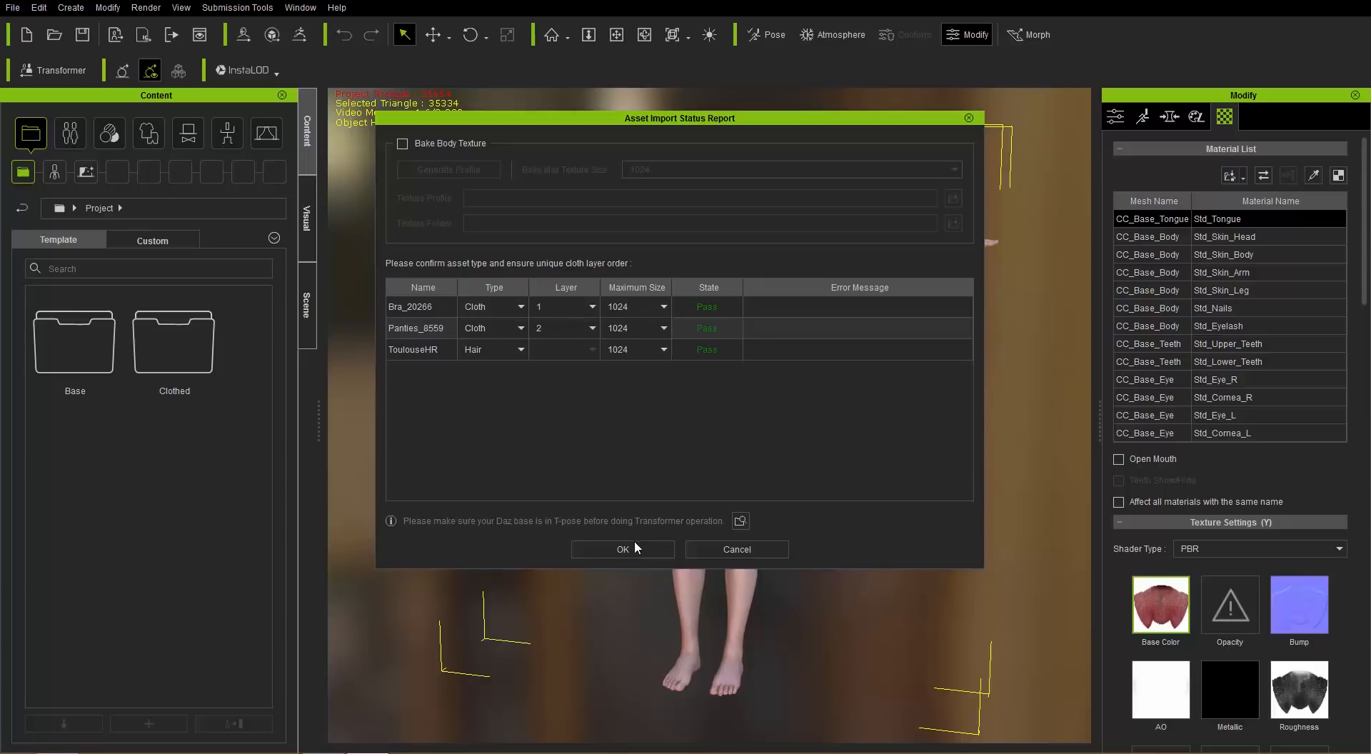
{"action": "left_click", "coordinate": [622, 550]}
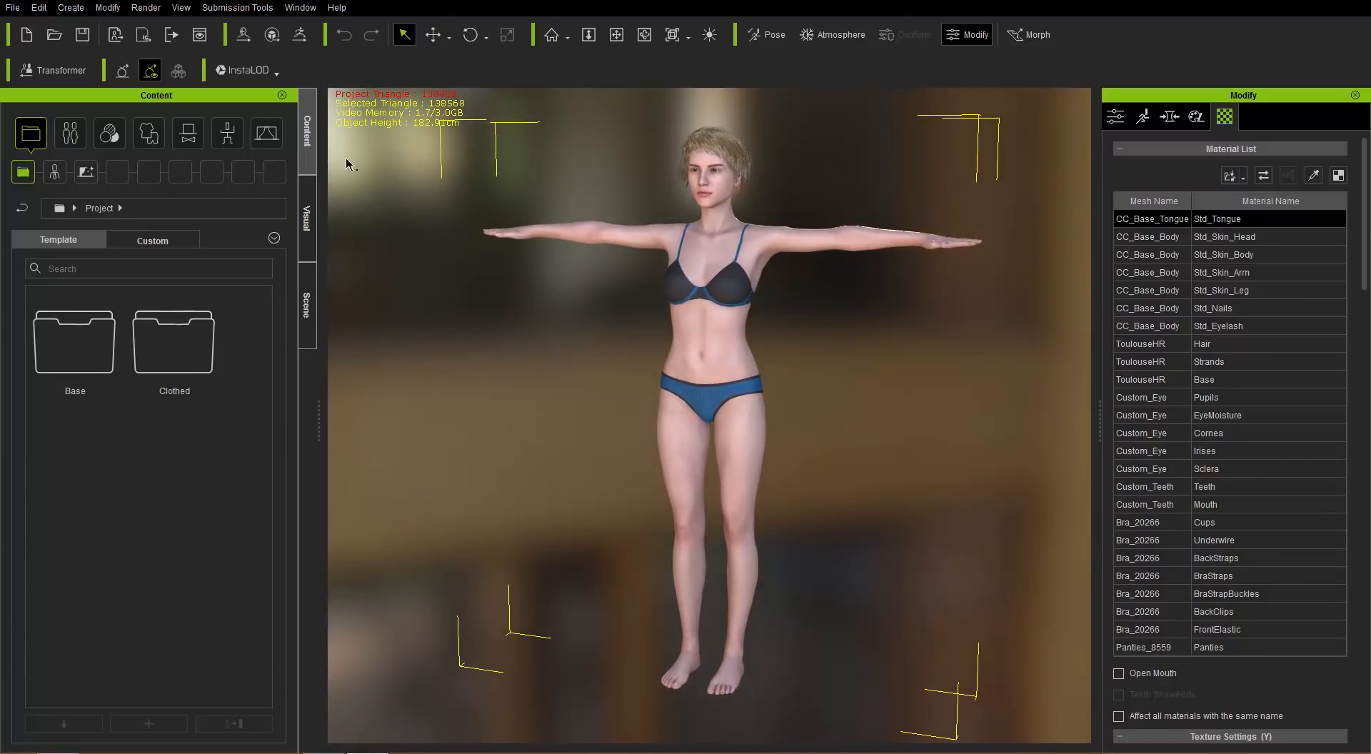
Apply the MotionPlus > Female Stand_01 pose from the Motion content library
{"action": "left_click", "coordinate": [226, 133]}
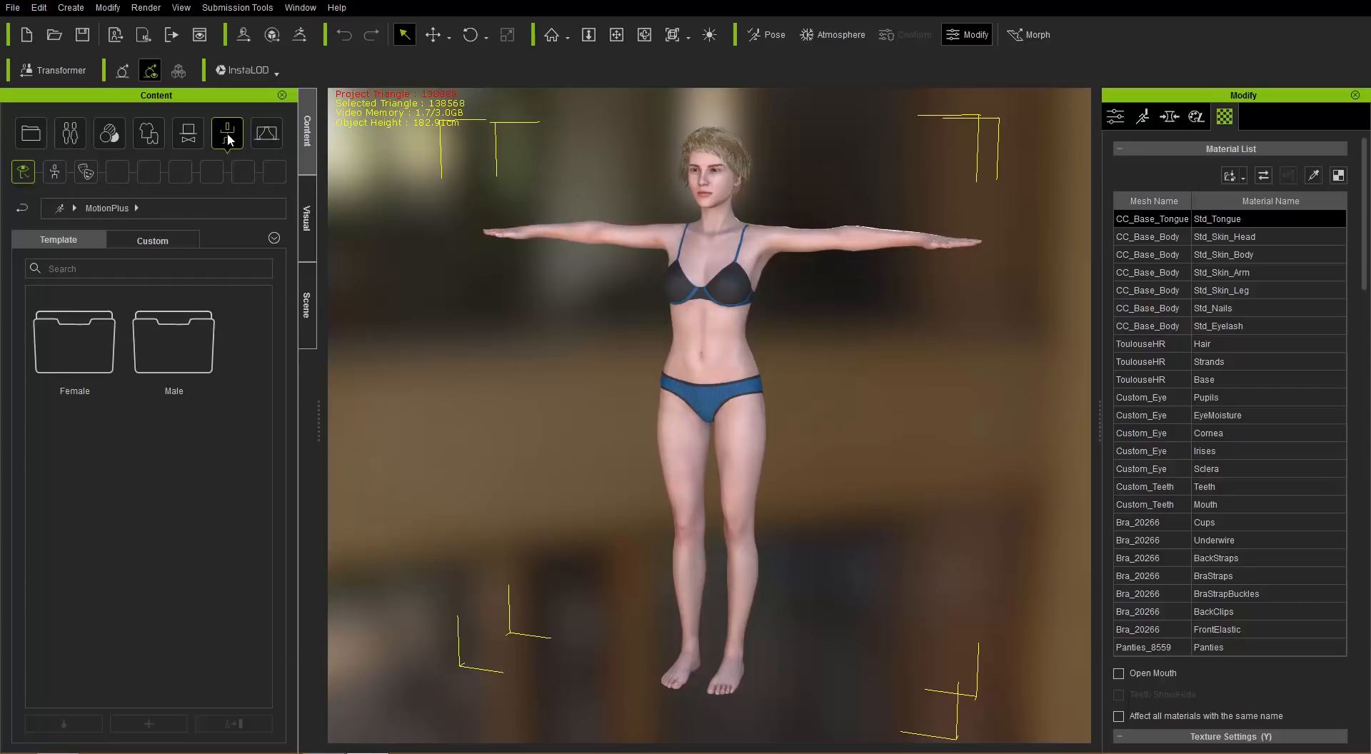
{"action": "left_click", "coordinate": [226, 132]}
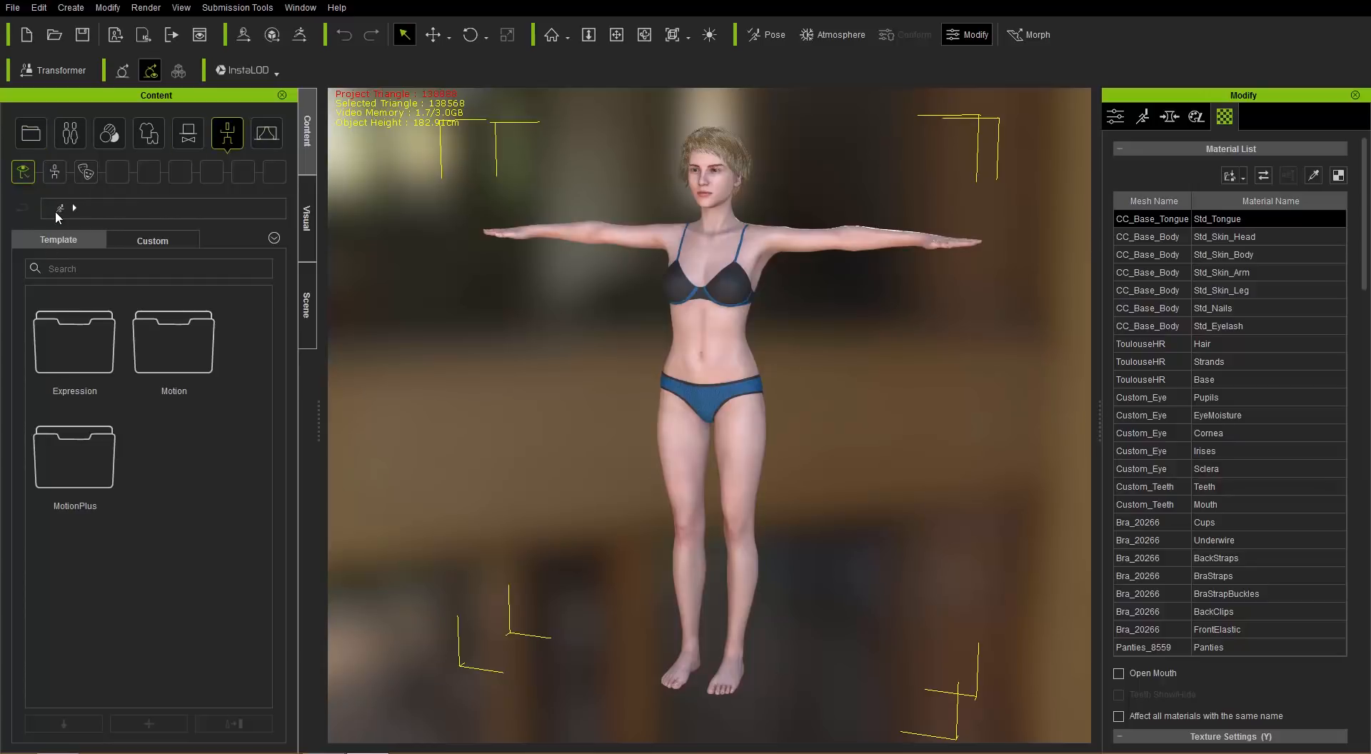
{"action": "double_click", "coordinate": [73, 341]}
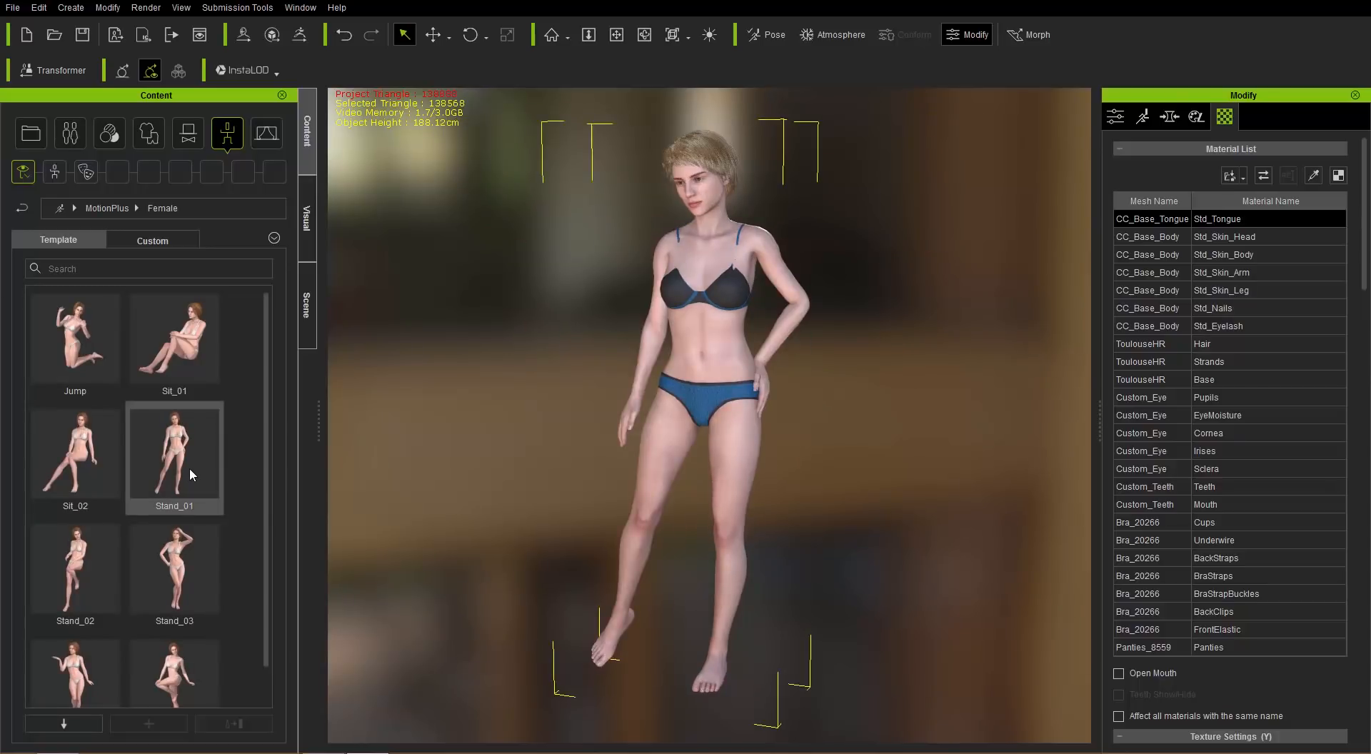
{"action": "left_click", "coordinate": [174, 449]}
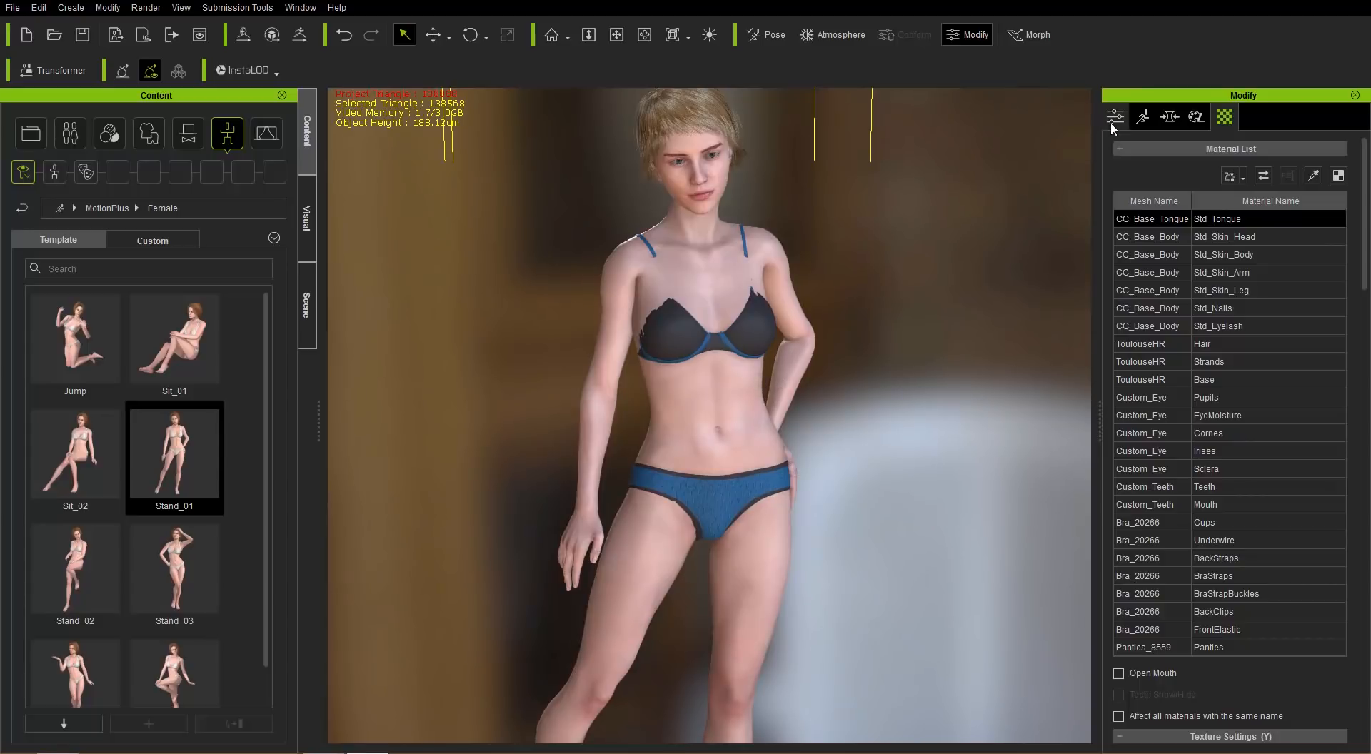
{"action": "left_click", "coordinate": [1113, 117]}
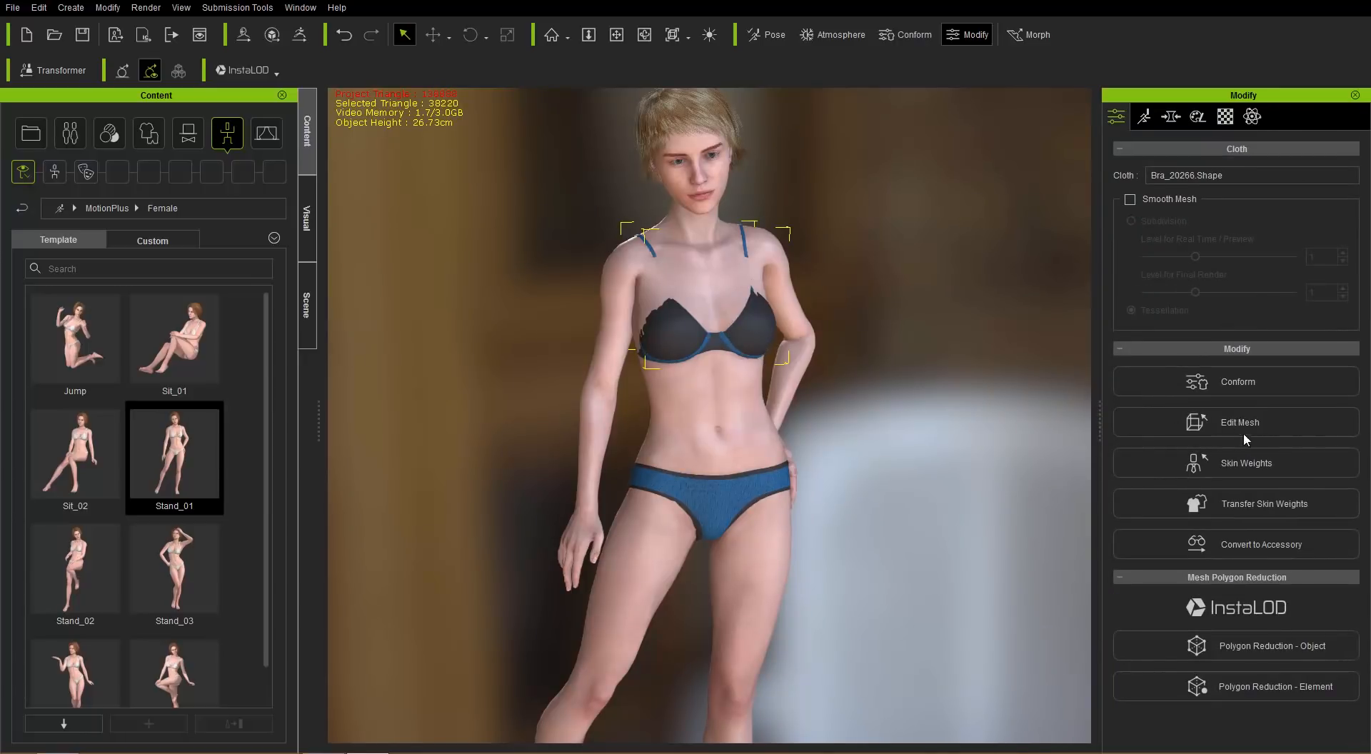
Transfer Default-preset skin weights to the bra
{"action": "left_click", "coordinate": [1262, 504]}
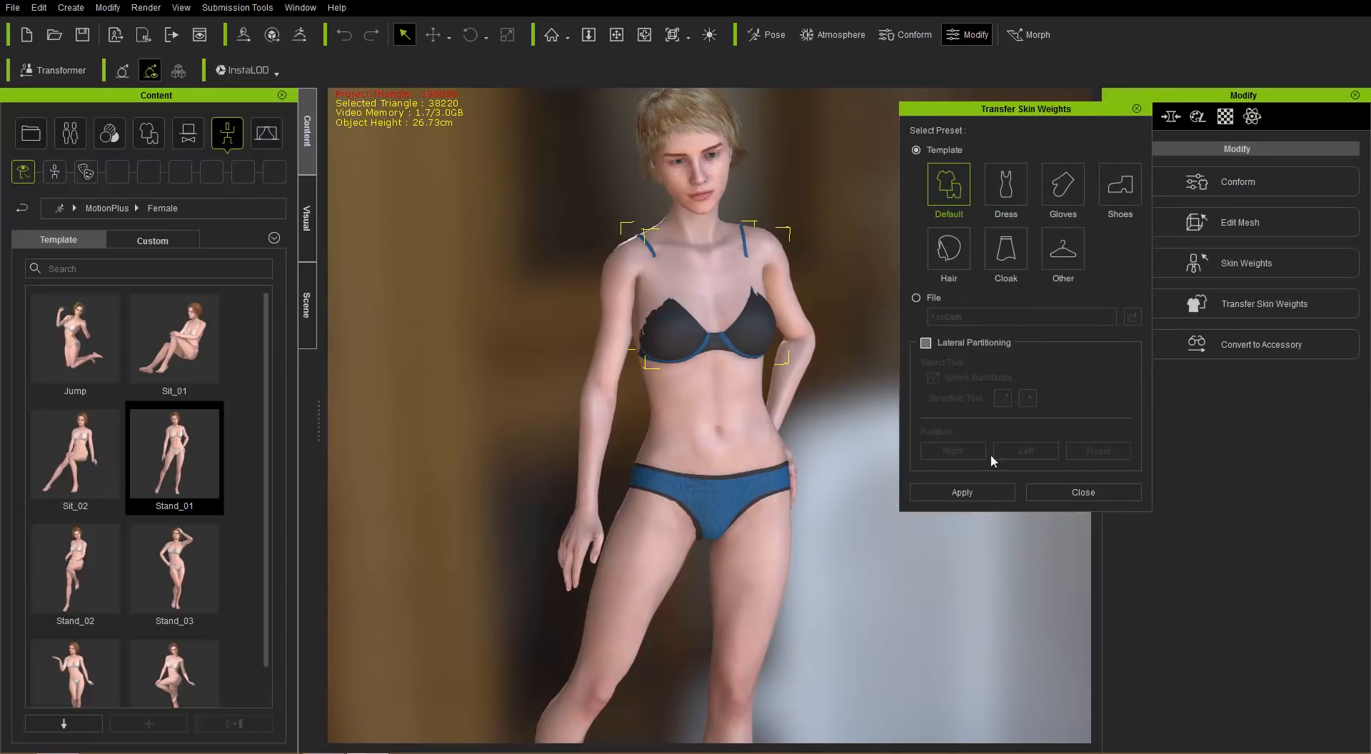
{"action": "left_click", "coordinate": [961, 491]}
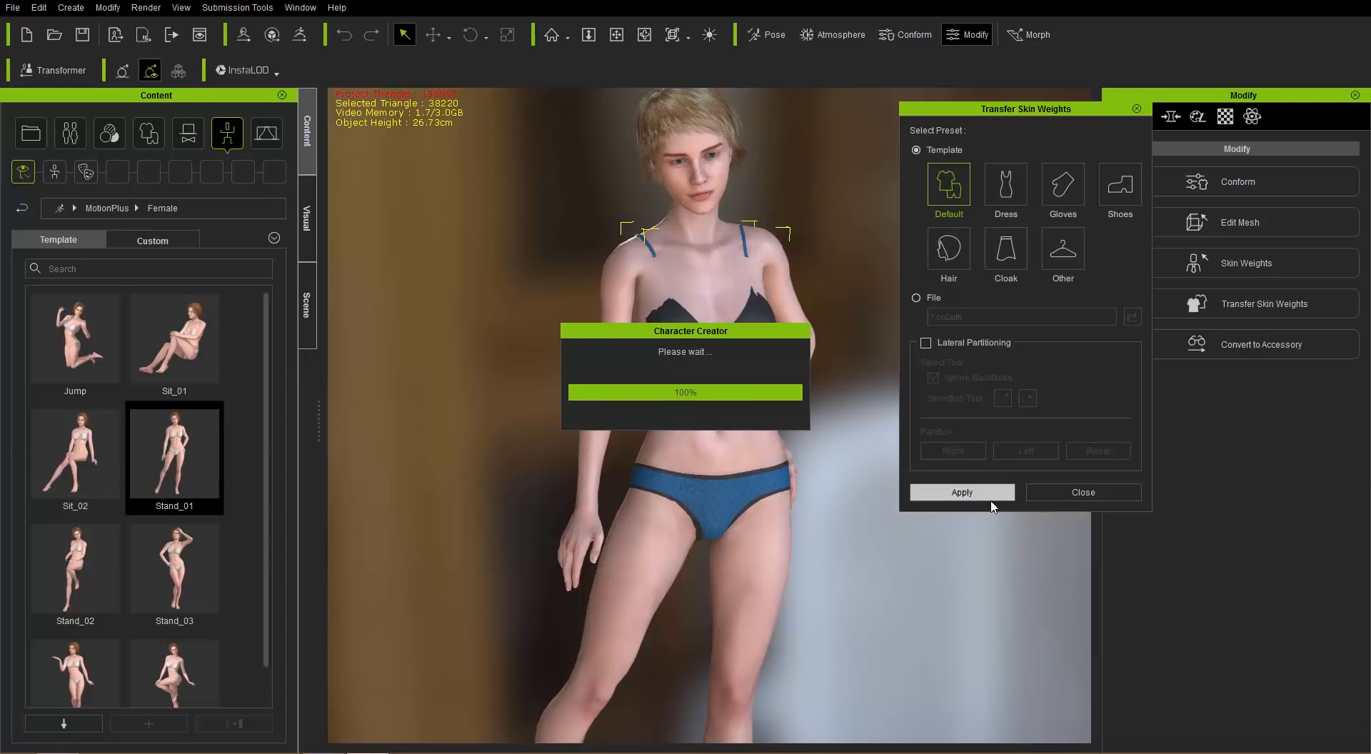
{"action": "left_click", "coordinate": [960, 492]}
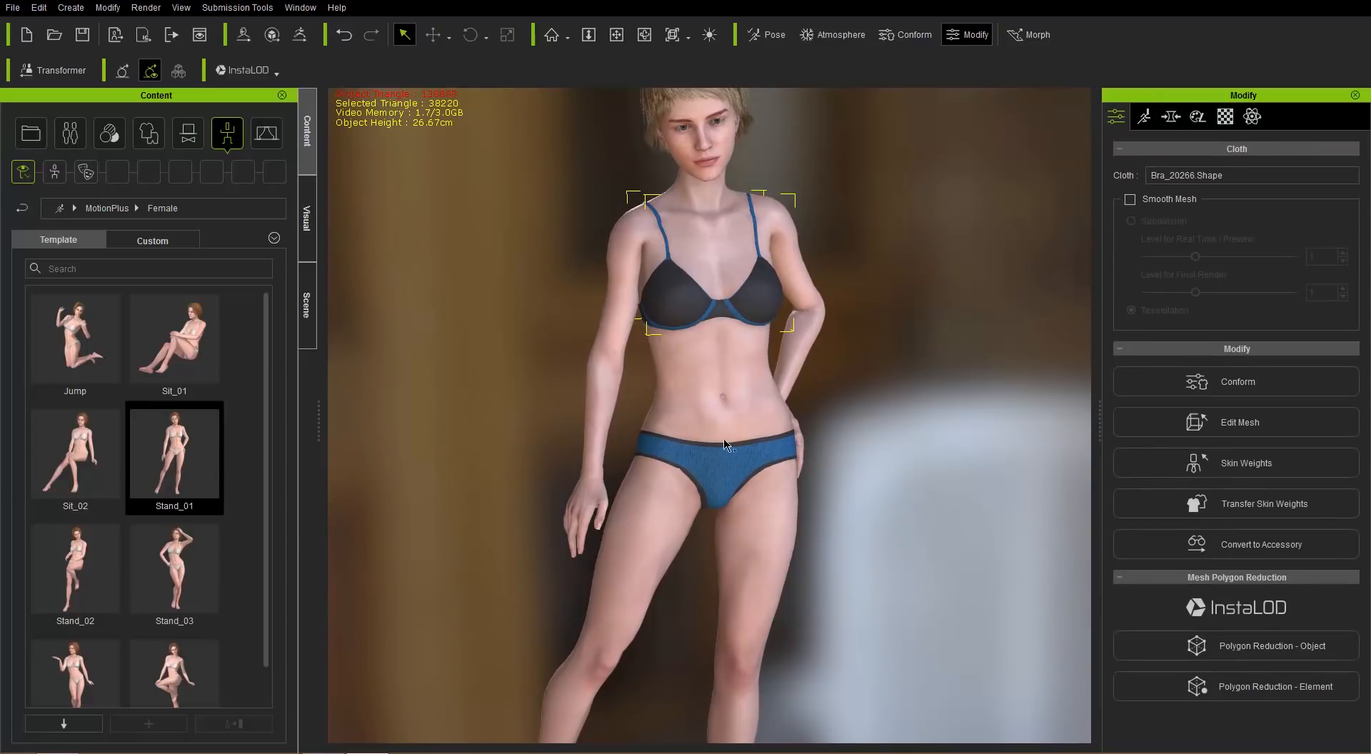
Select the panties and transfer Default-preset skin weights to them
{"action": "left_click", "coordinate": [75, 456]}
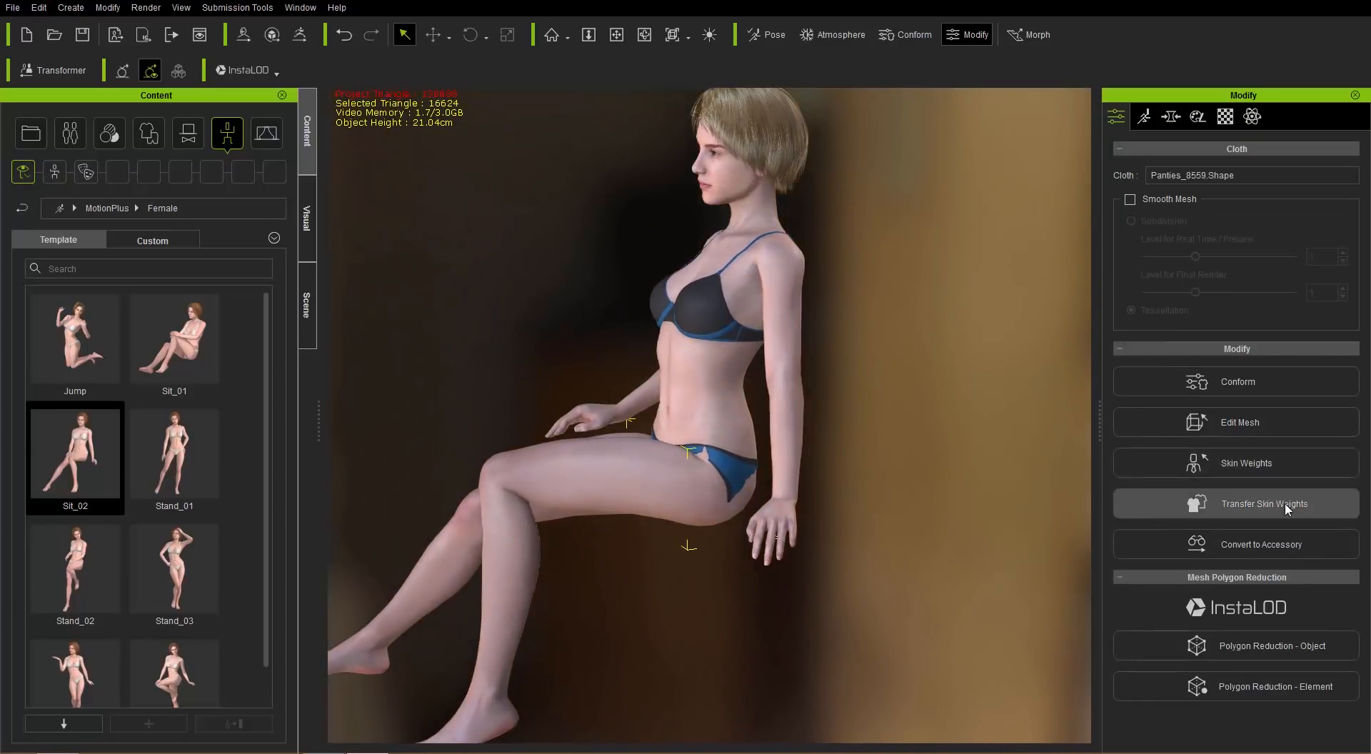
{"action": "left_click", "coordinate": [1263, 504]}
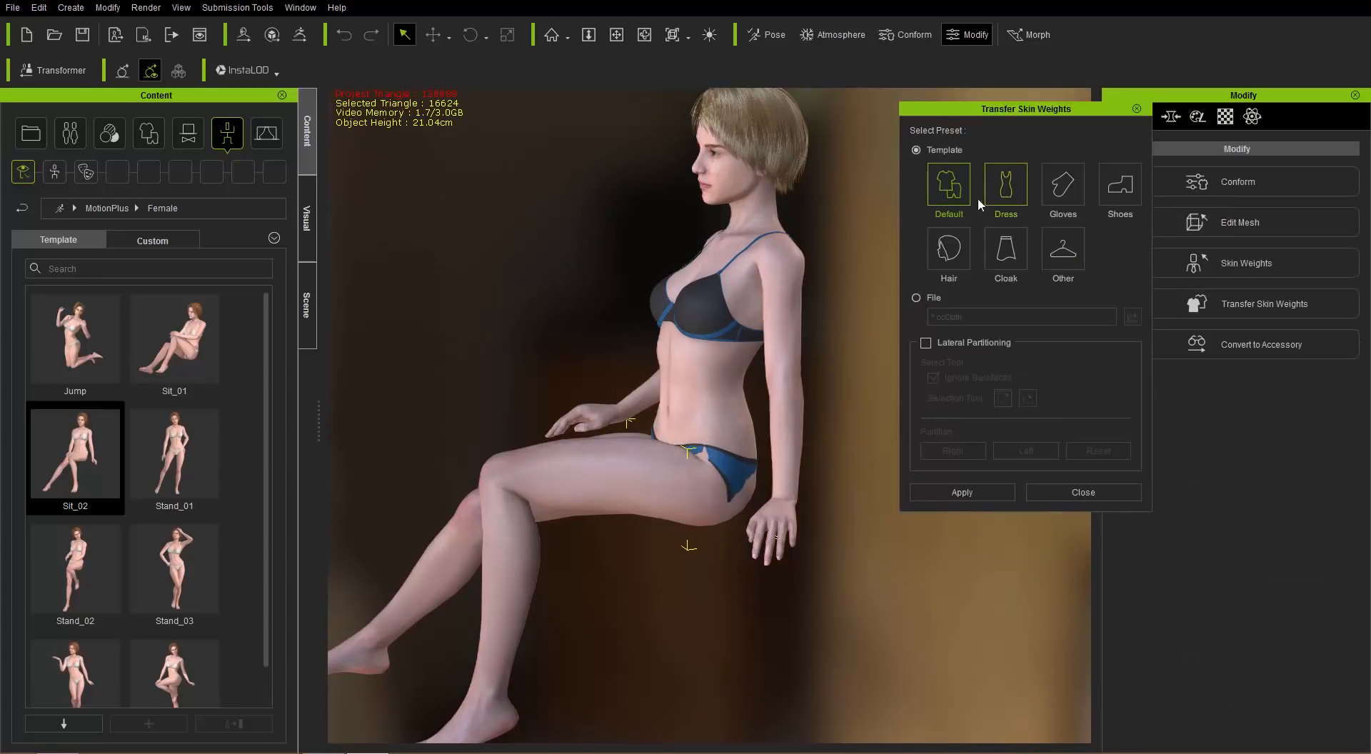
{"action": "left_click", "coordinate": [1005, 248]}
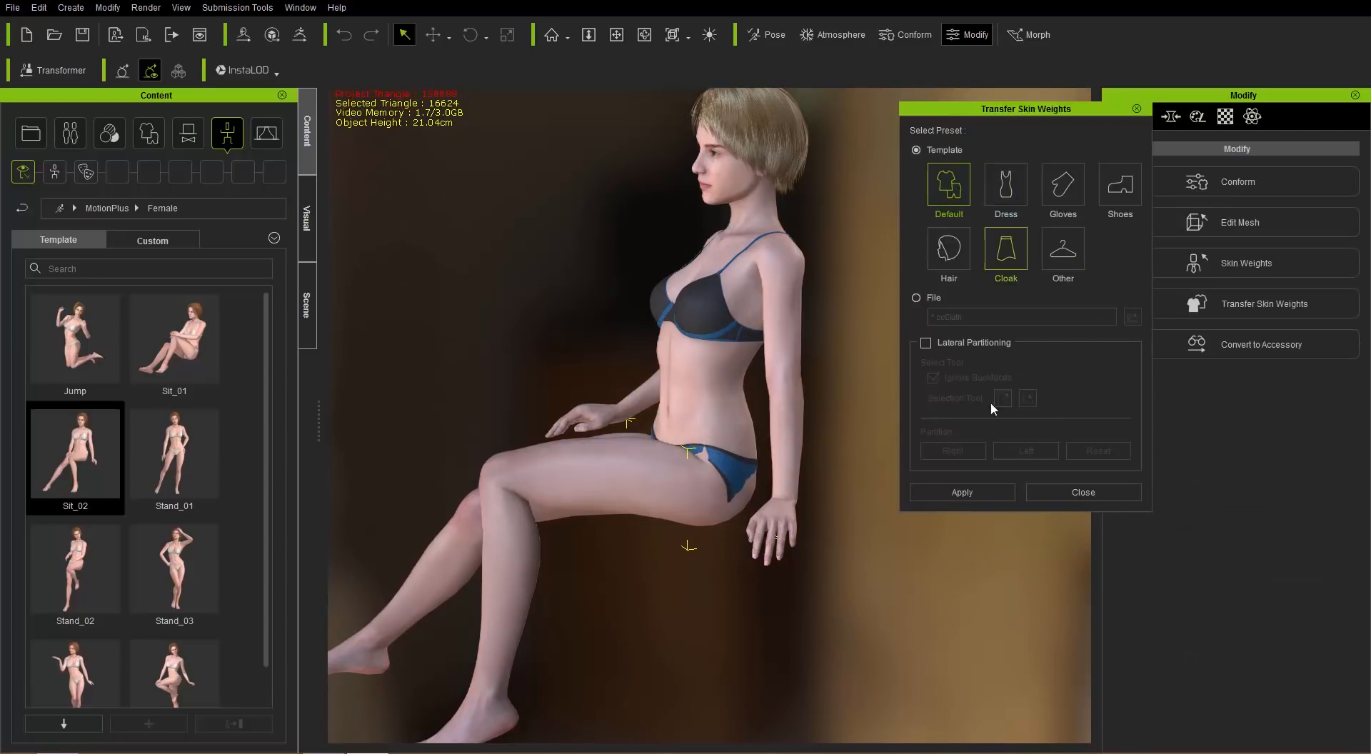
{"action": "left_click", "coordinate": [961, 491]}
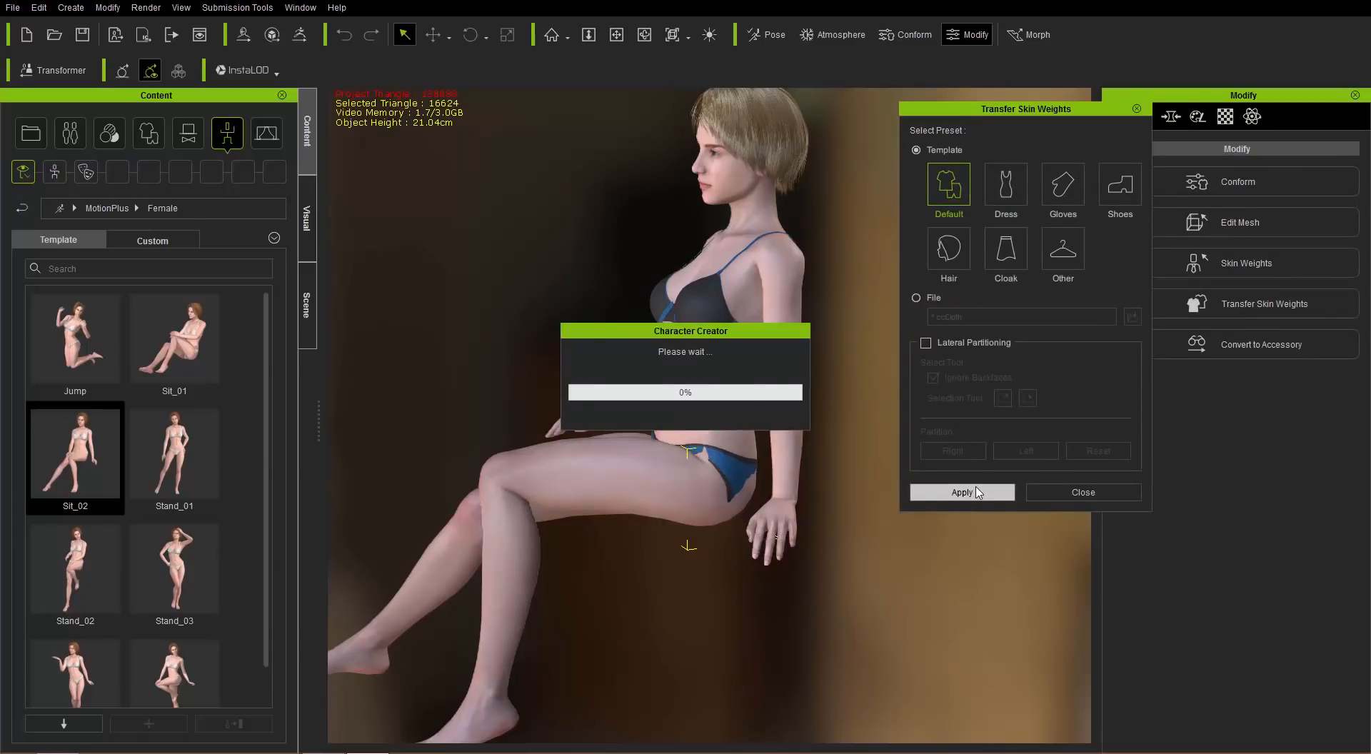
{"action": "left_click", "coordinate": [962, 491]}
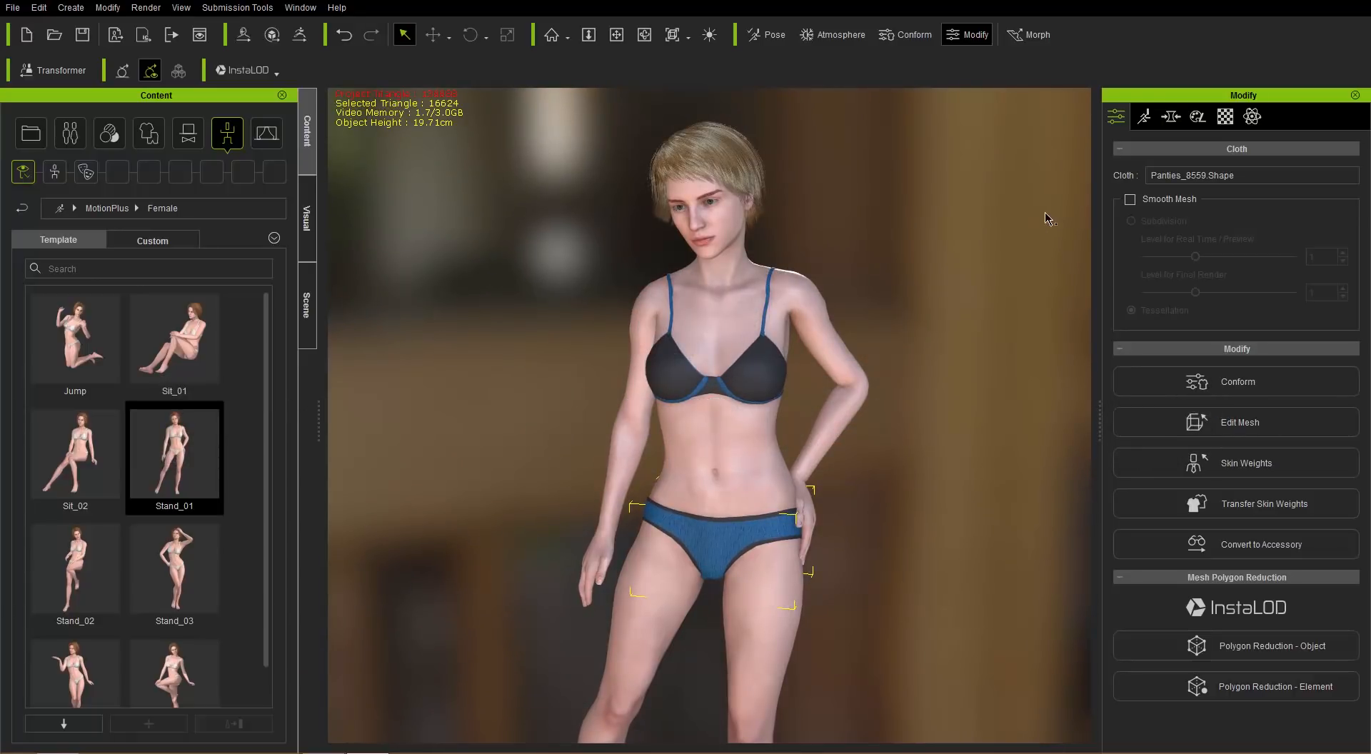
{"action": "mouse_move", "coordinate": [1170, 116]}
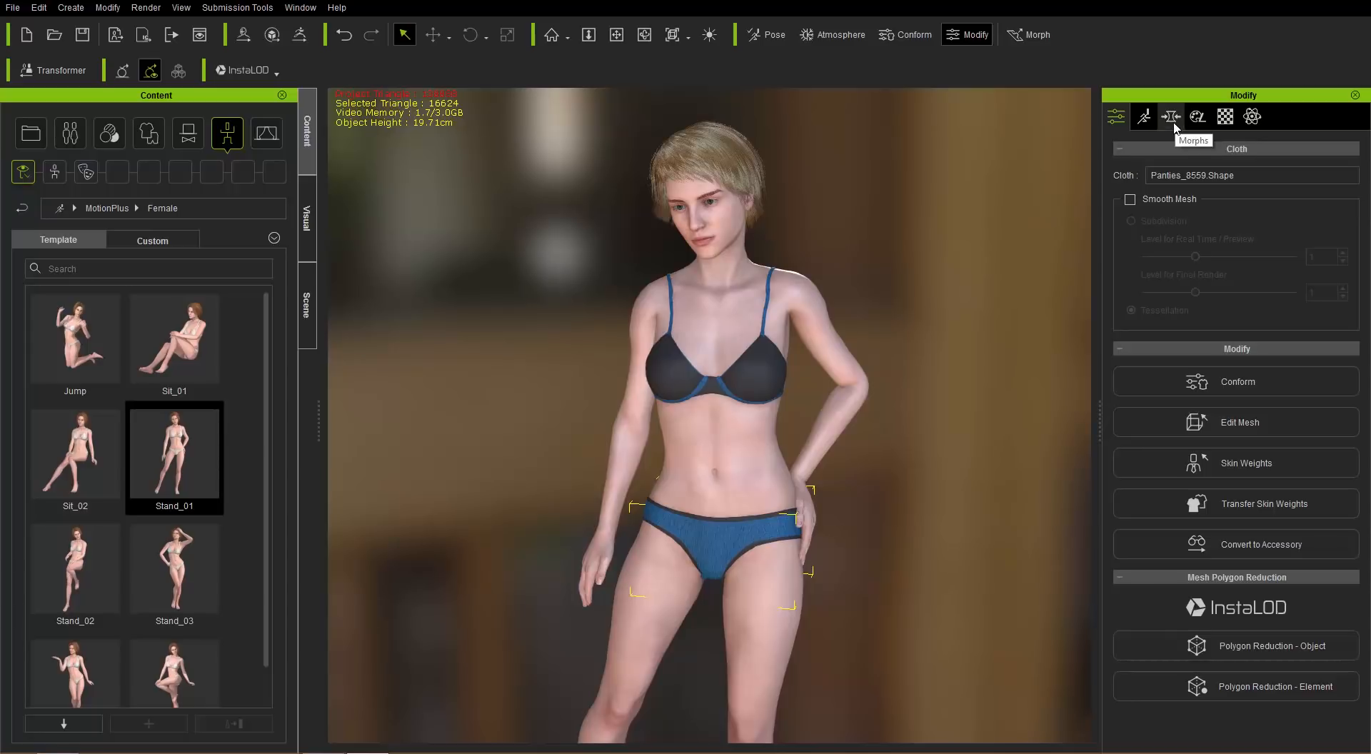
Show the Full Body morph sliders in the Morph tab and scroll down to them
{"action": "left_click", "coordinate": [1169, 116]}
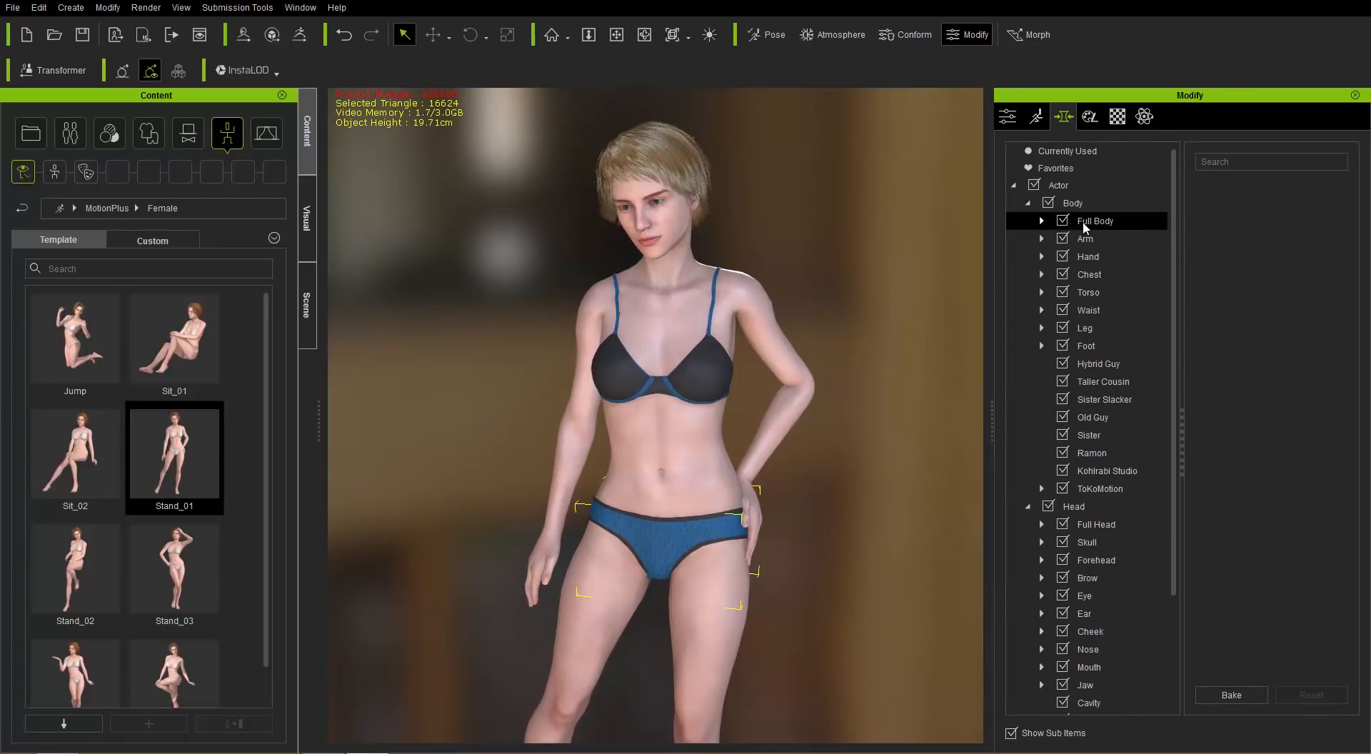
{"action": "left_click", "coordinate": [1095, 220]}
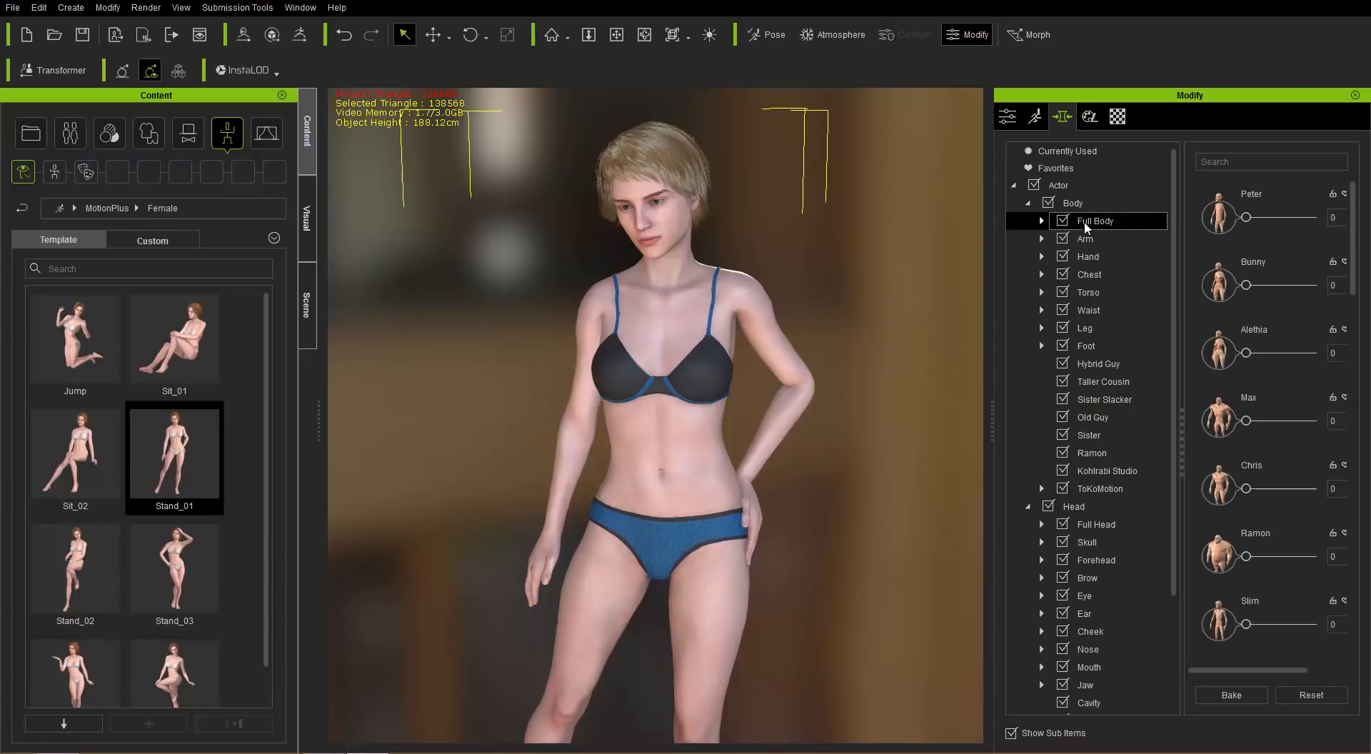
{"action": "mouse_move", "coordinate": [1266, 209]}
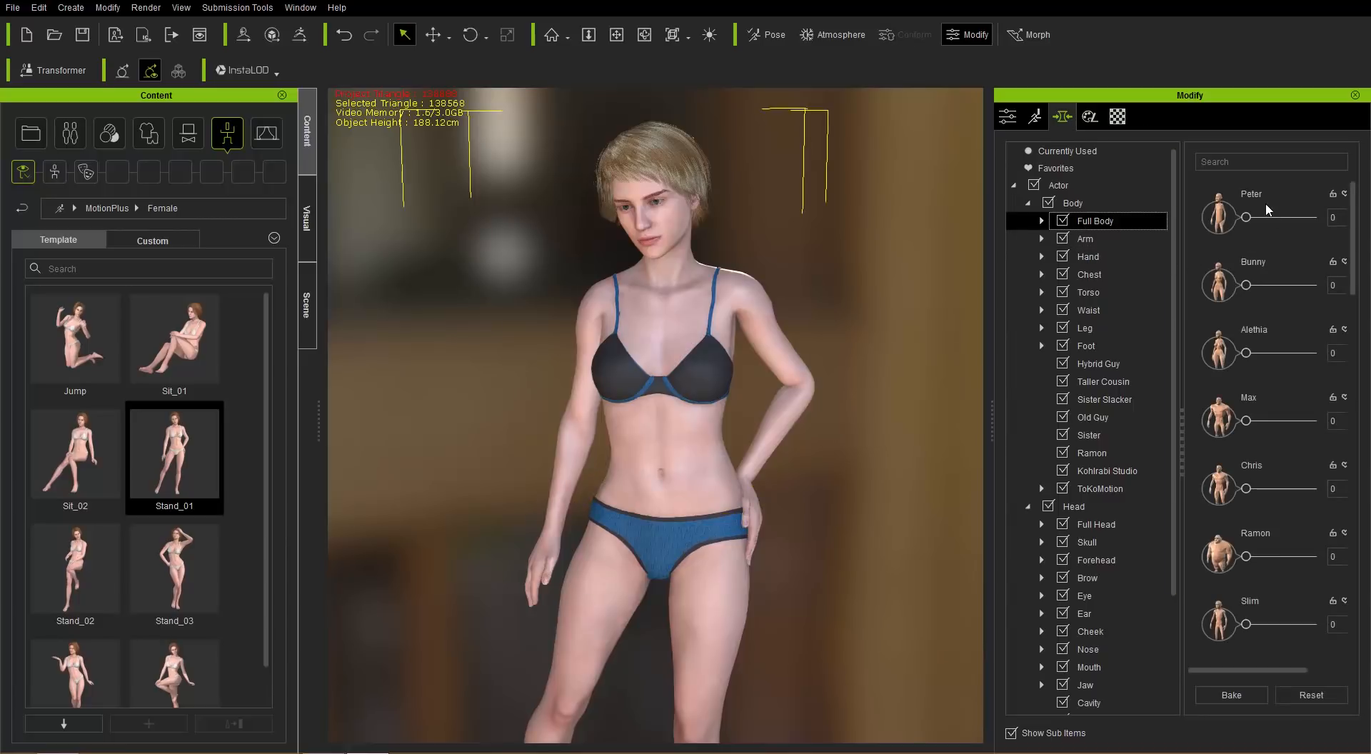
{"action": "mouse_move", "coordinate": [1292, 298]}
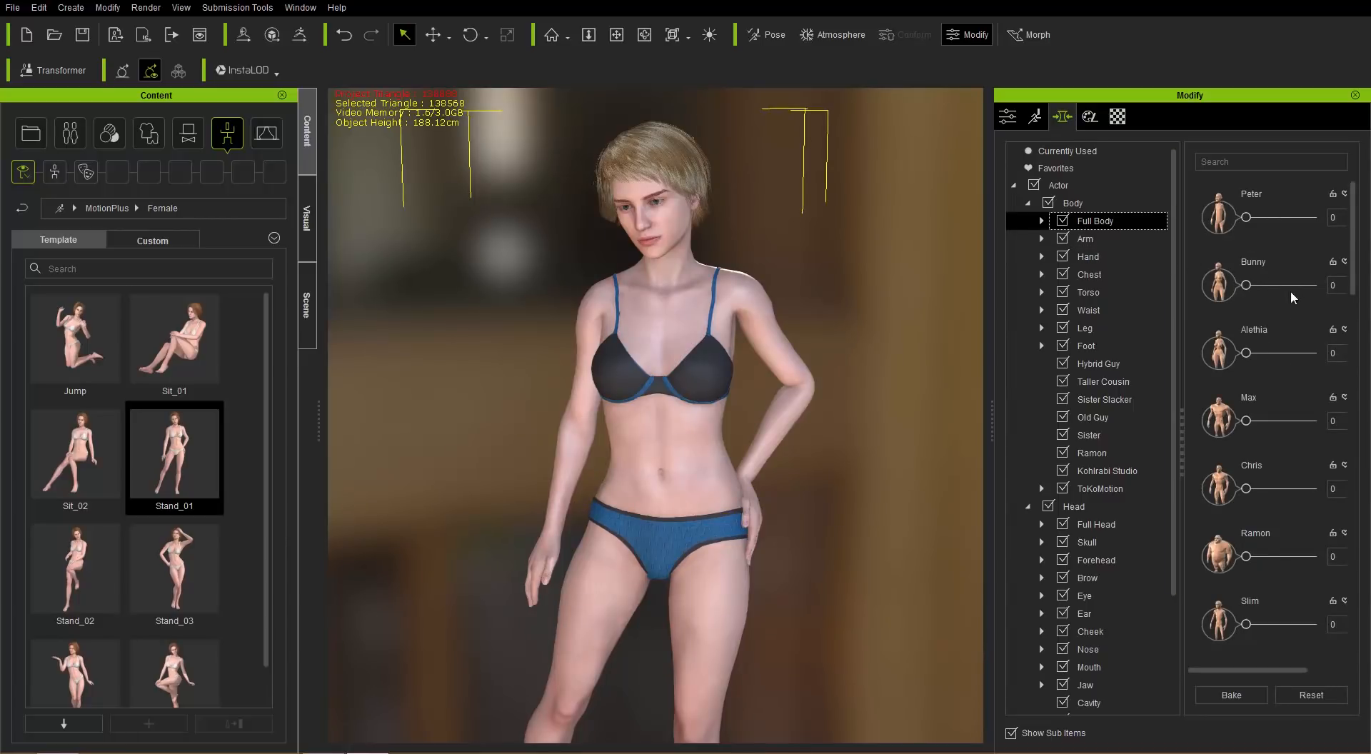
{"action": "scroll", "scroll_direction": "down", "scroll_amount": 3}
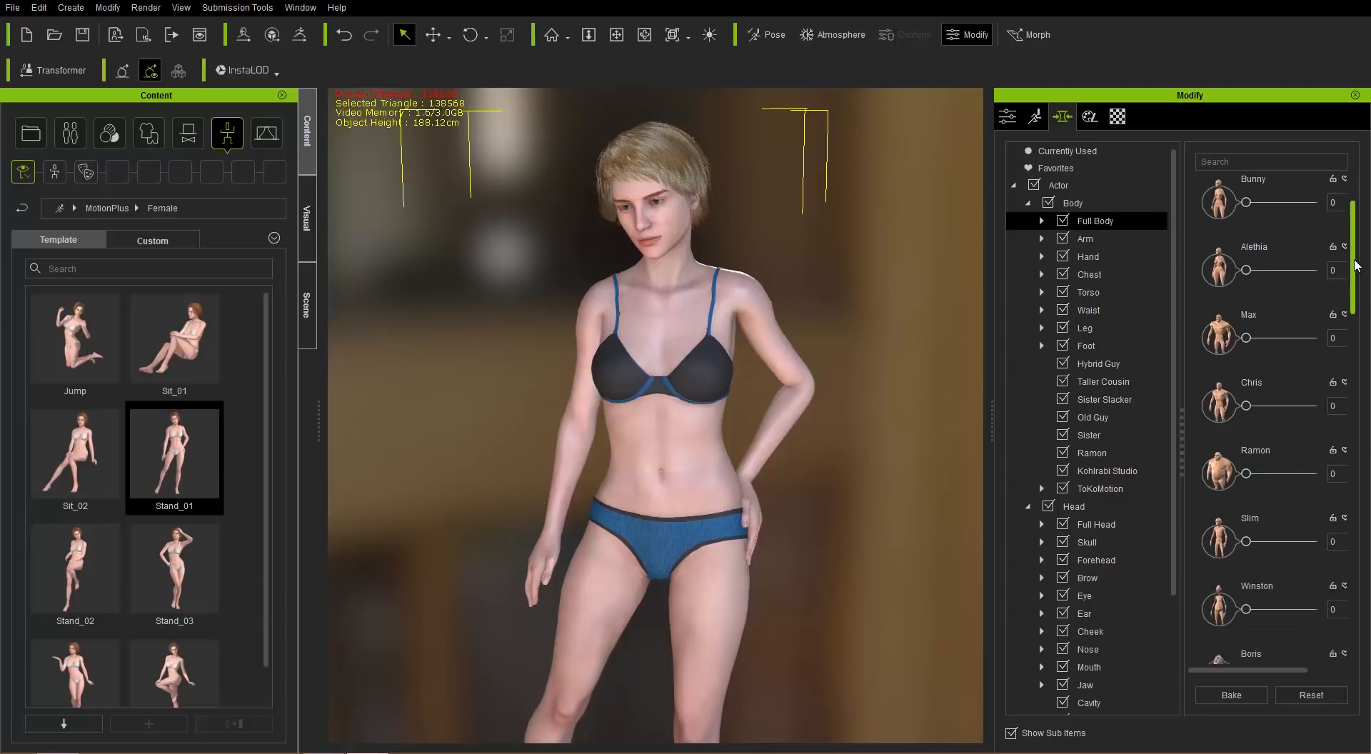
{"action": "scroll", "scroll_direction": "down", "scroll_amount": 3}
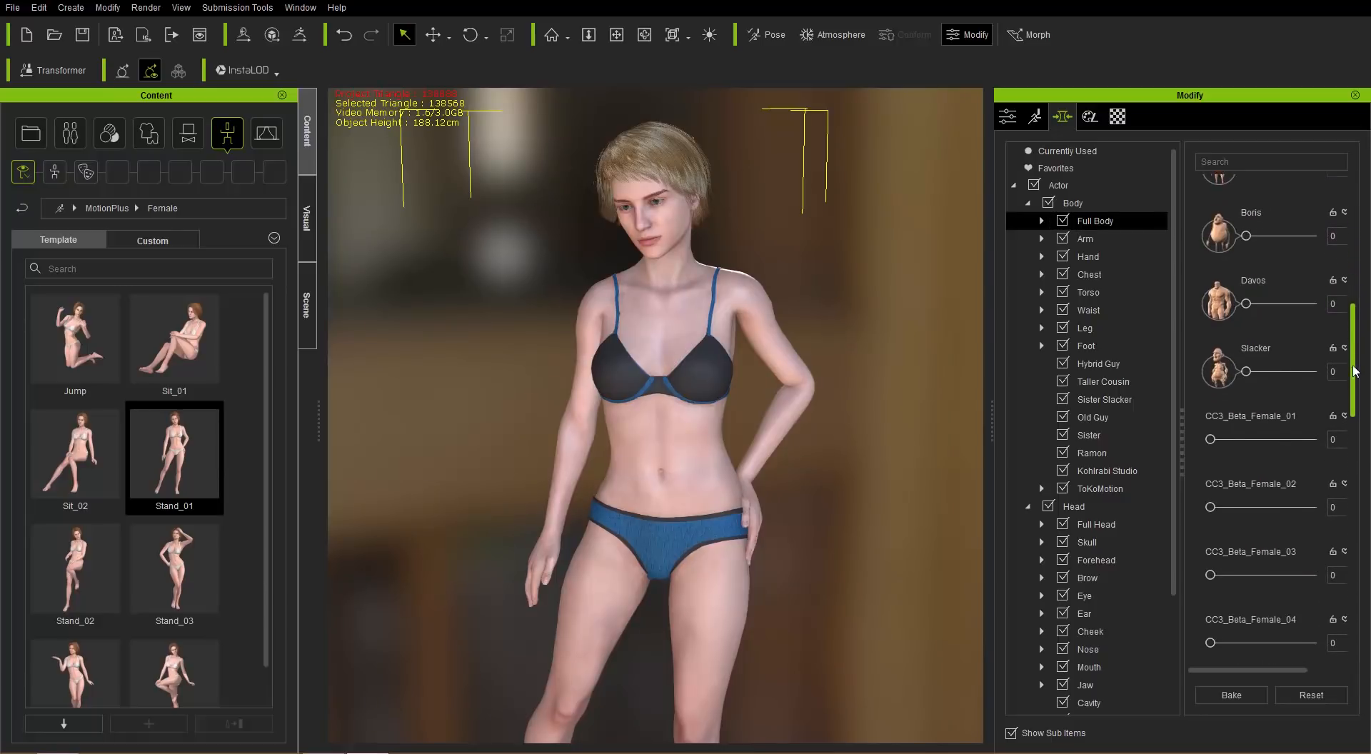
{"action": "scroll", "scroll_direction": "down", "scroll_amount": 3}
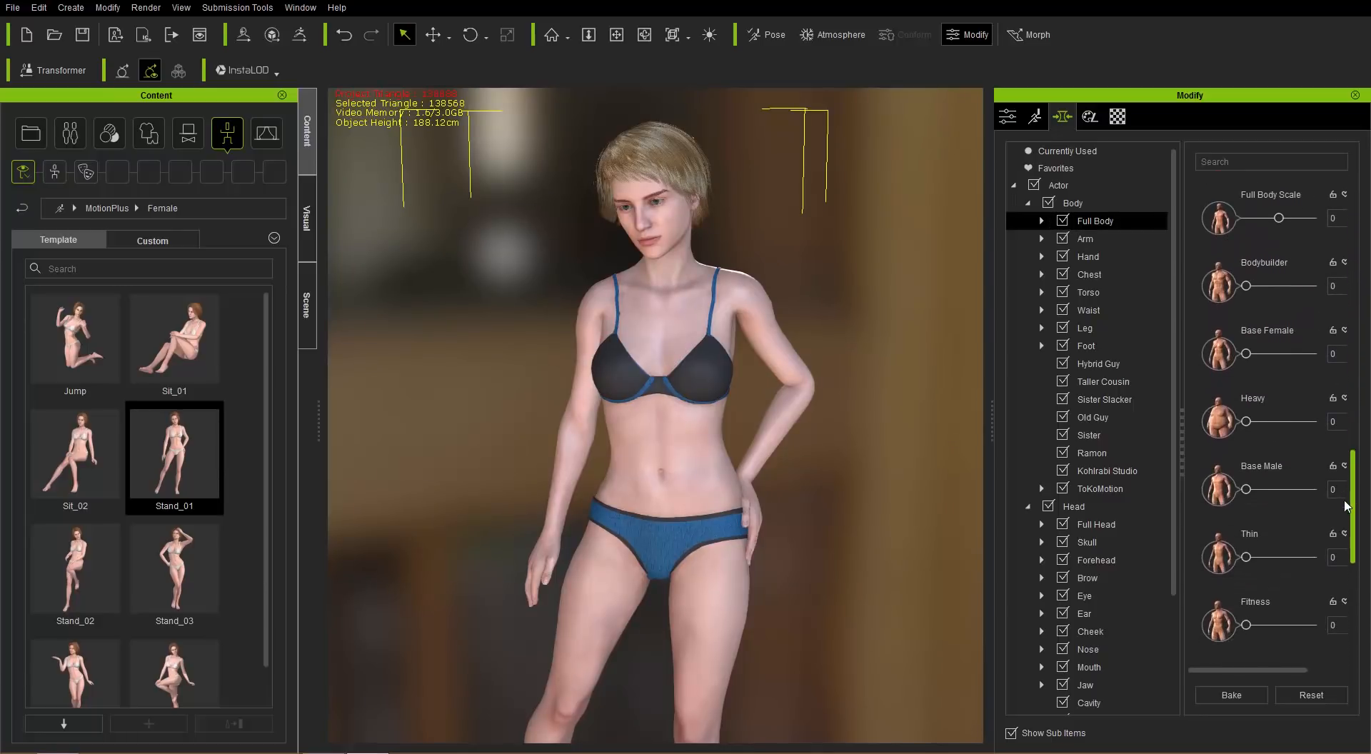
{"action": "scroll", "scroll_direction": "down", "scroll_amount": 3}
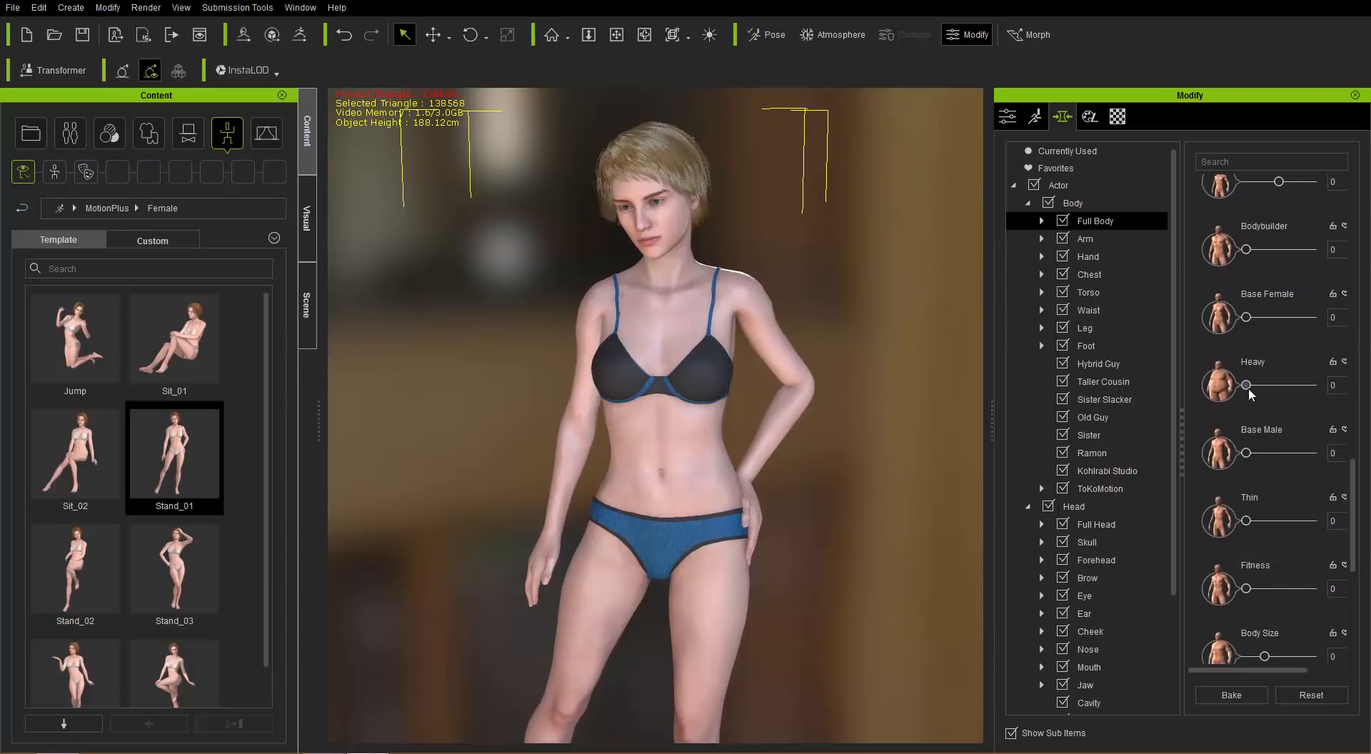
Try the Heavy, Thin and Fitness morphs, returning Fitness to zero
{"action": "left_click_drag", "start_coordinate": [1246, 385], "coordinate": [1272, 385]}
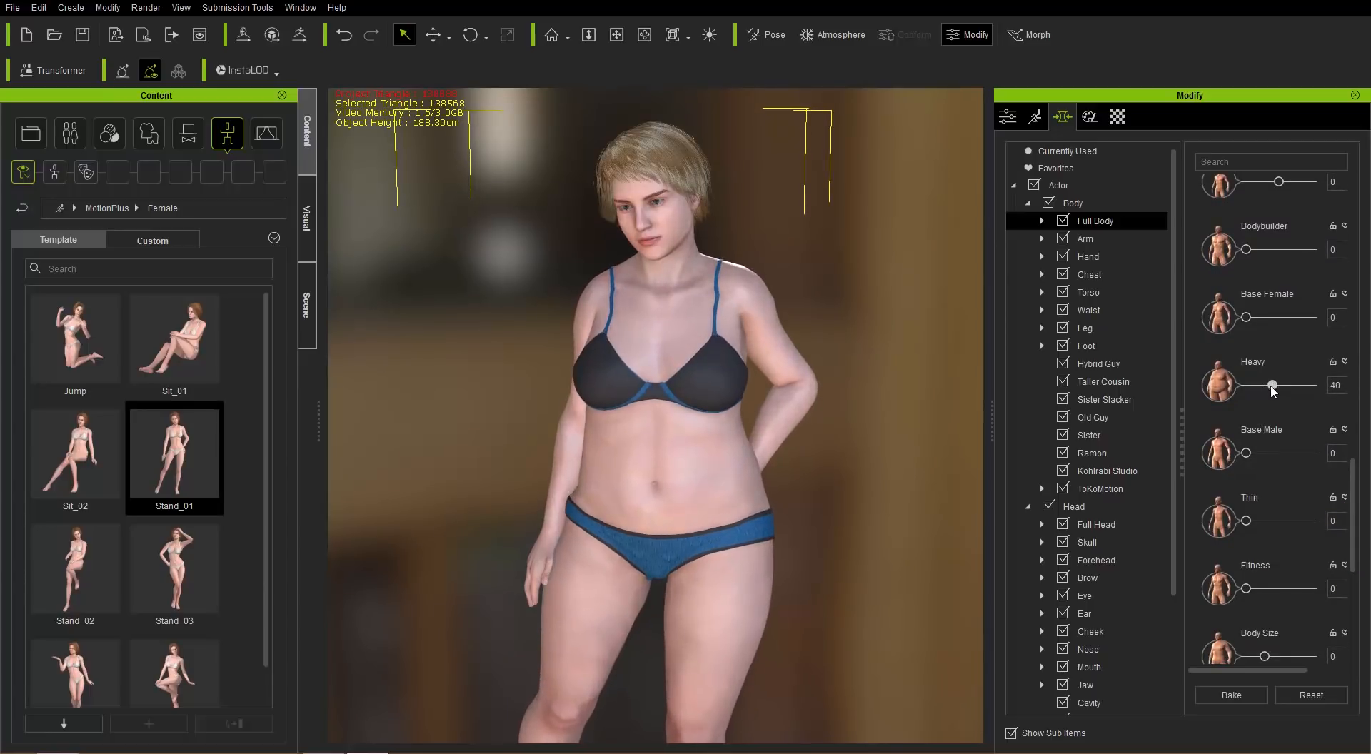
{"action": "left_click_drag", "start_coordinate": [1273, 385], "coordinate": [1242, 385]}
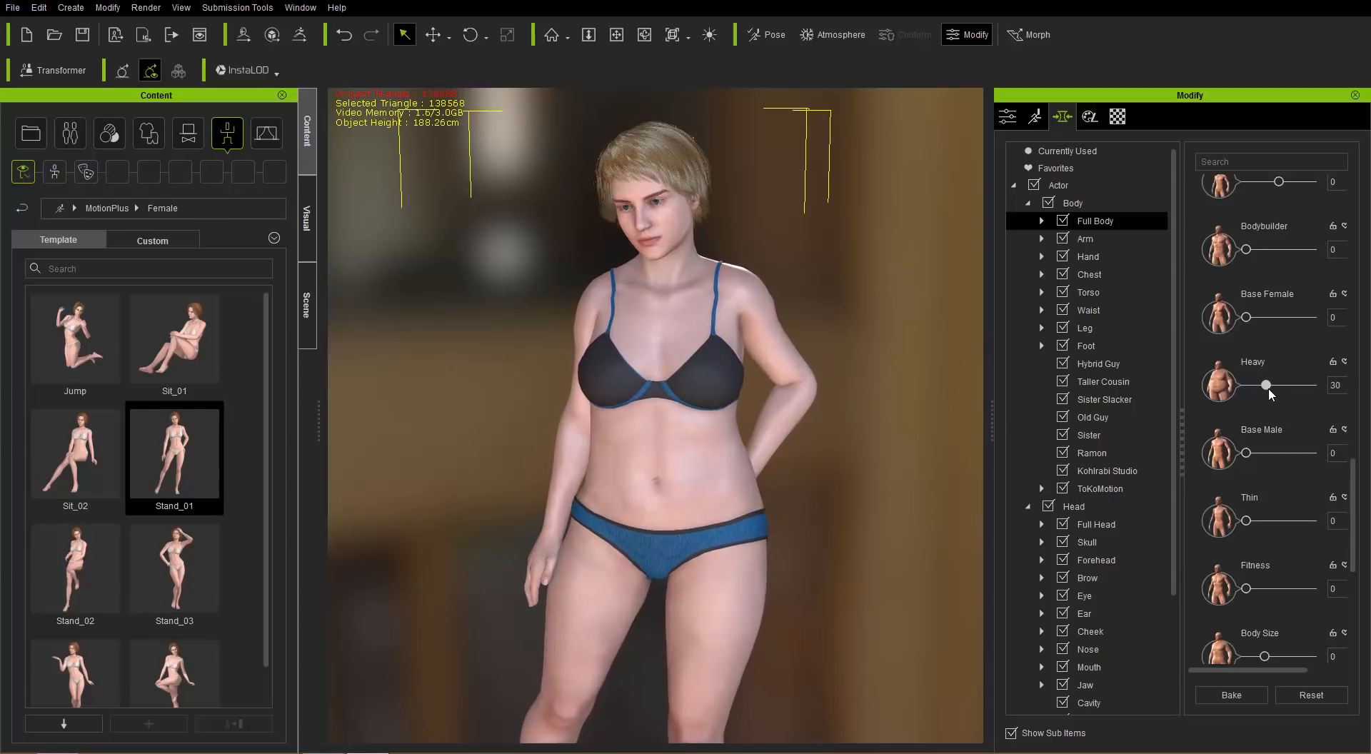
{"action": "left_click_drag", "start_coordinate": [1265, 384], "coordinate": [1247, 384]}
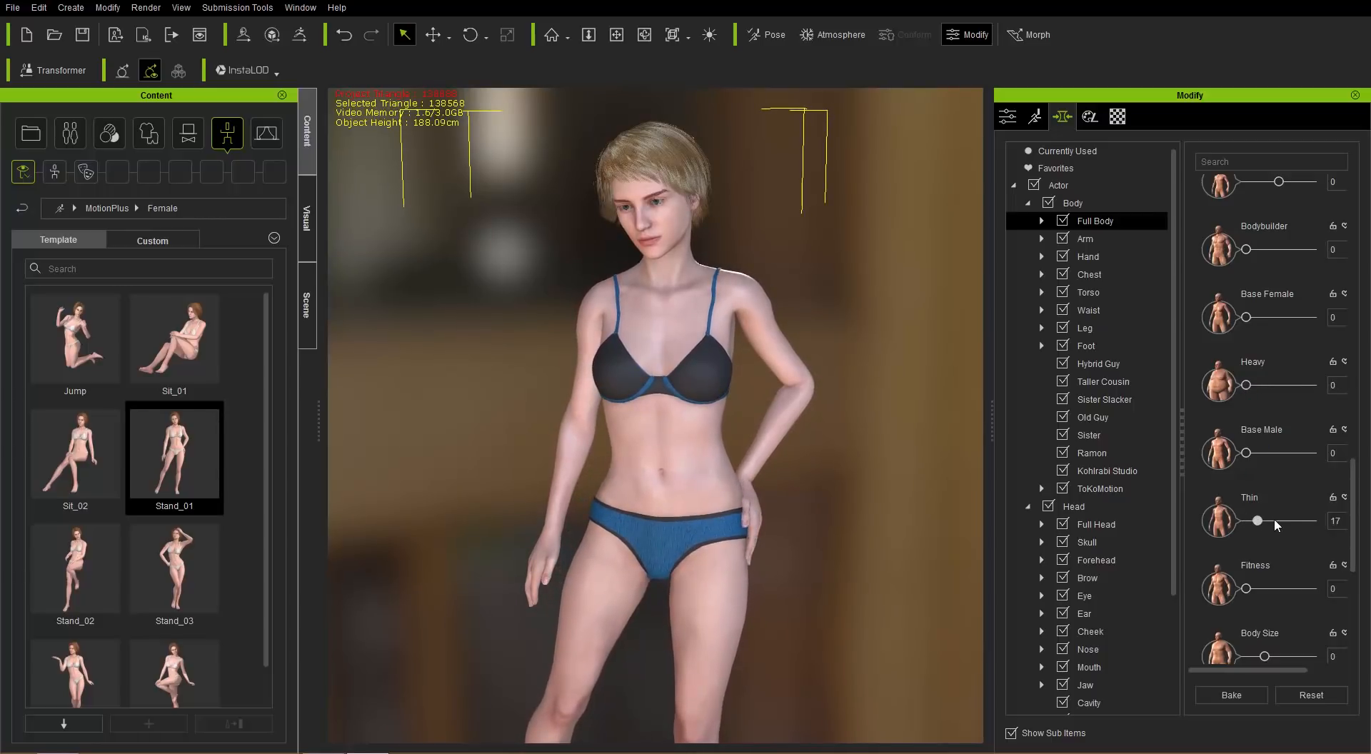
{"action": "left_click_drag", "start_coordinate": [1258, 521], "coordinate": [1250, 521]}
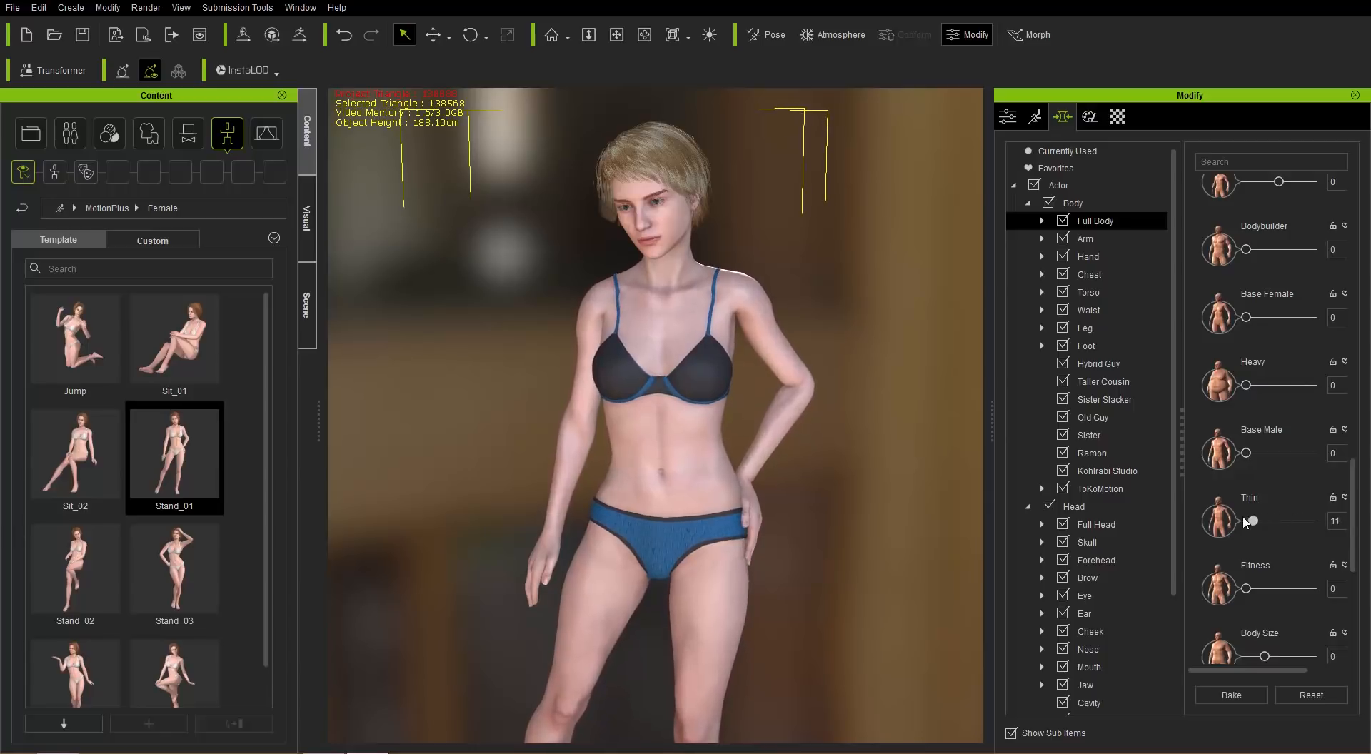
{"action": "left_click_drag", "start_coordinate": [1223, 587], "coordinate": [1286, 587]}
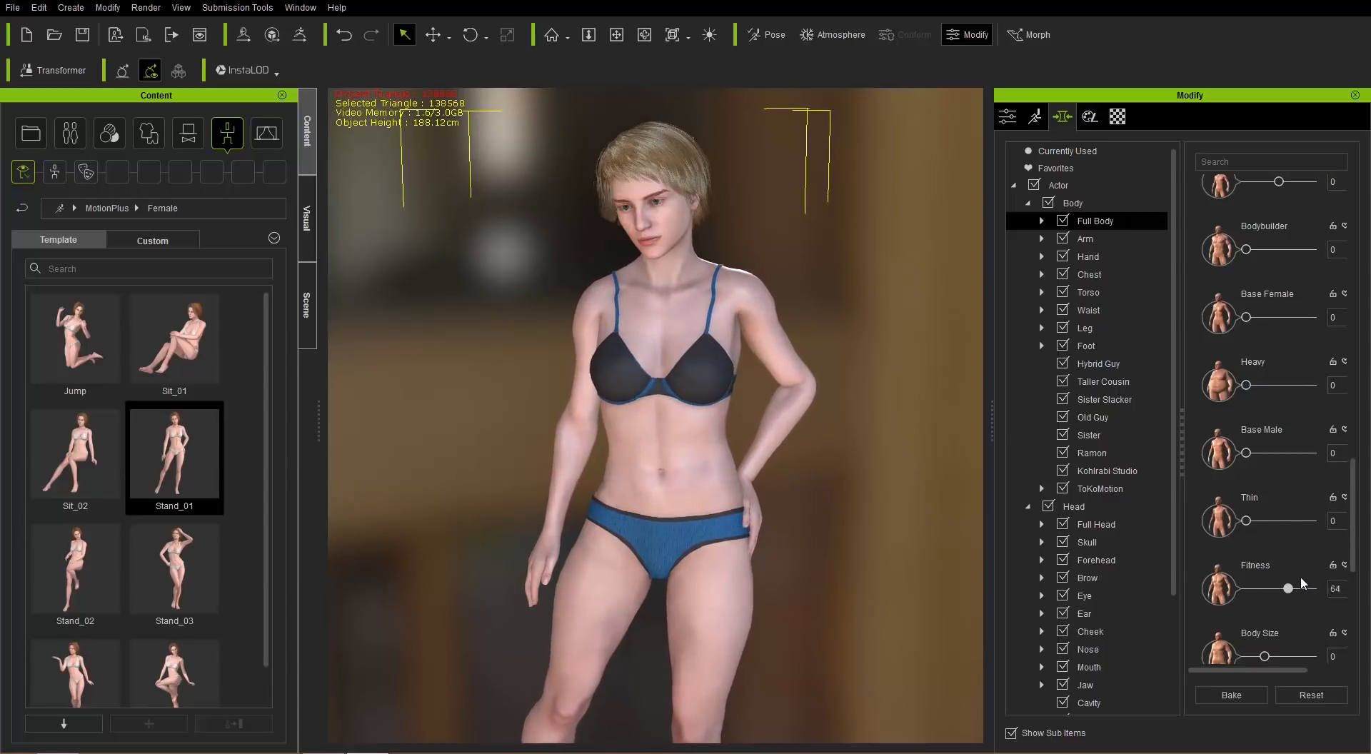
{"action": "left_click_drag", "start_coordinate": [1288, 588], "coordinate": [1257, 588]}
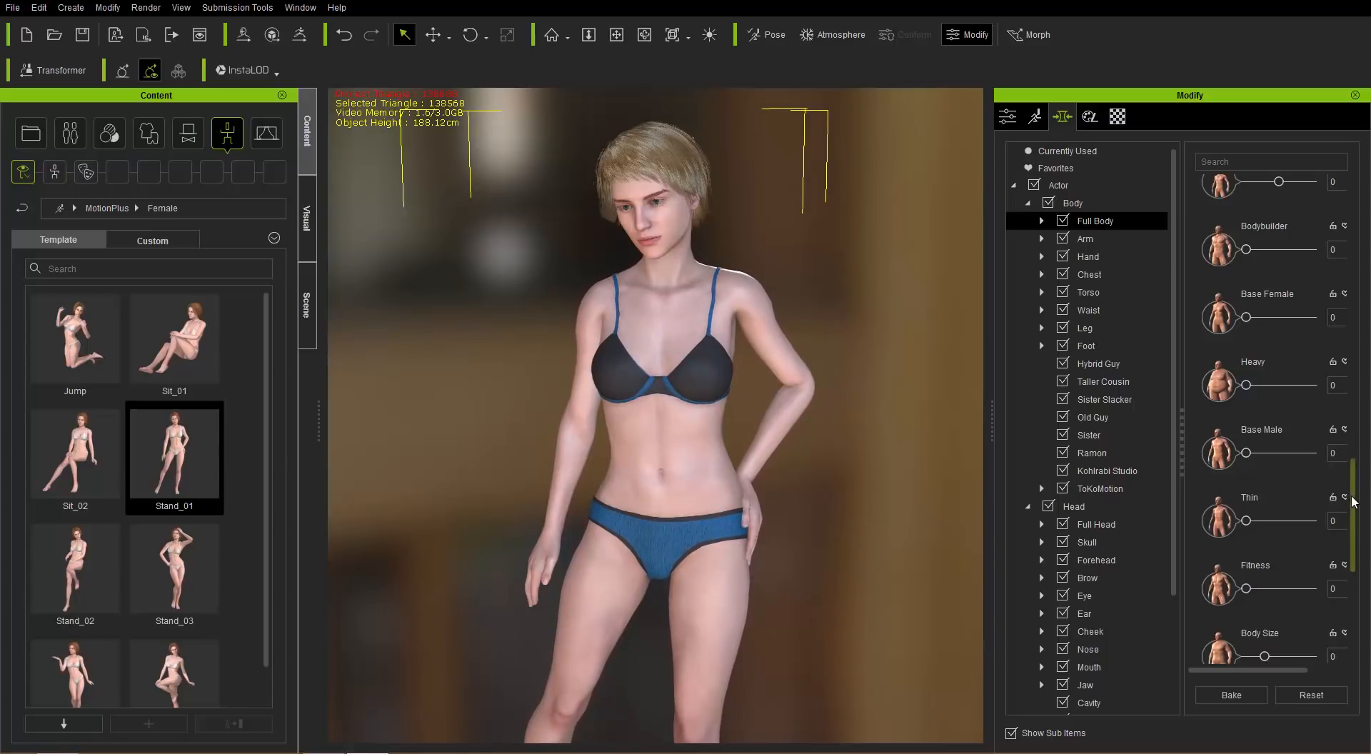
Try the Body Tone and Voluptuous morphs and reset both to zero
{"action": "scroll", "scroll_direction": "down", "scroll_amount": 3}
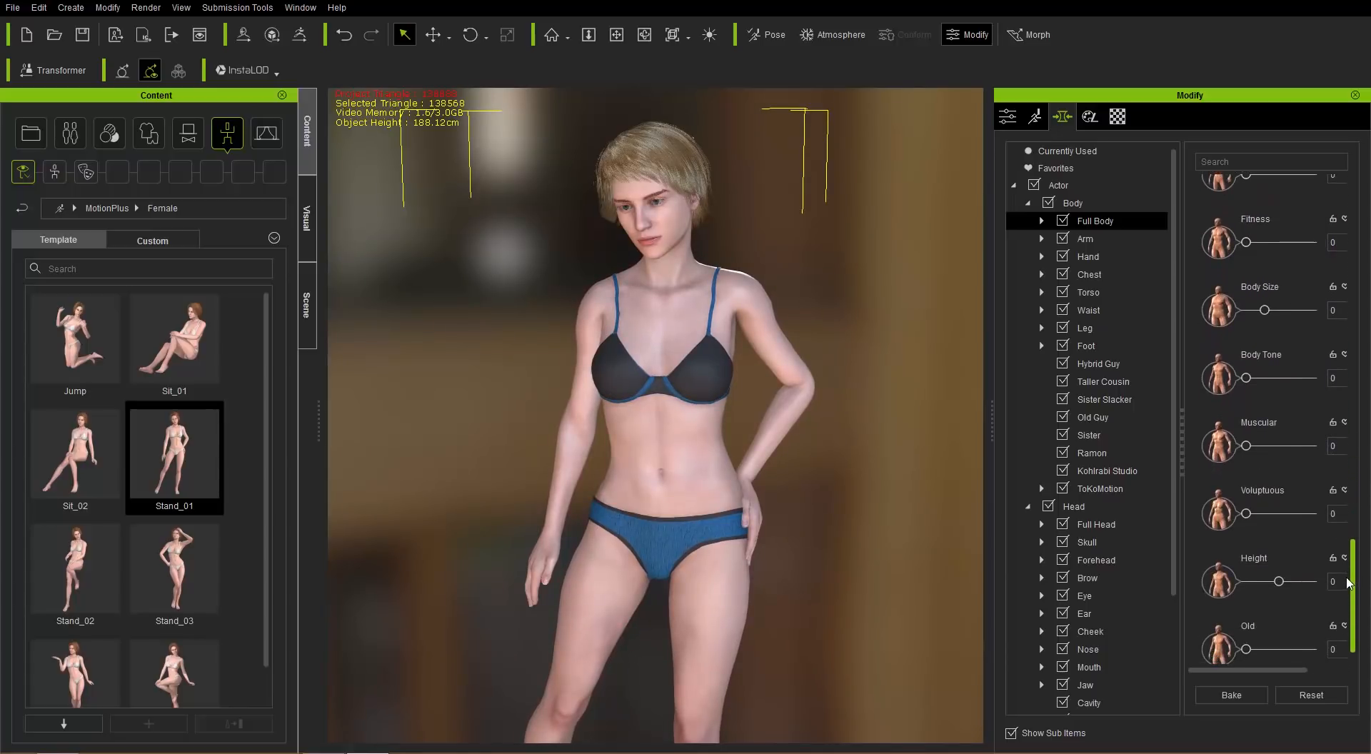
{"action": "left_click_drag", "start_coordinate": [1239, 373], "coordinate": [1248, 373]}
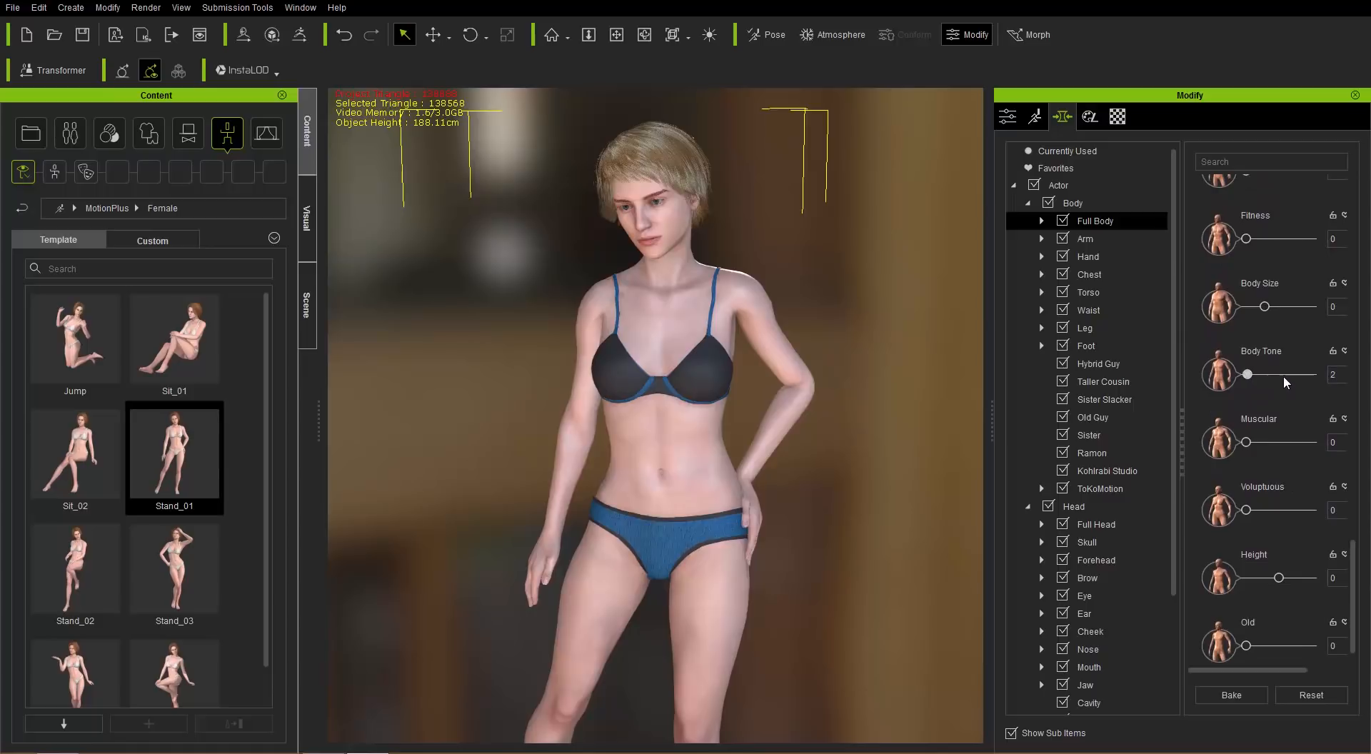
{"action": "left_click_drag", "start_coordinate": [1247, 373], "coordinate": [1306, 374]}
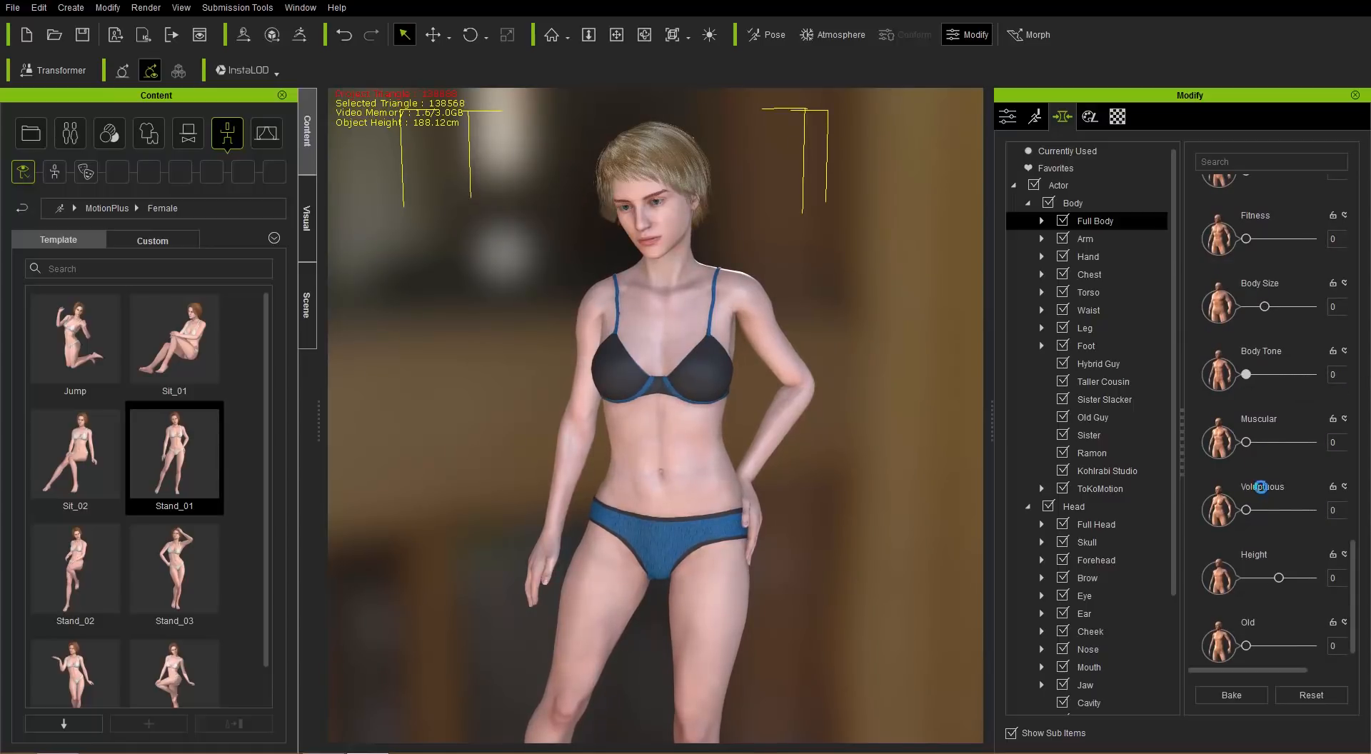
{"action": "left_click_drag", "start_coordinate": [1242, 510], "coordinate": [1272, 510]}
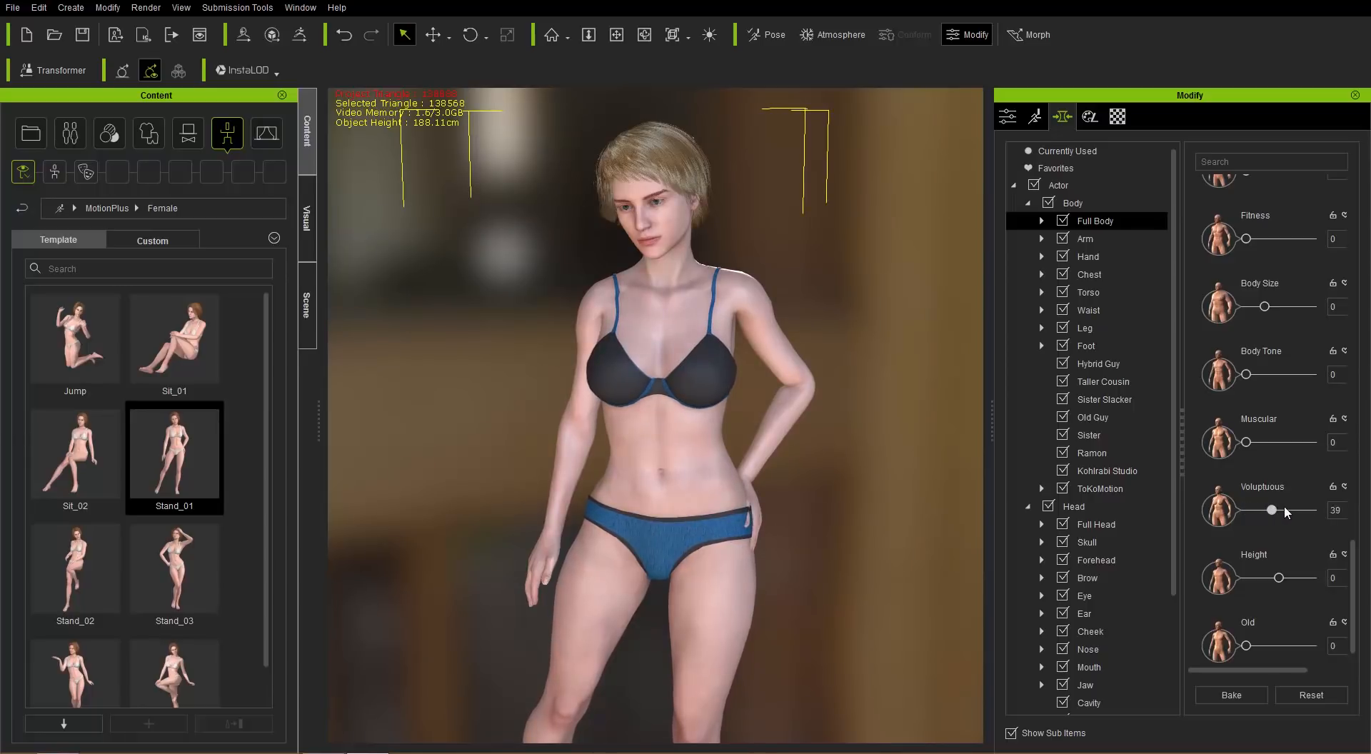
{"action": "left_click_drag", "start_coordinate": [1271, 510], "coordinate": [1250, 509]}
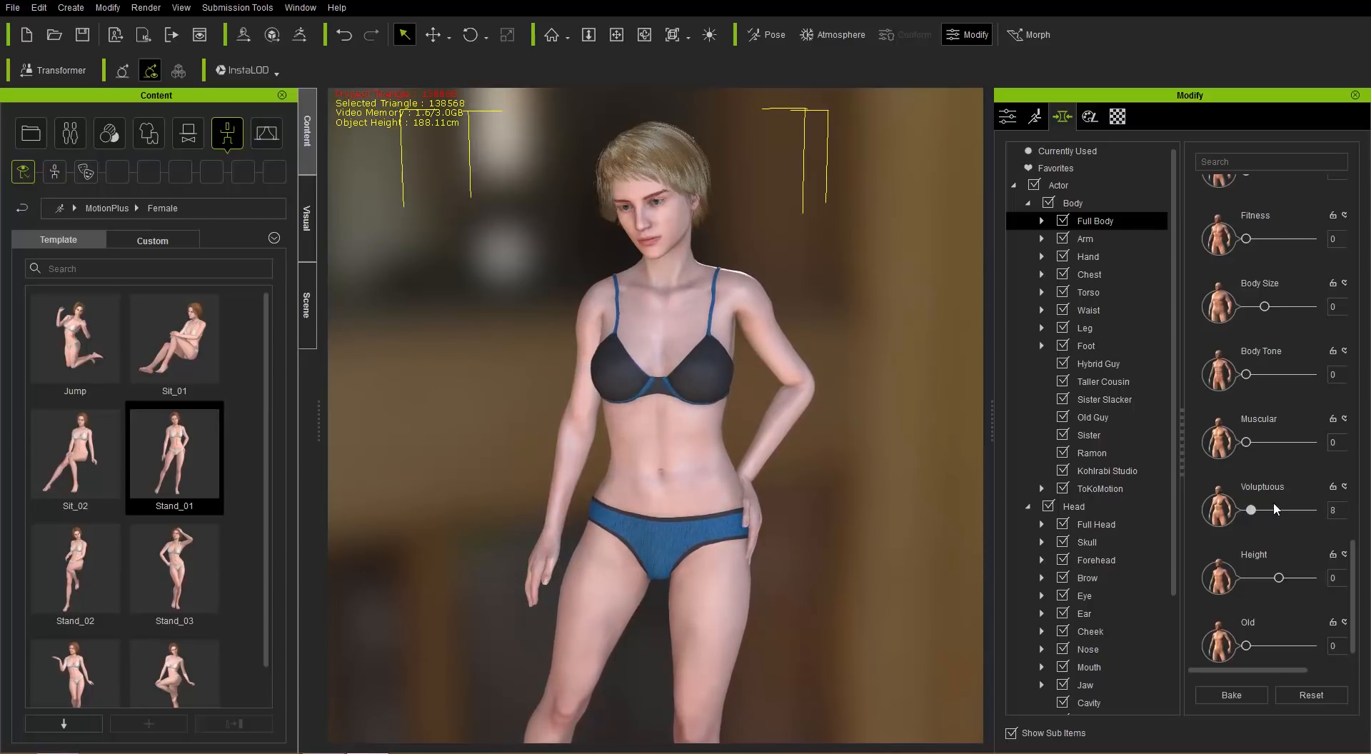
{"action": "left_click_drag", "start_coordinate": [1250, 510], "coordinate": [1246, 510]}
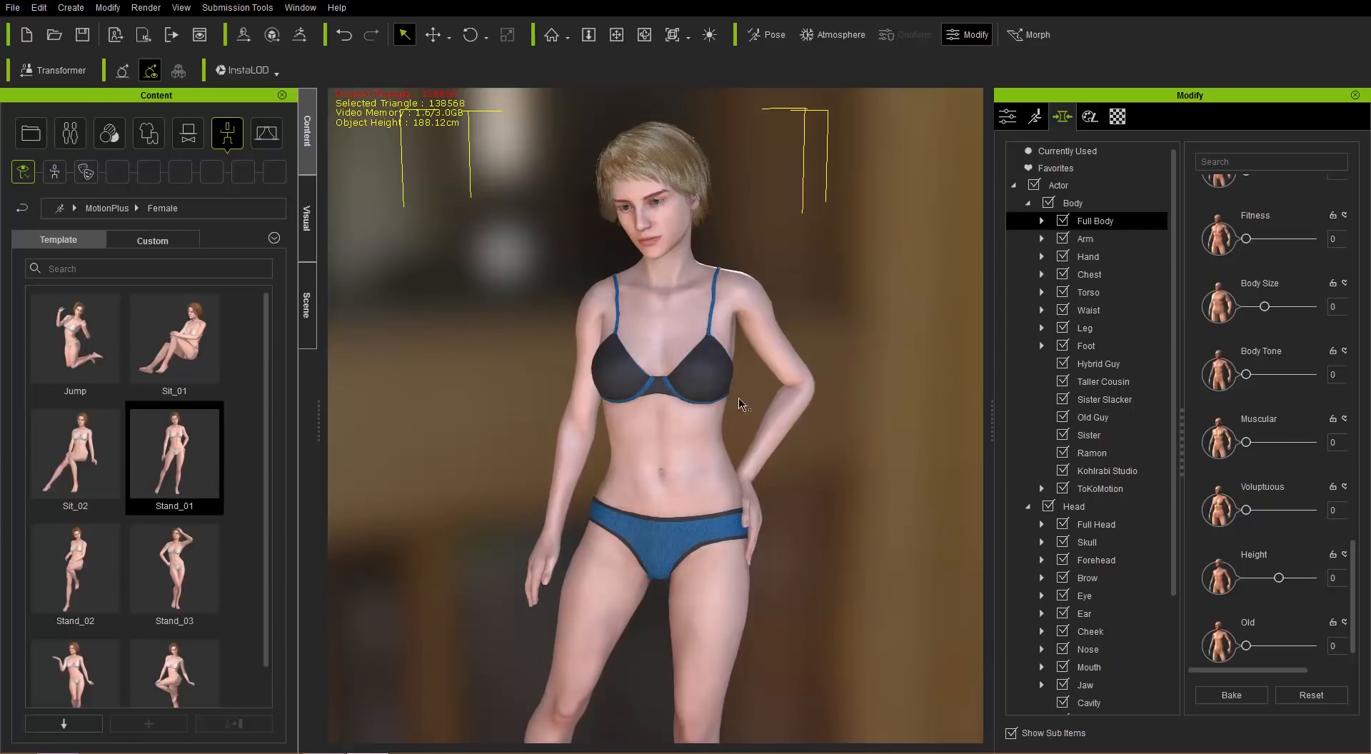
{"action": "mouse_move", "coordinate": [728, 412]}
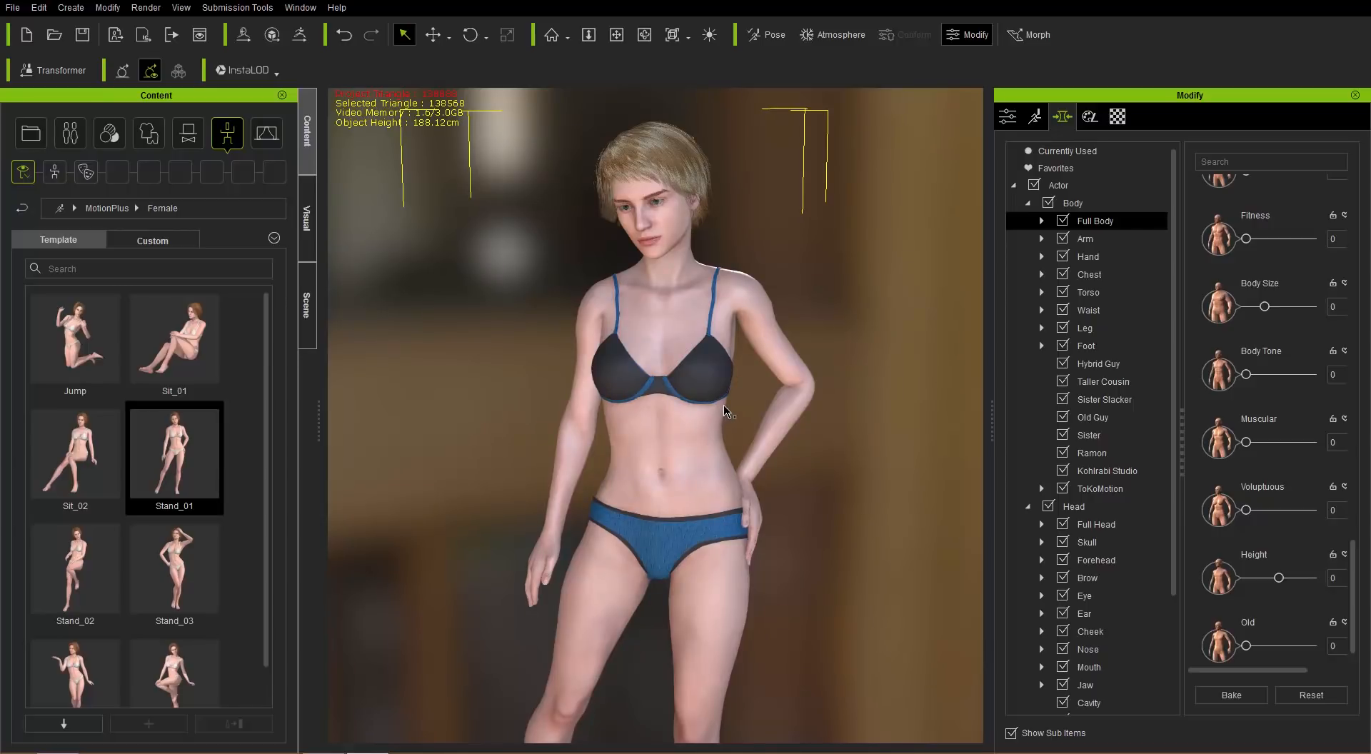
{"action": "mouse_move", "coordinate": [745, 421]}
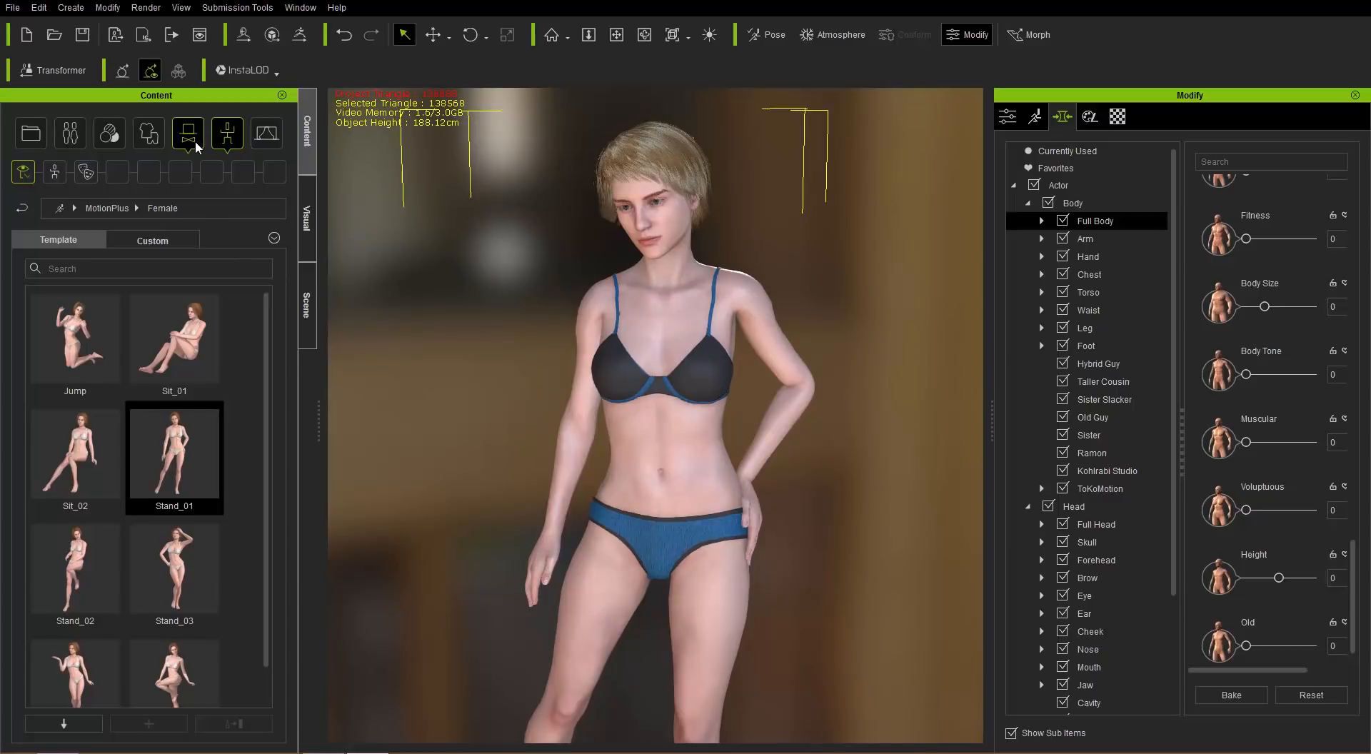
Apply A-Line Bob from Actor > Hair > Conforming Hair Vol. 1
{"action": "left_click", "coordinate": [70, 133]}
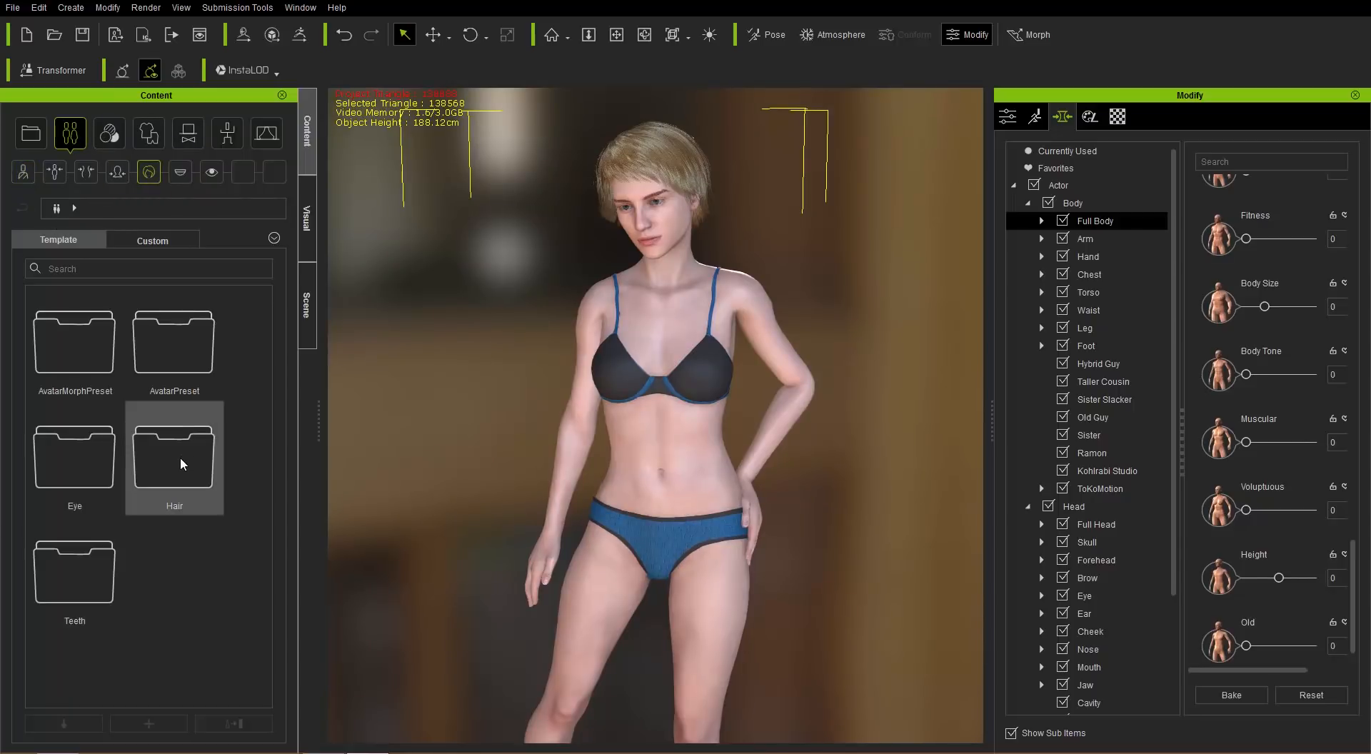
{"action": "double_click", "coordinate": [173, 455]}
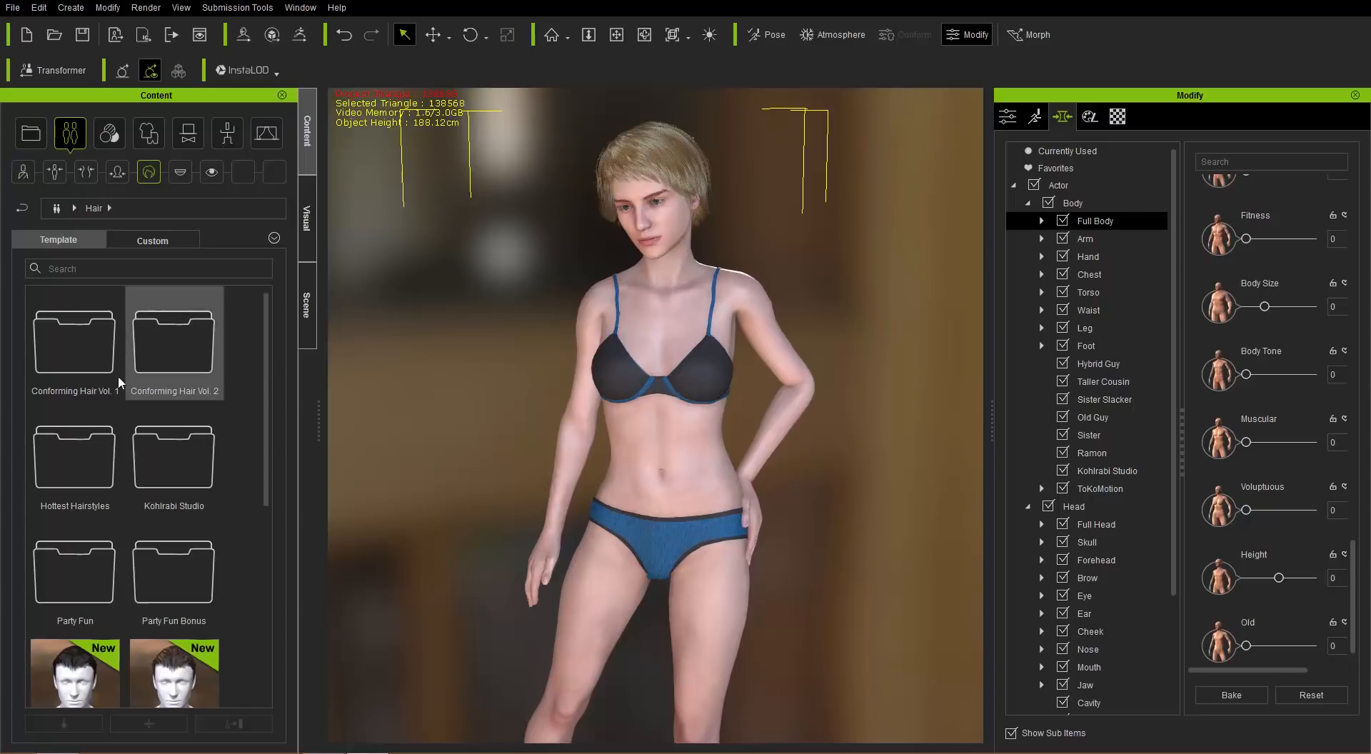
{"action": "double_click", "coordinate": [75, 341]}
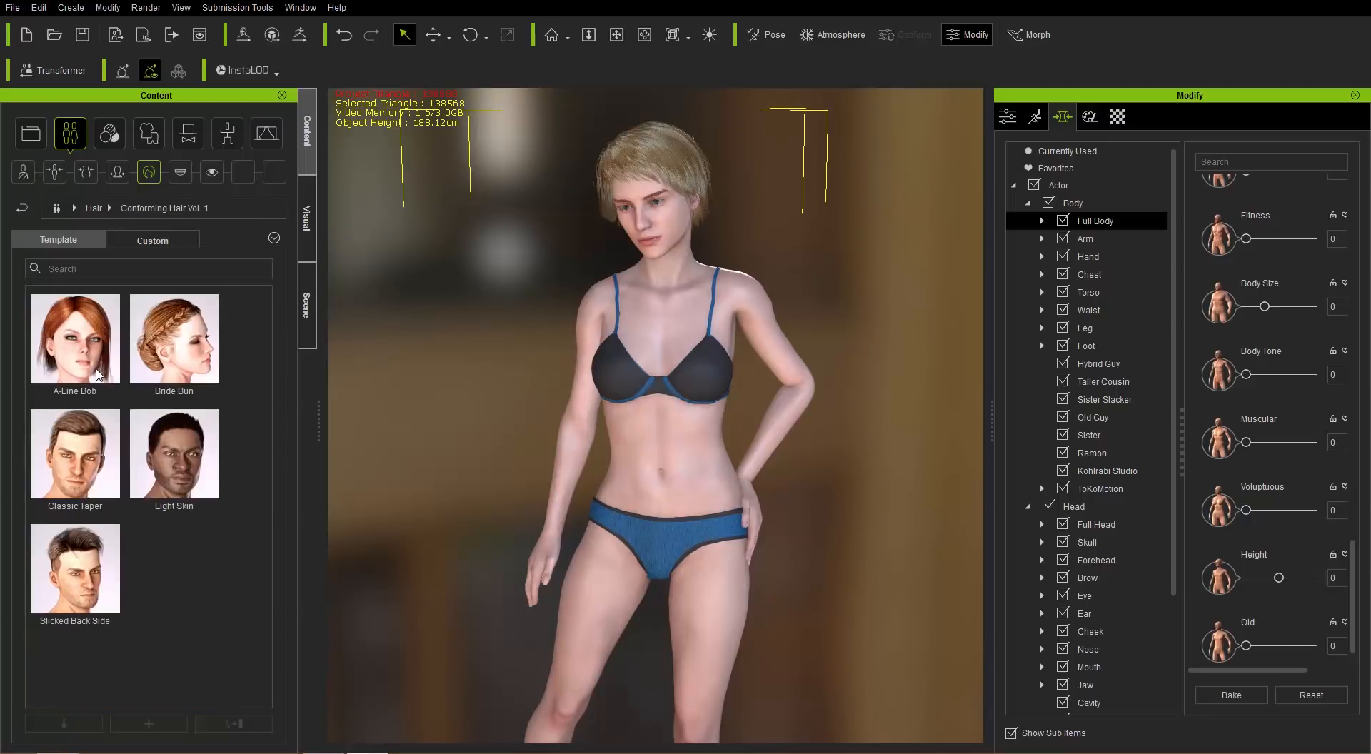
{"action": "double_click", "coordinate": [75, 338]}
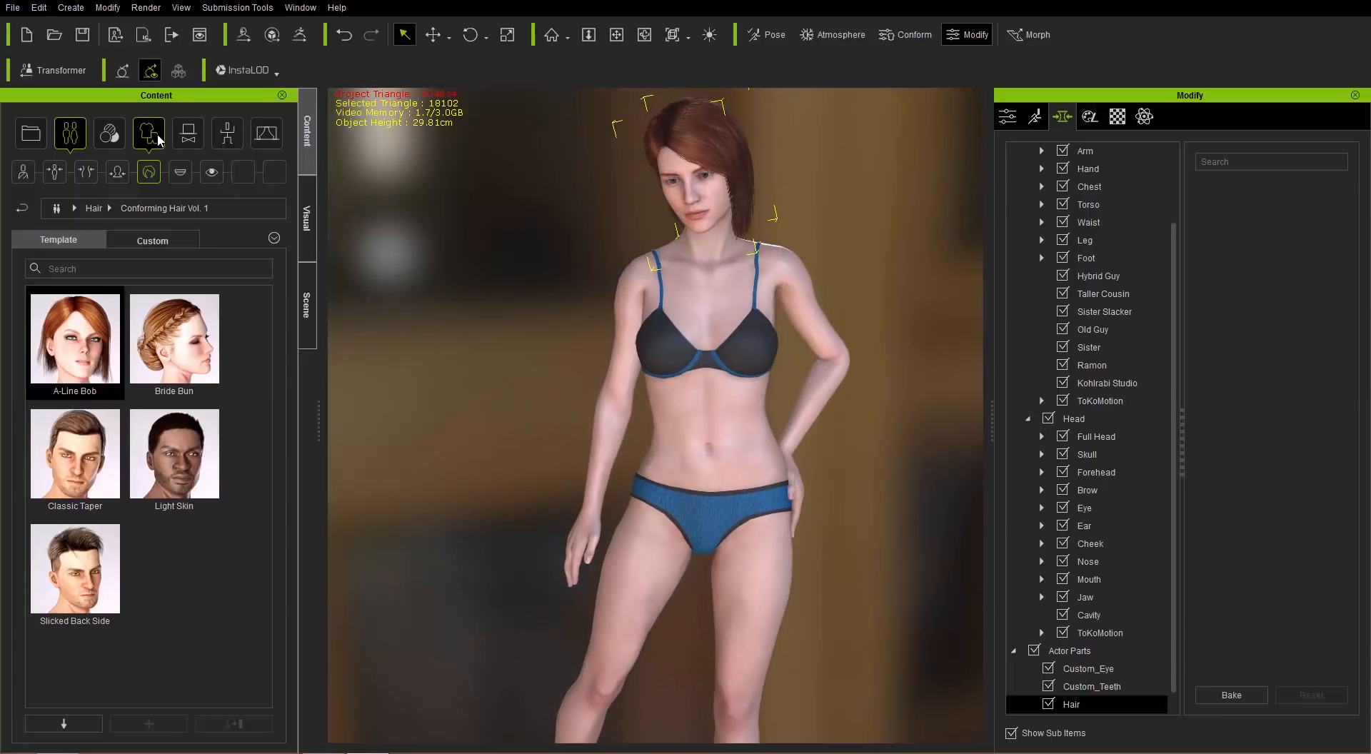
Browse Clothing > Full-body and scroll down through the dresses to Leather_dress
{"action": "left_click", "coordinate": [147, 133]}
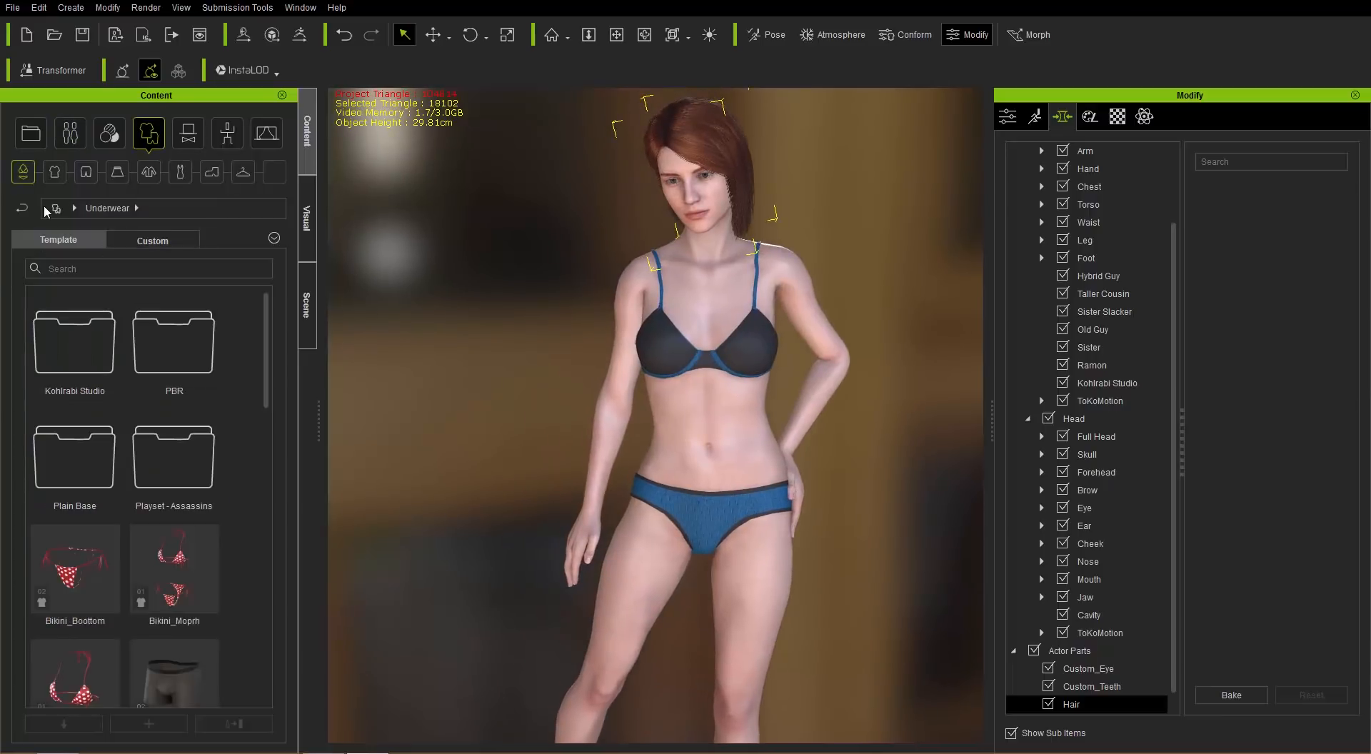
{"action": "left_click", "coordinate": [23, 208]}
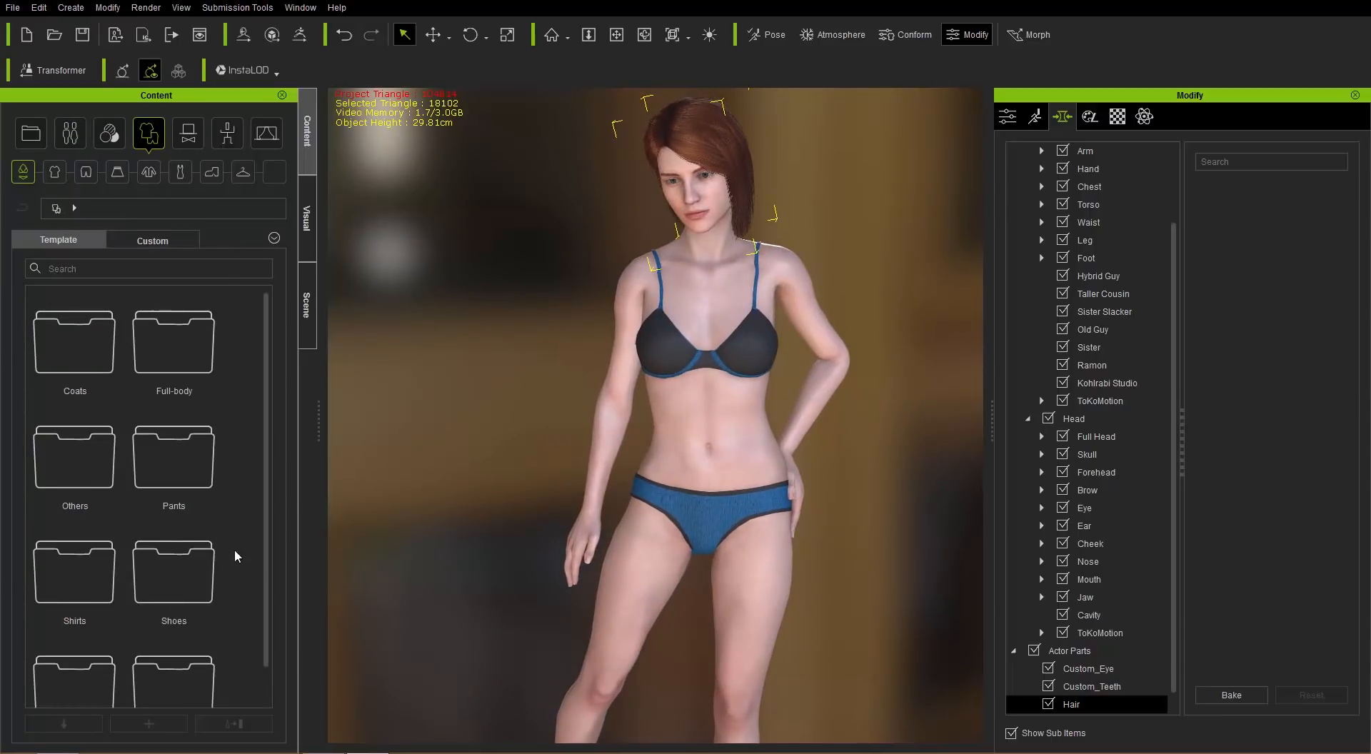
{"action": "scroll", "scroll_direction": "down", "scroll_amount": 3}
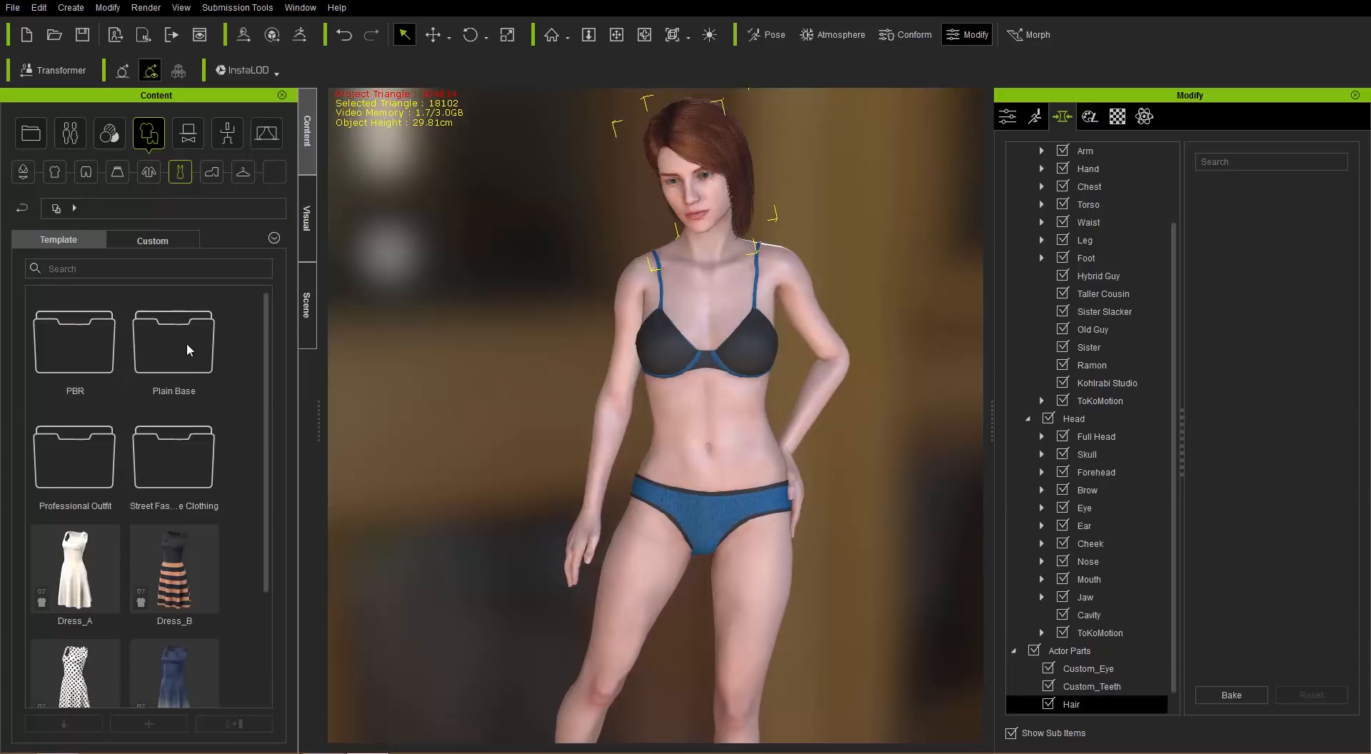
{"action": "scroll", "scroll_direction": "down", "scroll_amount": 3}
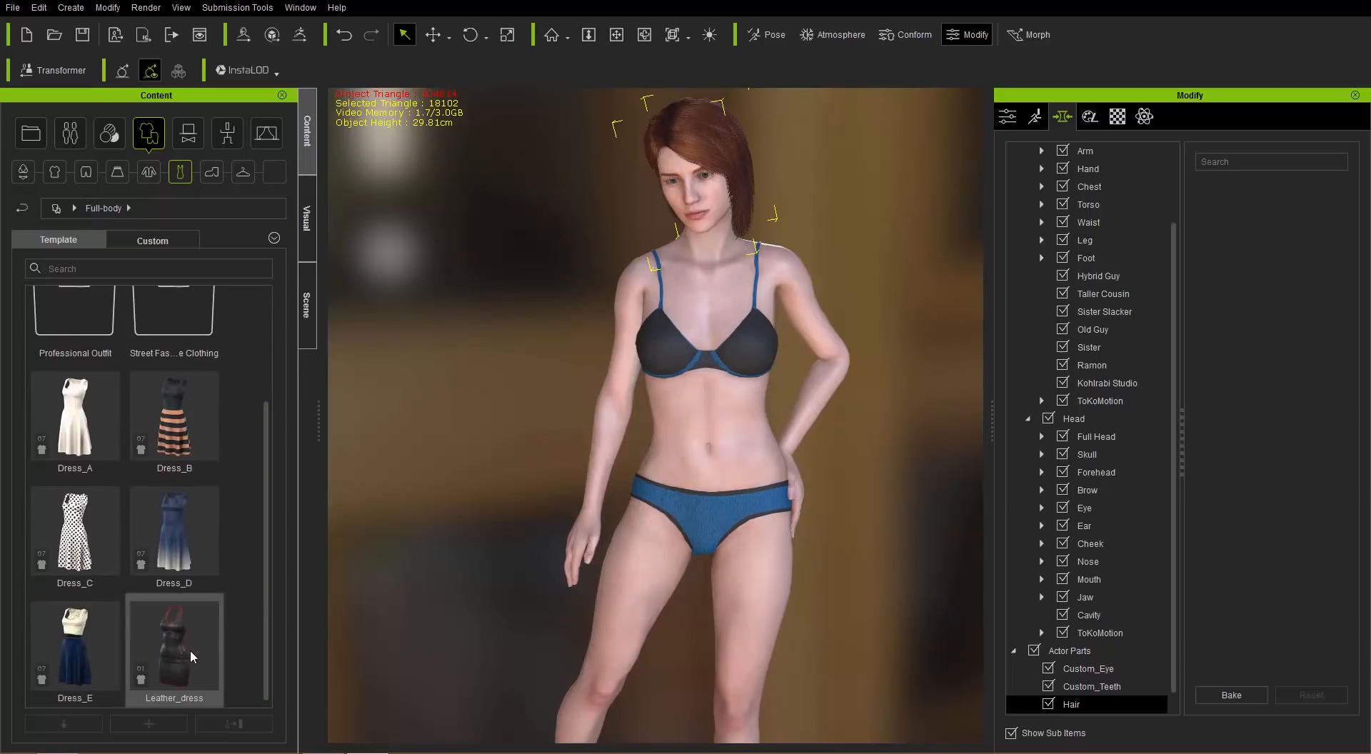
{"action": "mouse_move", "coordinate": [700, 455]}
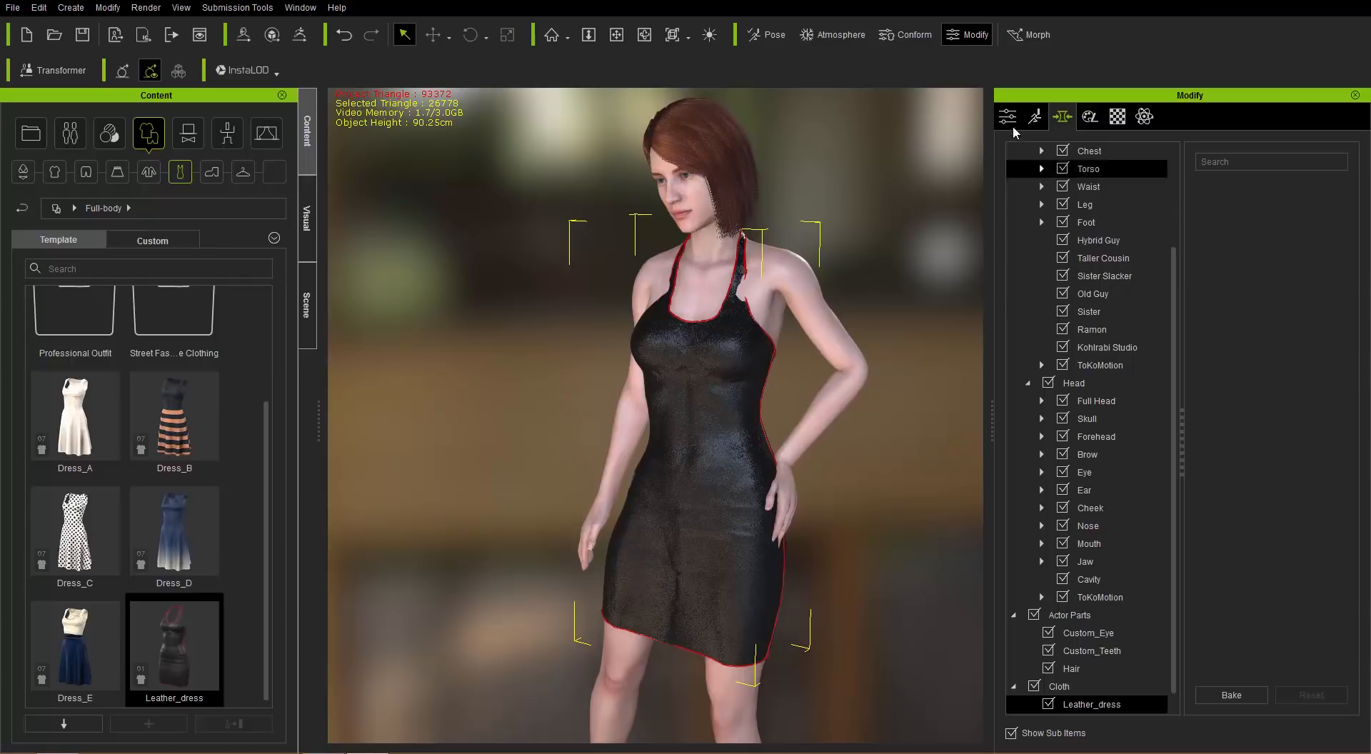
Transfer Dress-preset skin weights to the Leather_dress and close the transfer options
{"action": "left_click", "coordinate": [1007, 116]}
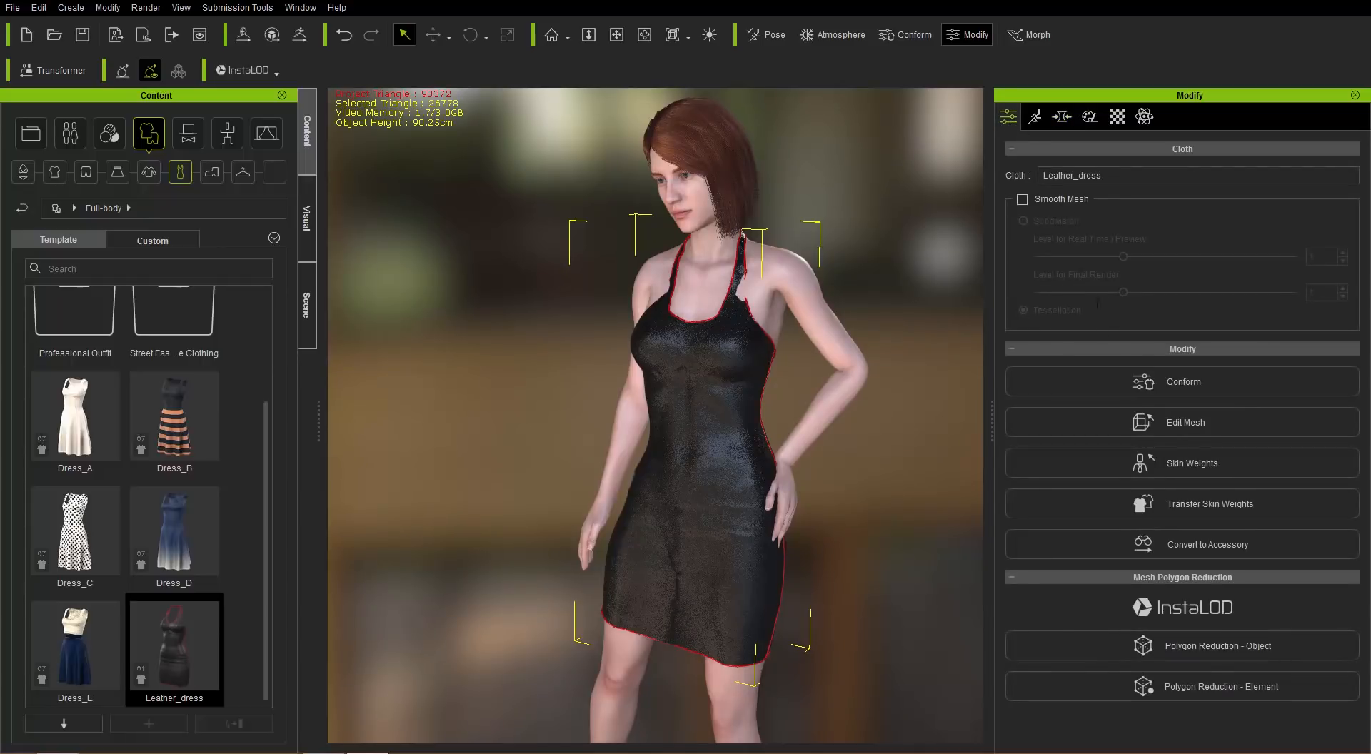
{"action": "mouse_move", "coordinate": [1177, 502]}
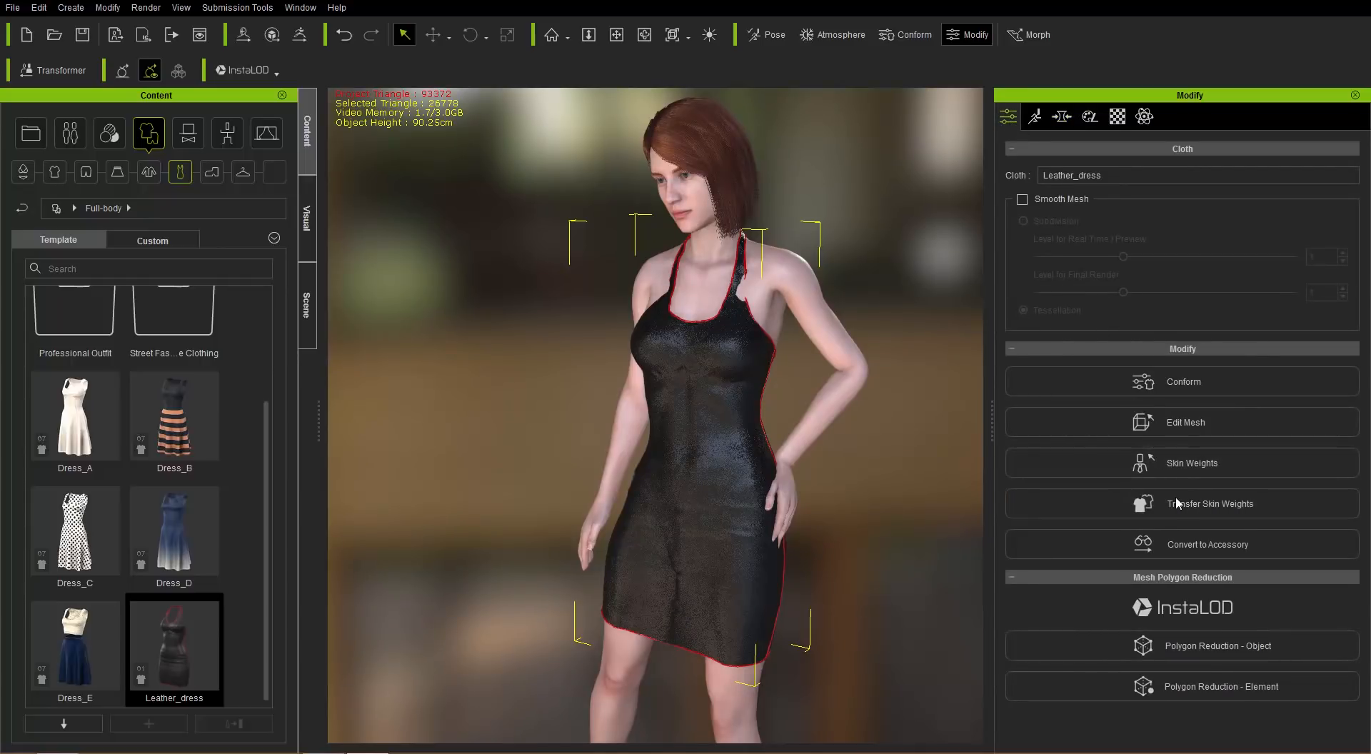
{"action": "left_click", "coordinate": [1210, 502]}
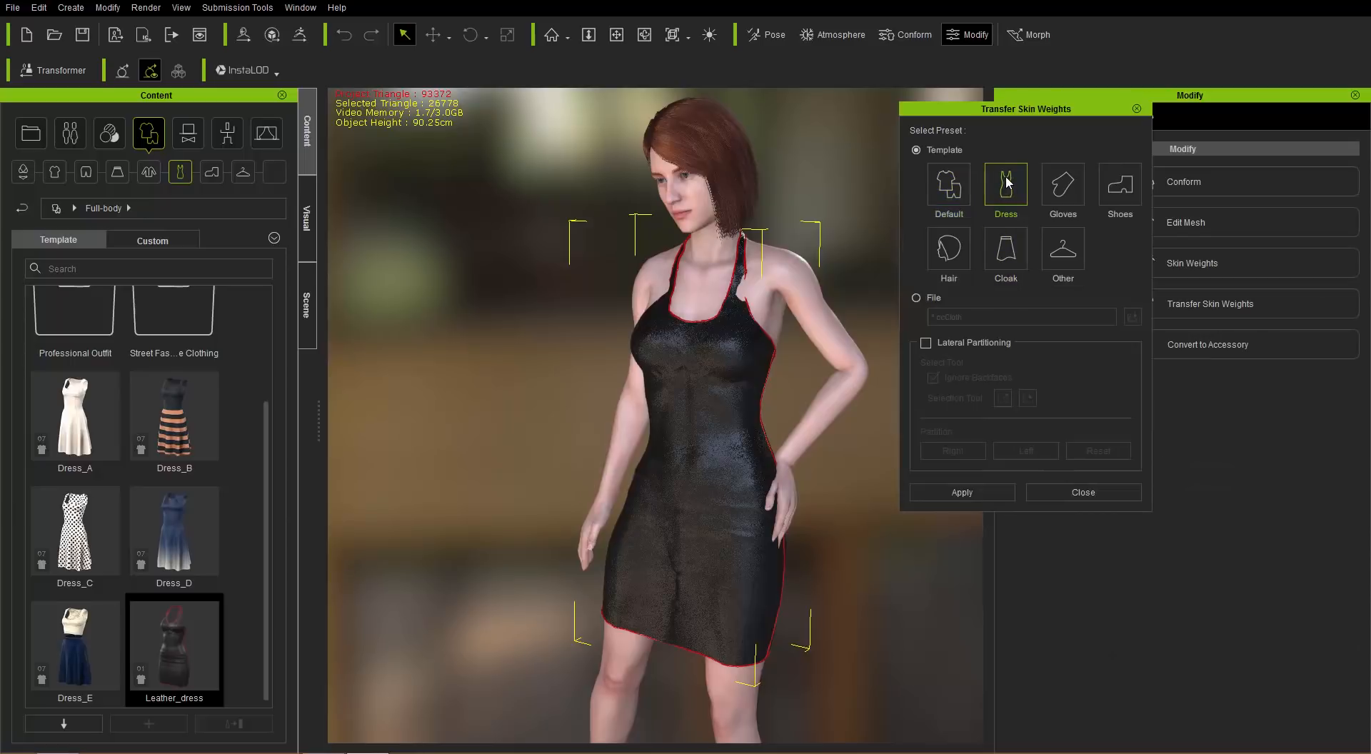
{"action": "left_click", "coordinate": [960, 491]}
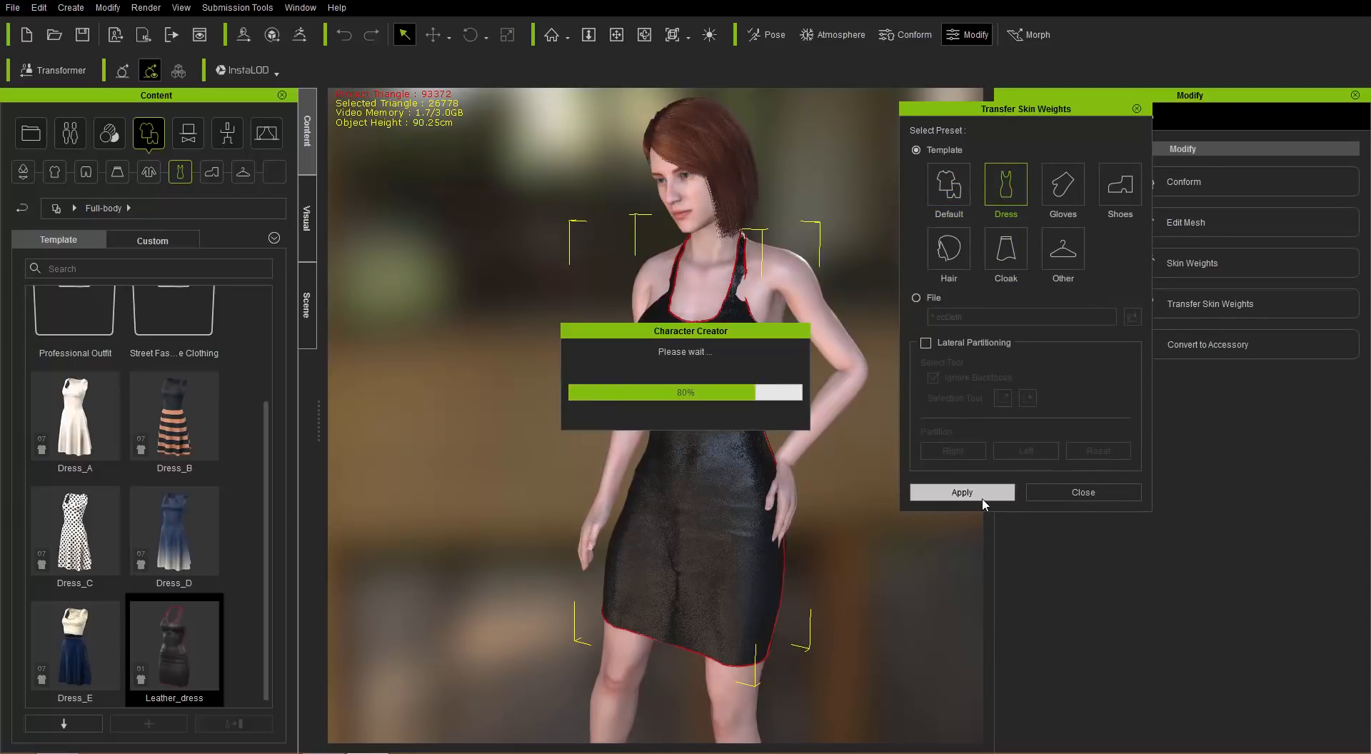
{"action": "left_click", "coordinate": [961, 491]}
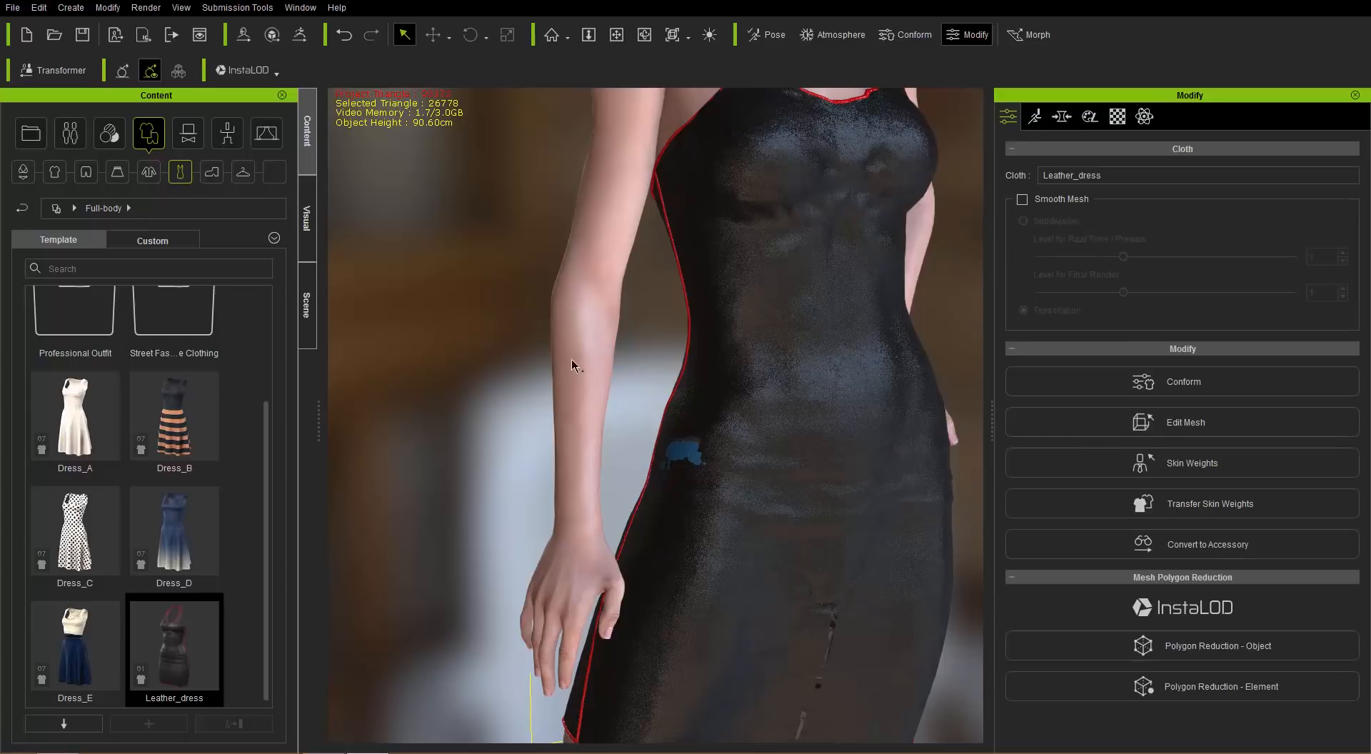
{"action": "left_click", "coordinate": [307, 307]}
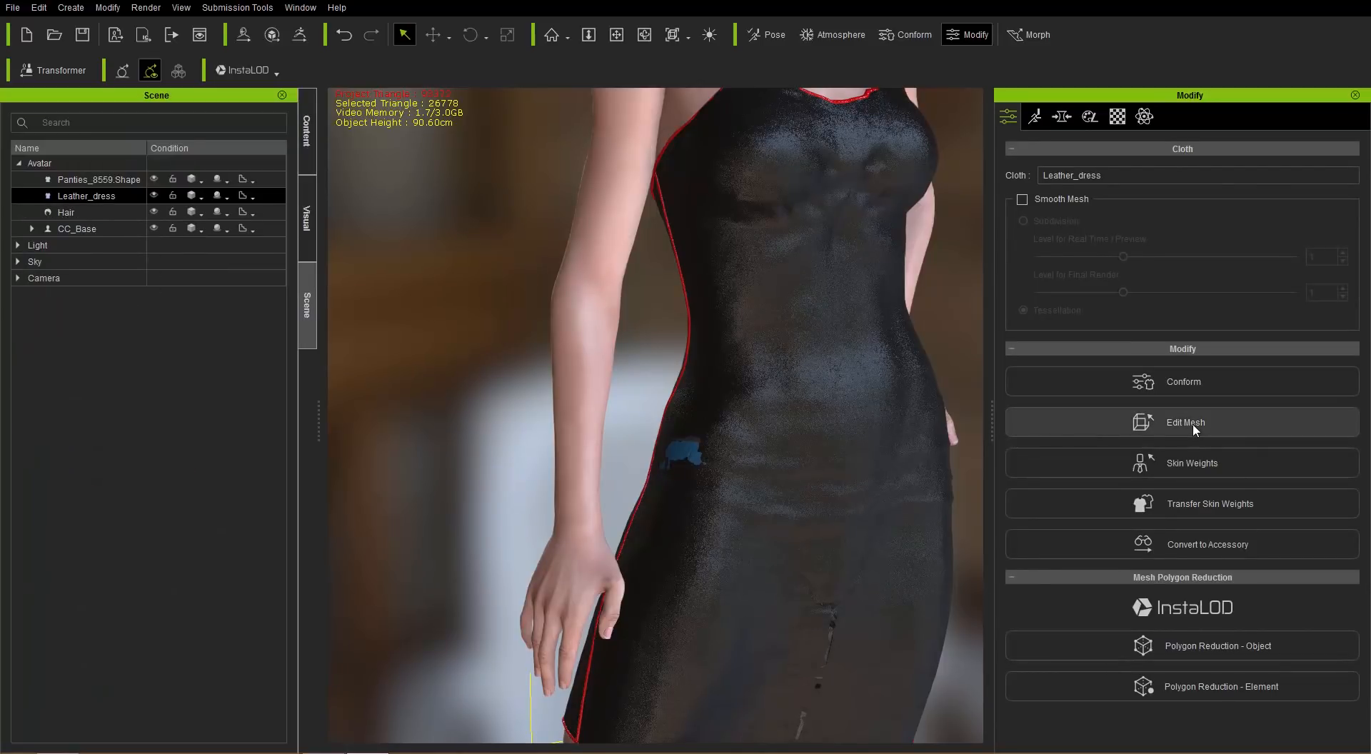
Enter Edit Mesh on the Leather_dress and switch to the Sculpt tab
{"action": "left_click", "coordinate": [1184, 422]}
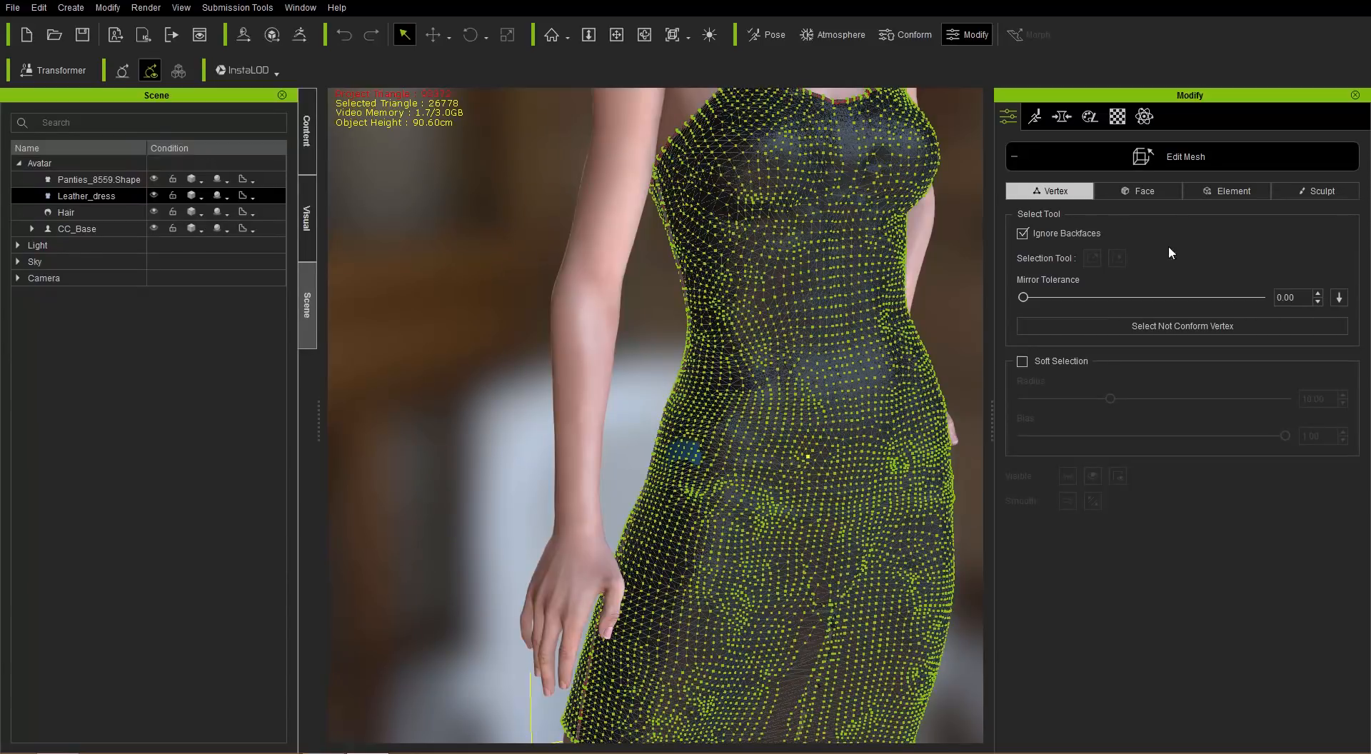
{"action": "mouse_move", "coordinate": [1302, 198]}
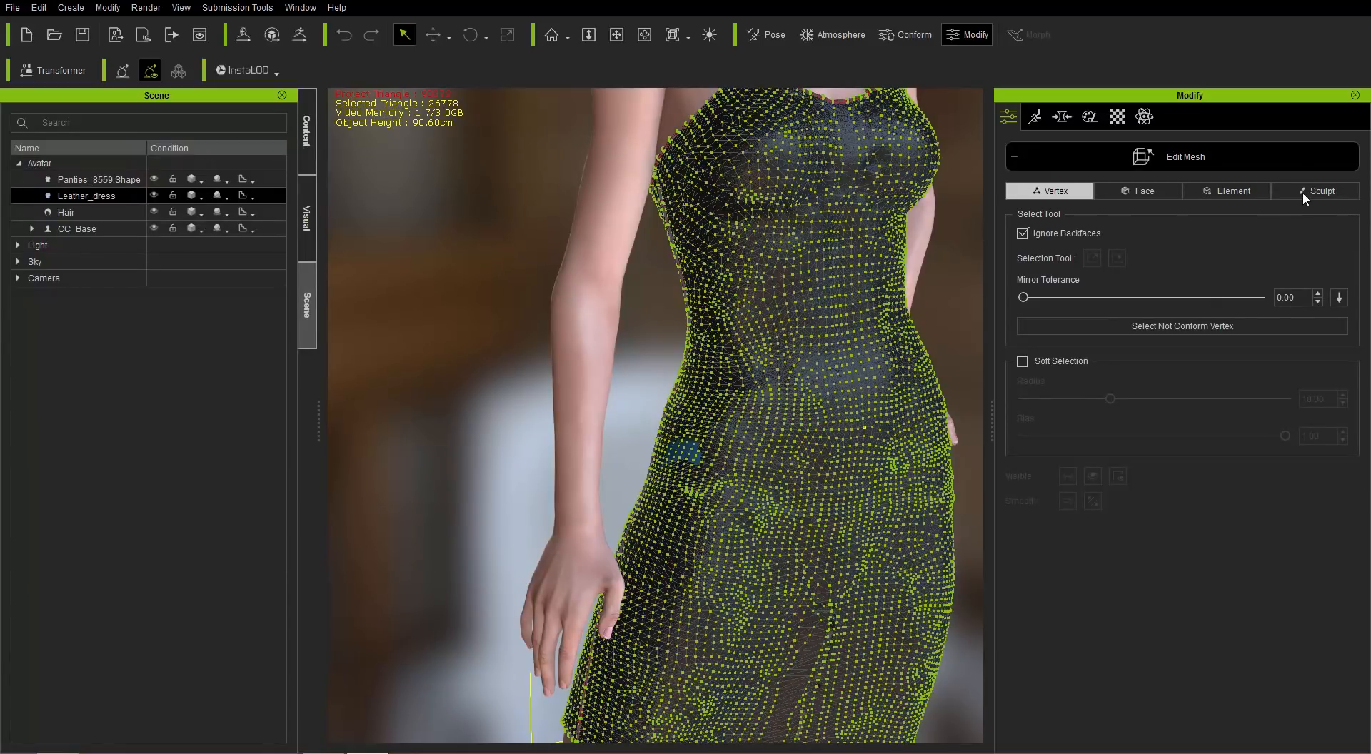
{"action": "left_click", "coordinate": [1318, 191]}
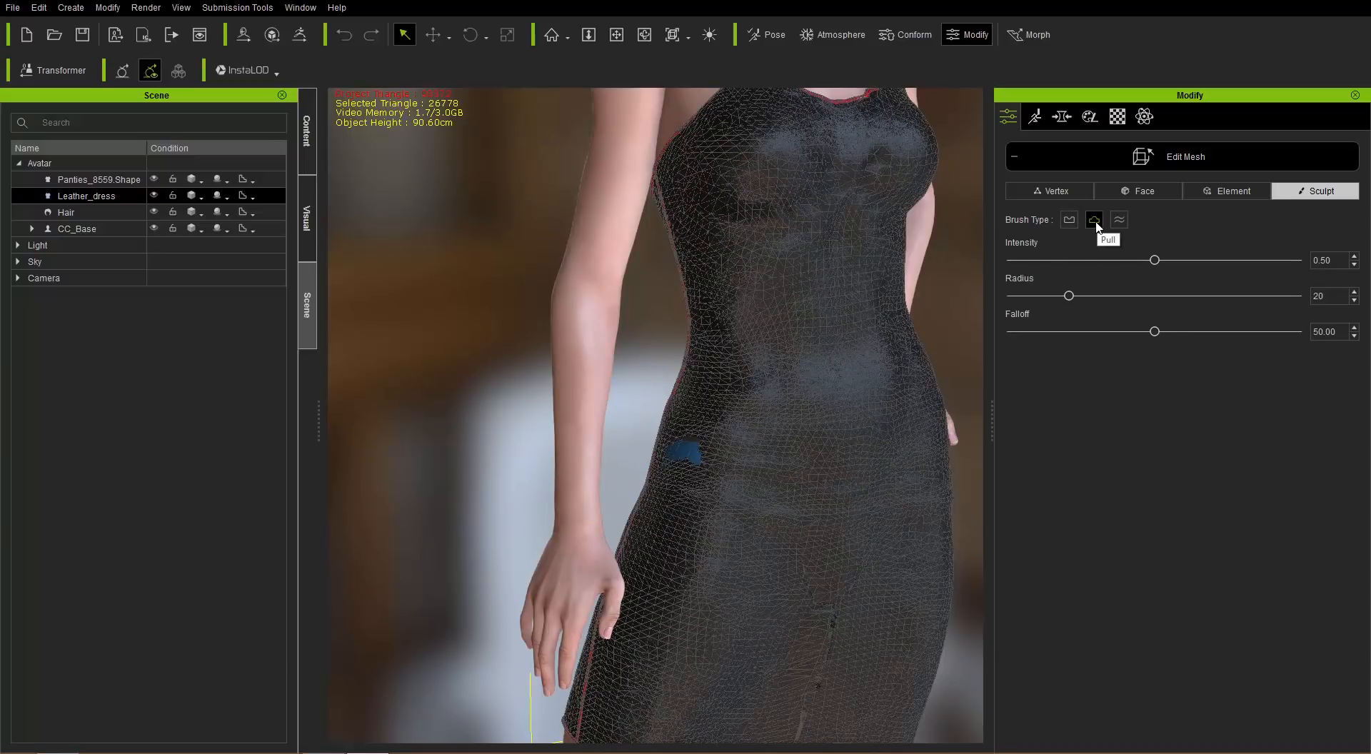
{"action": "mouse_move", "coordinate": [1021, 113]}
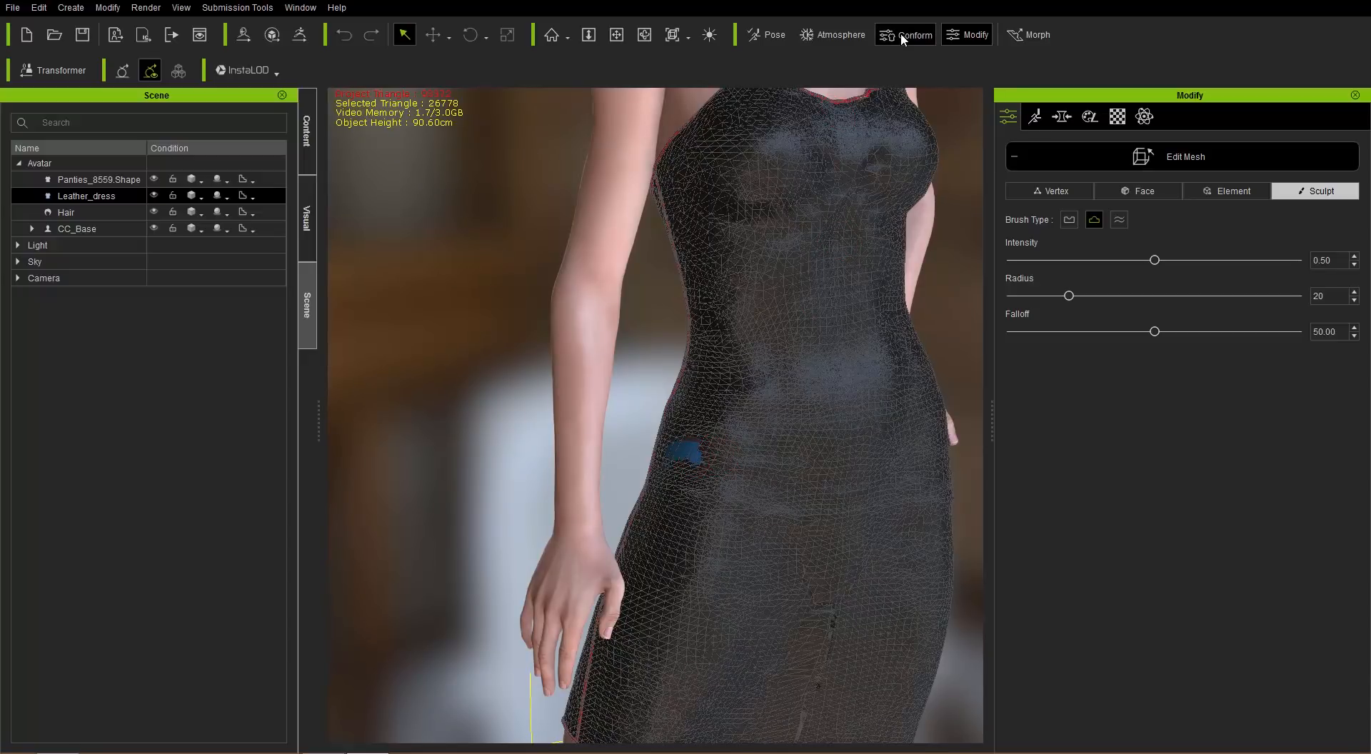
Conform the Leather_dress with a 0.12 Increase Size value
{"action": "left_click", "coordinate": [905, 35]}
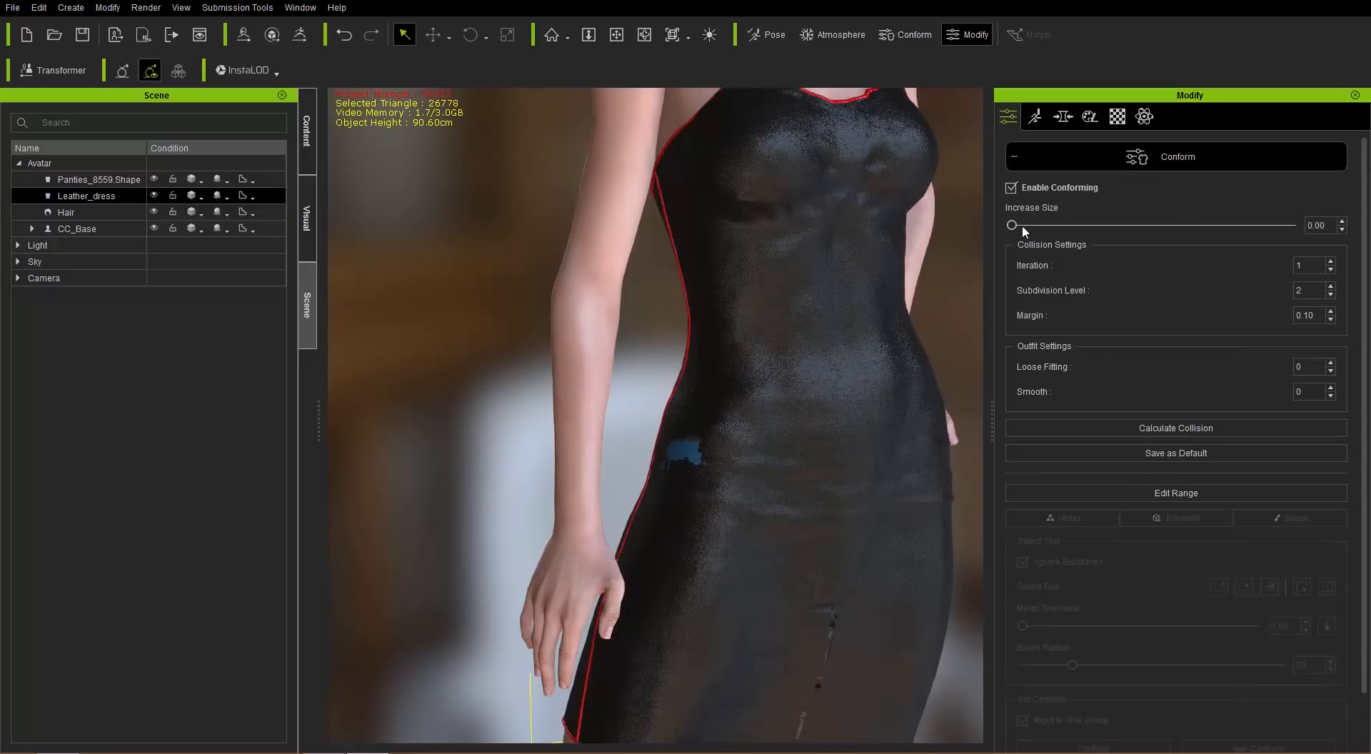
{"action": "left_click_drag", "start_coordinate": [1013, 226], "coordinate": [1019, 225]}
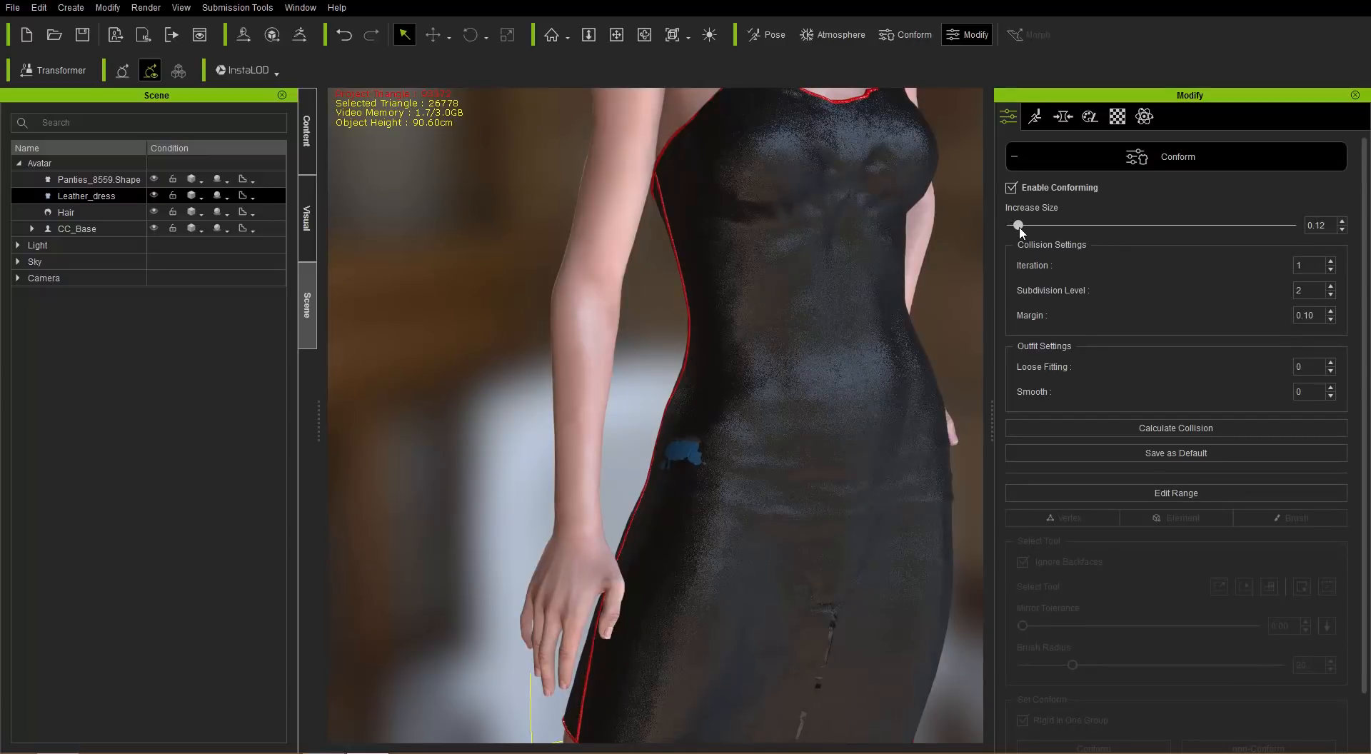
{"action": "left_click_drag", "start_coordinate": [1017, 225], "coordinate": [1013, 226]}
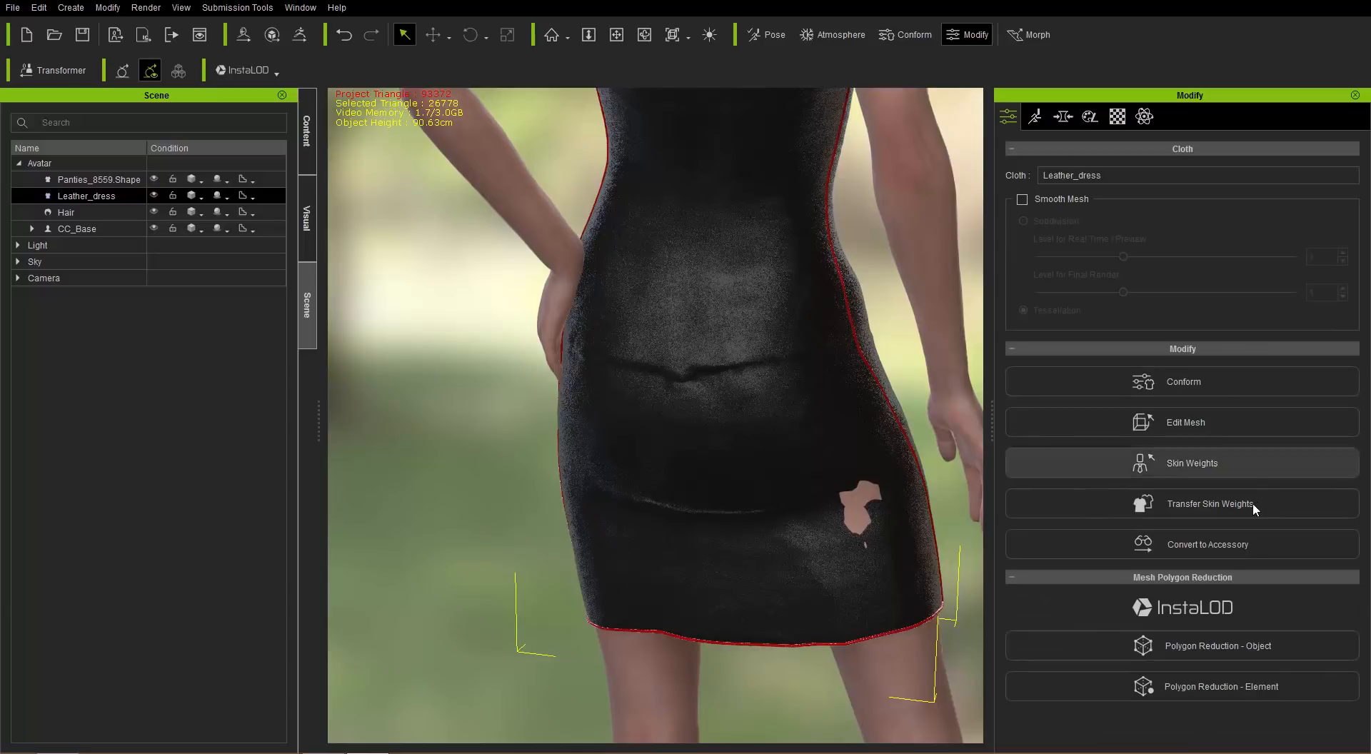
Pull the dress over the hip hole, then raise the brush radius to 57
{"action": "left_click", "coordinate": [1184, 421]}
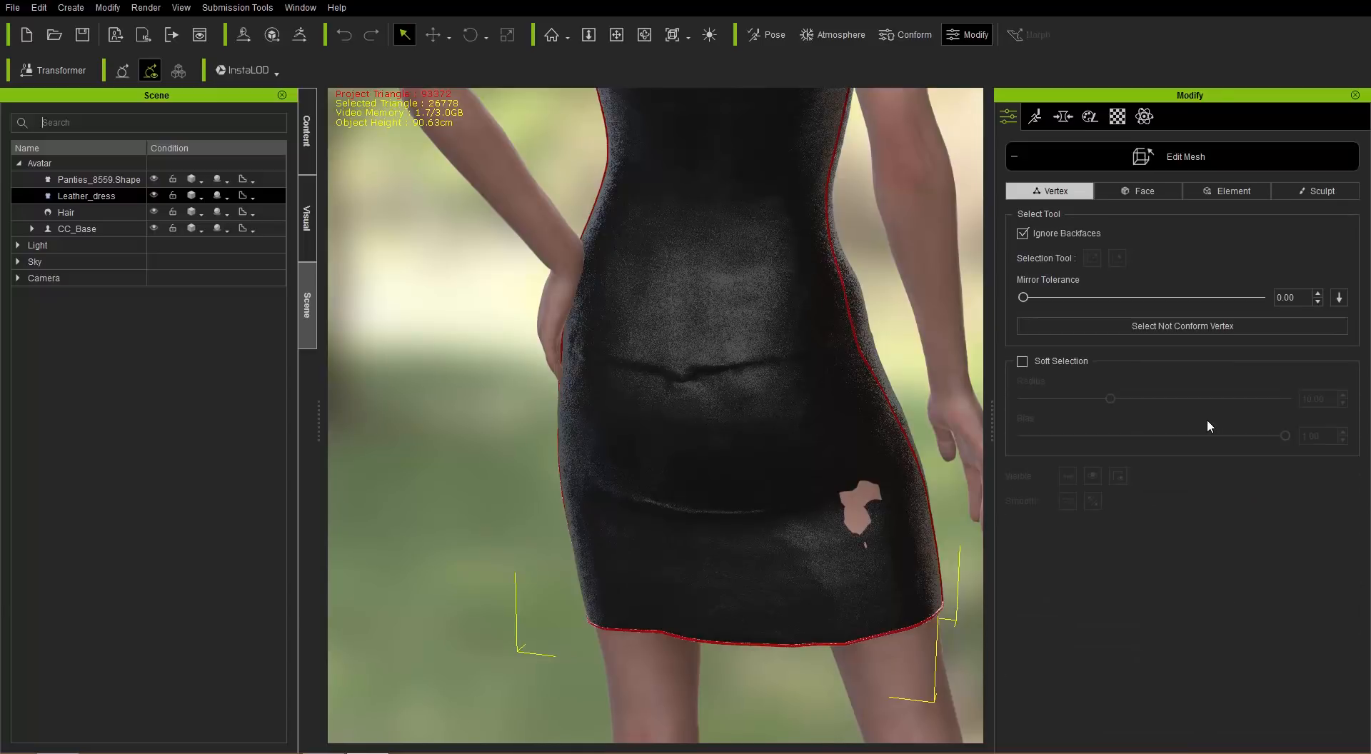
{"action": "left_click", "coordinate": [1316, 191]}
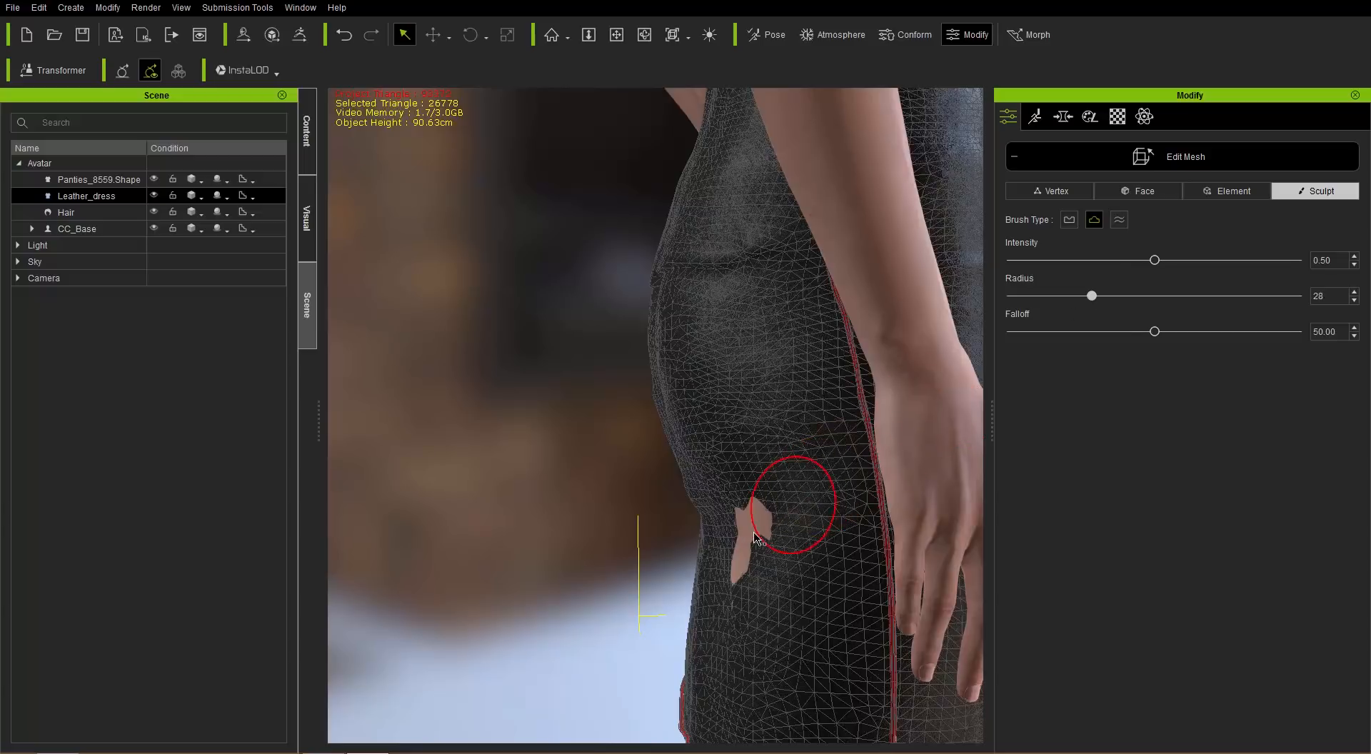
{"action": "left_click_drag", "start_coordinate": [794, 503], "coordinate": [744, 543]}
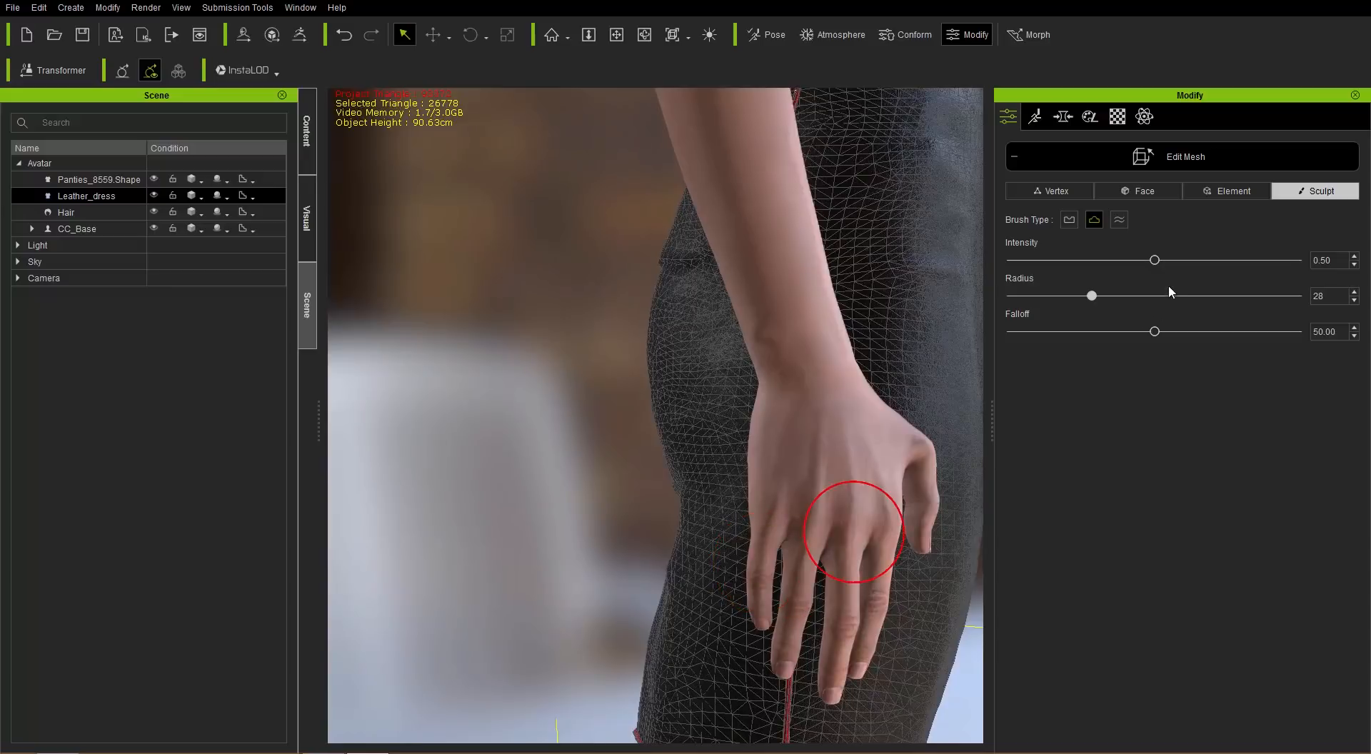
{"action": "left_click_drag", "start_coordinate": [1091, 296], "coordinate": [1135, 295]}
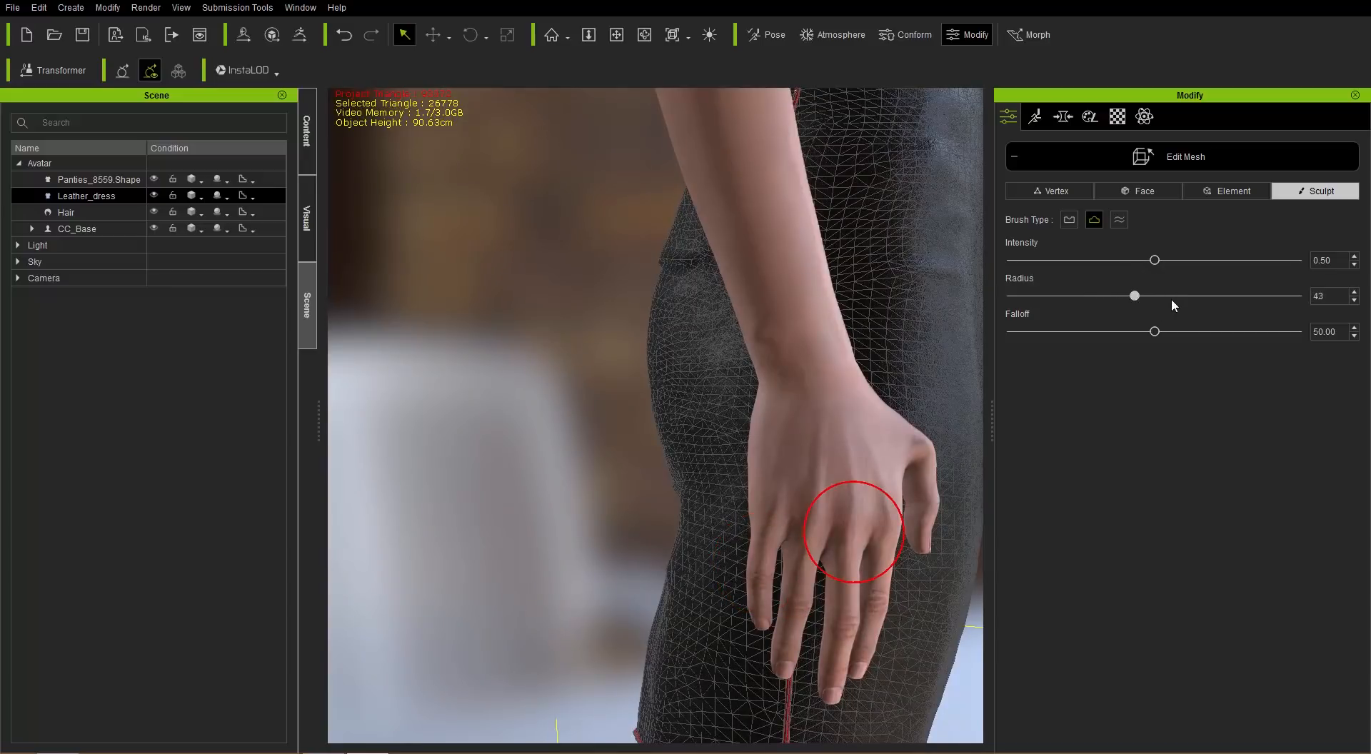
{"action": "left_click_drag", "start_coordinate": [1134, 296], "coordinate": [1173, 295]}
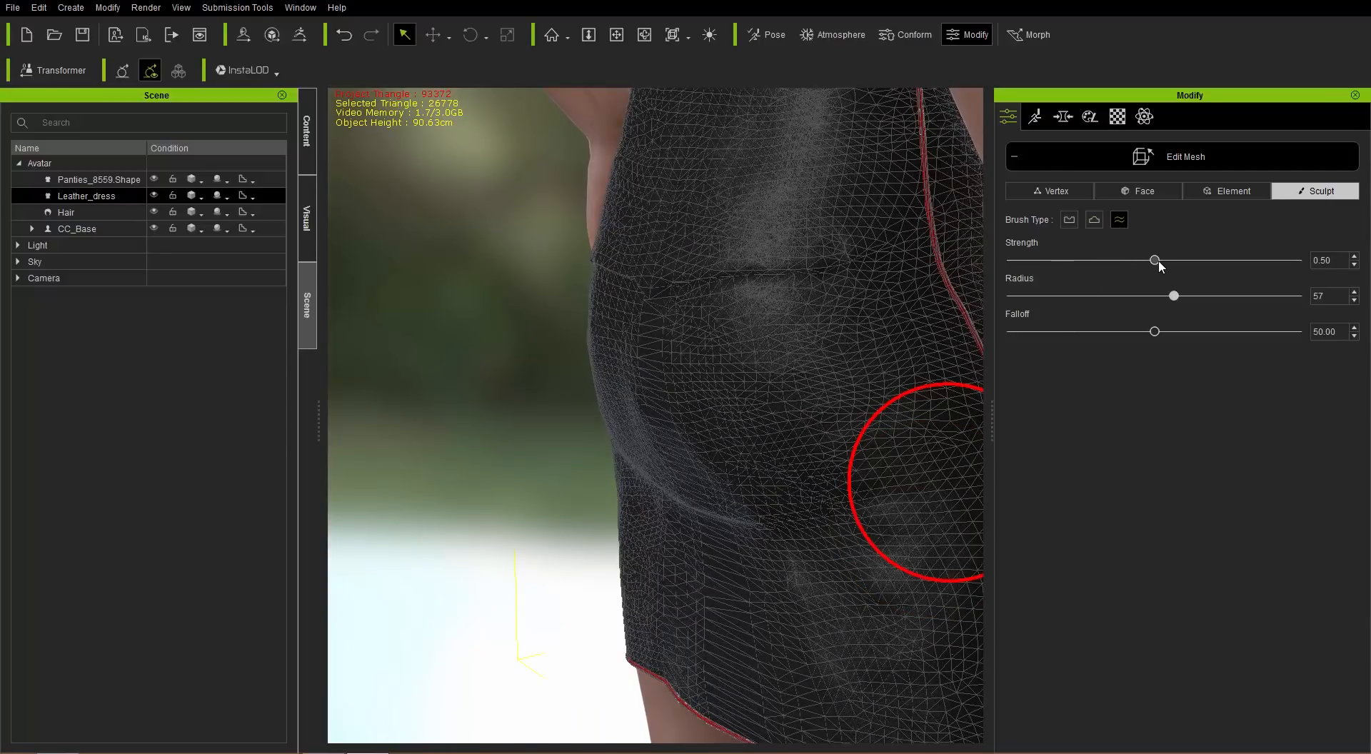
Set smoothing strength to 1.00 and smooth the crease across the dress front
{"action": "left_click_drag", "start_coordinate": [1156, 259], "coordinate": [1297, 259]}
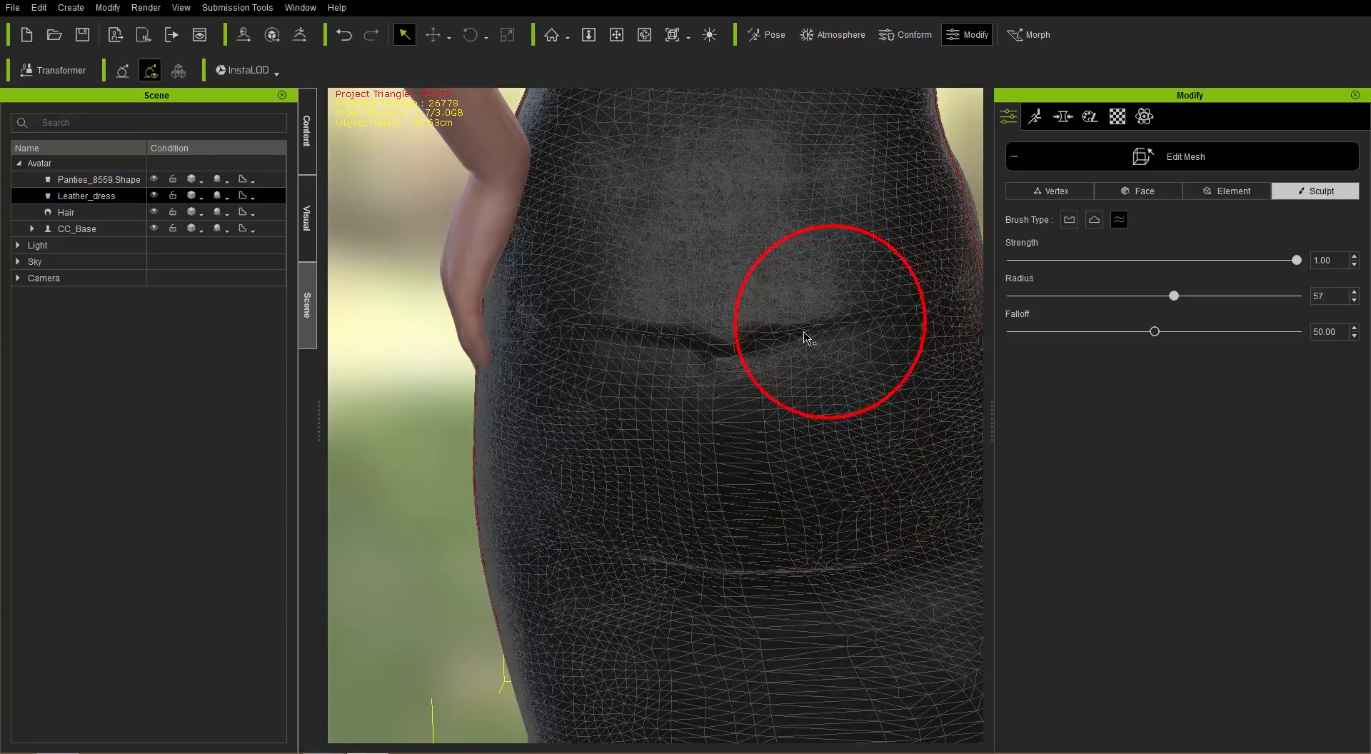
{"action": "mouse_move", "coordinate": [739, 353]}
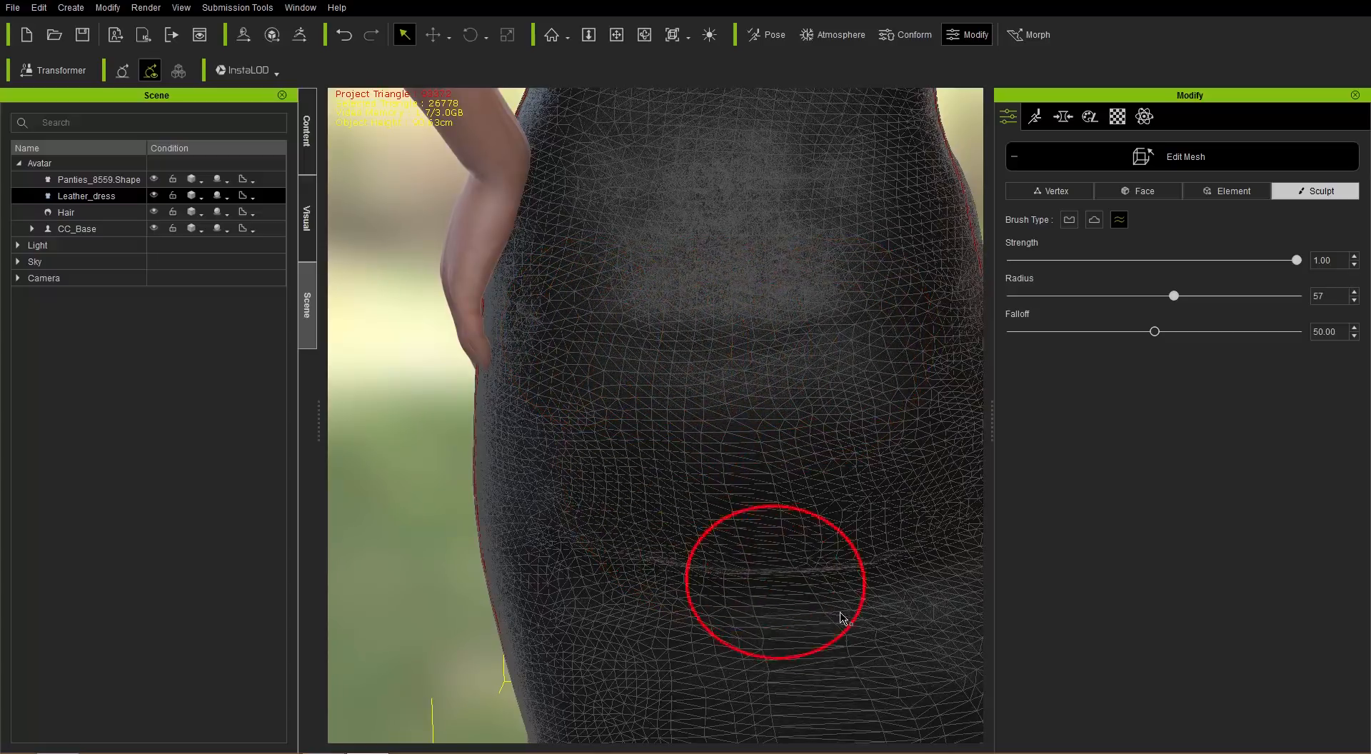
{"action": "left_click_drag", "start_coordinate": [841, 619], "coordinate": [798, 649]}
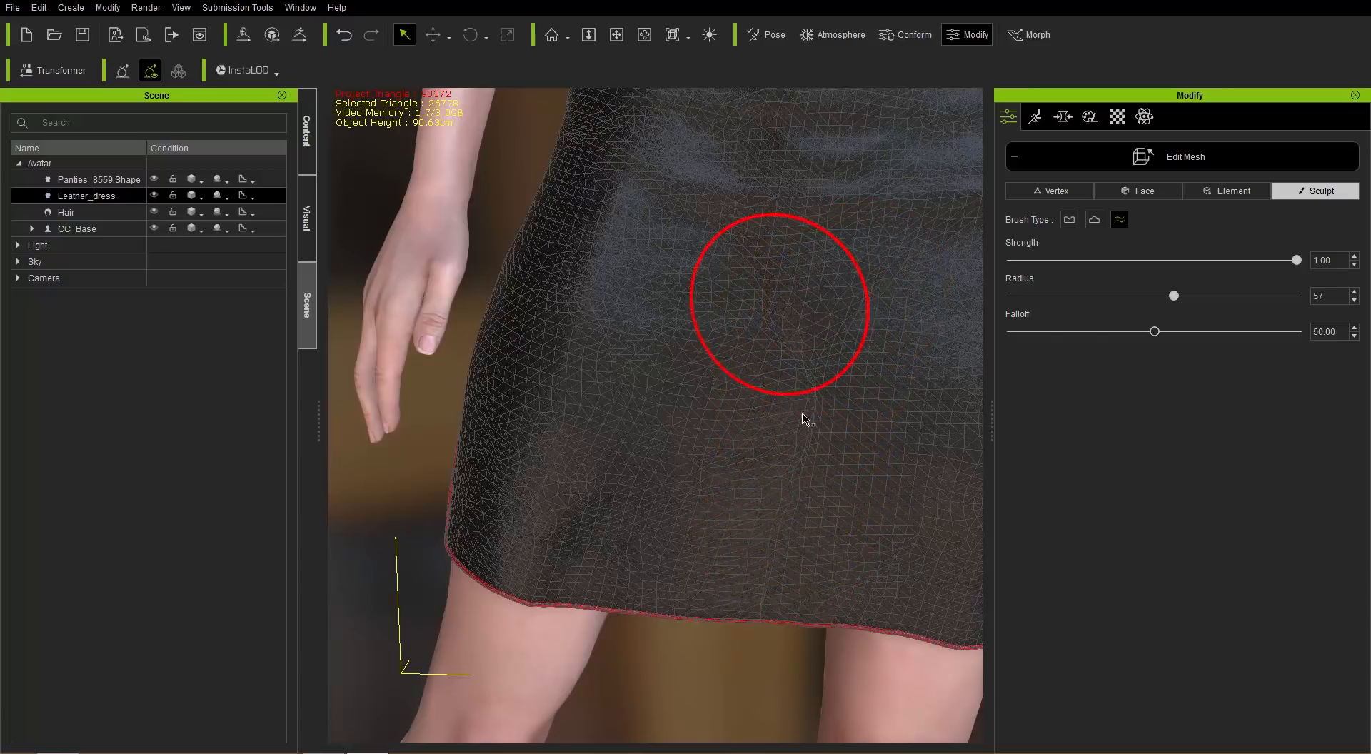
{"action": "mouse_move", "coordinate": [800, 372]}
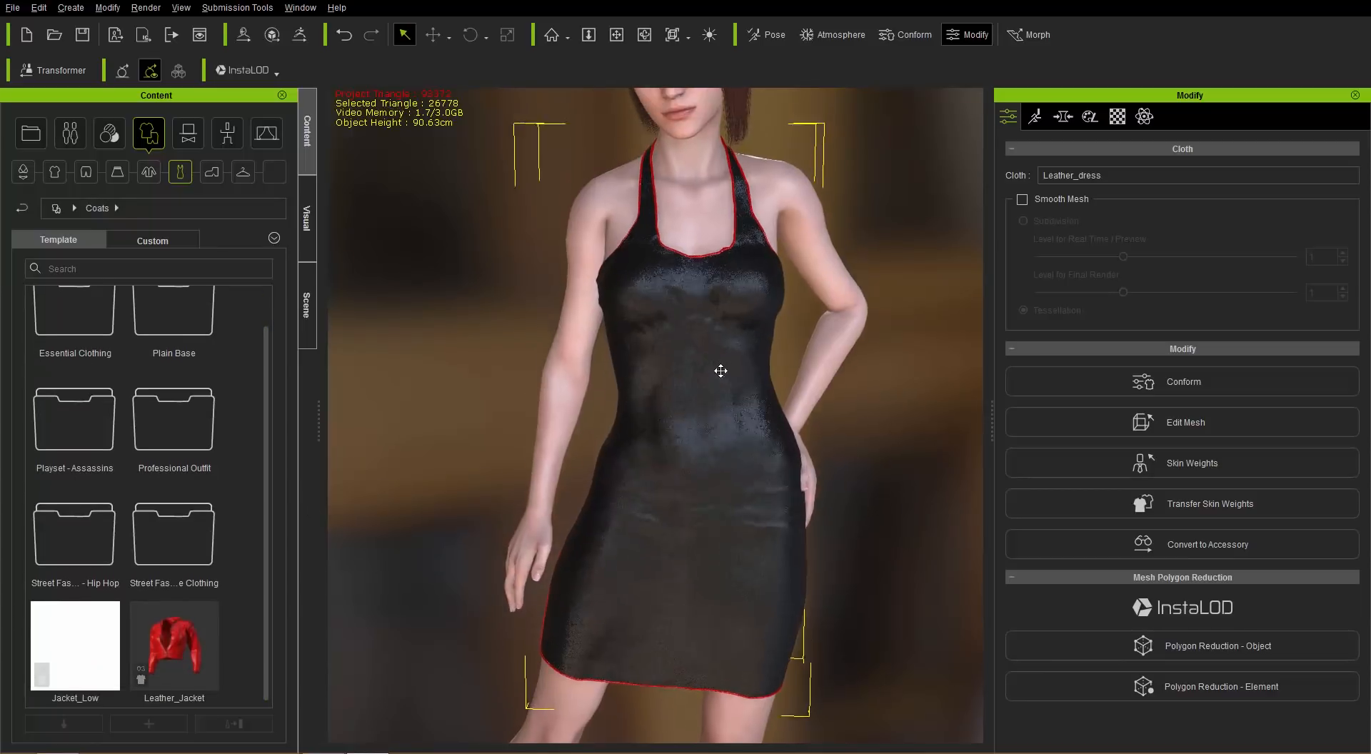
Put the red leather jacket on Test Gal and transfer Default template skin weights to it
{"action": "left_click", "coordinate": [174, 646]}
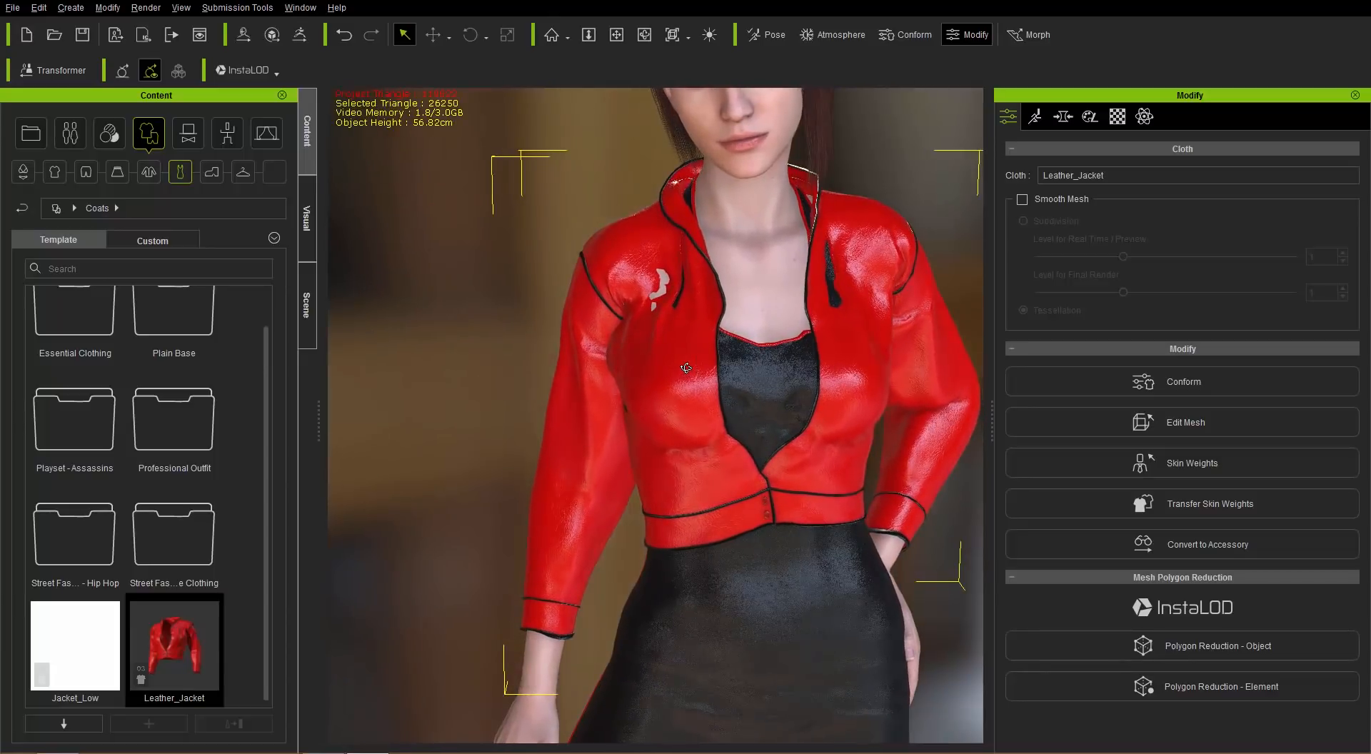
{"action": "mouse_move", "coordinate": [1231, 510]}
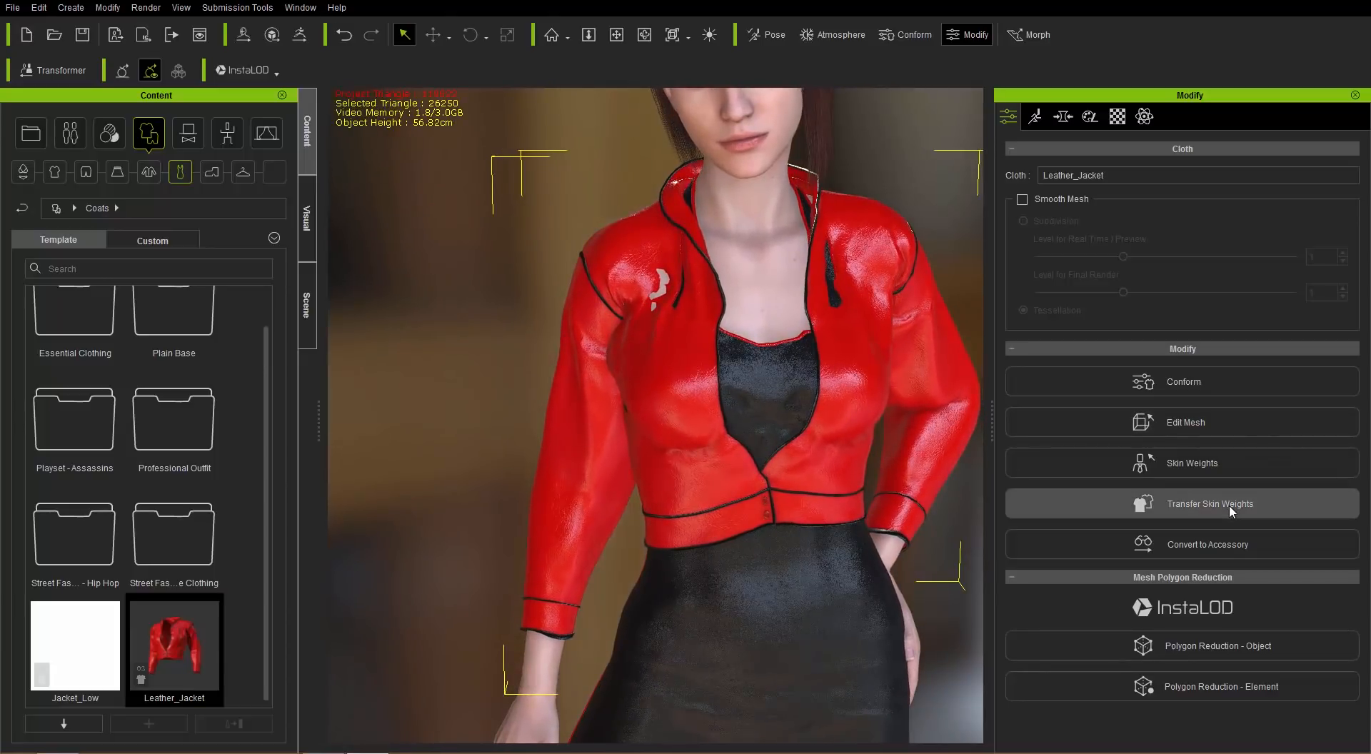
{"action": "left_click", "coordinate": [1209, 502]}
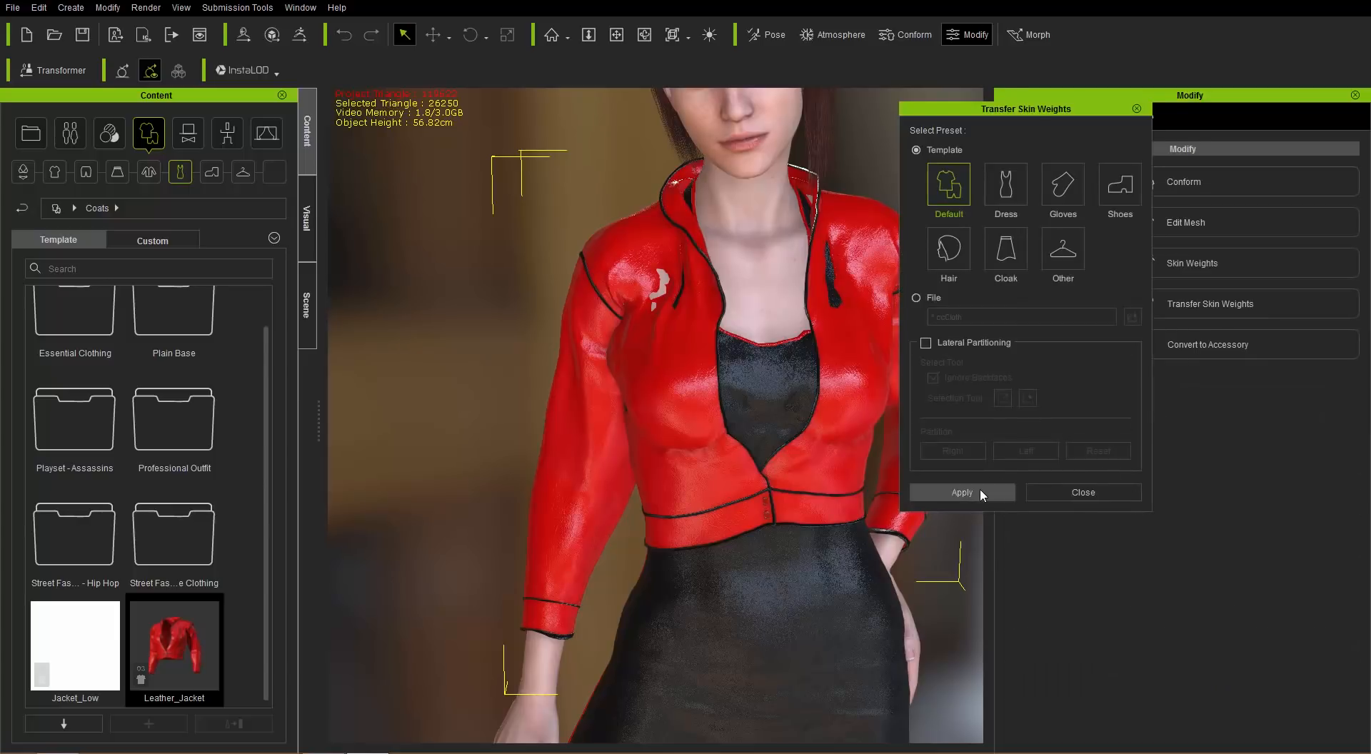
{"action": "left_click", "coordinate": [961, 491]}
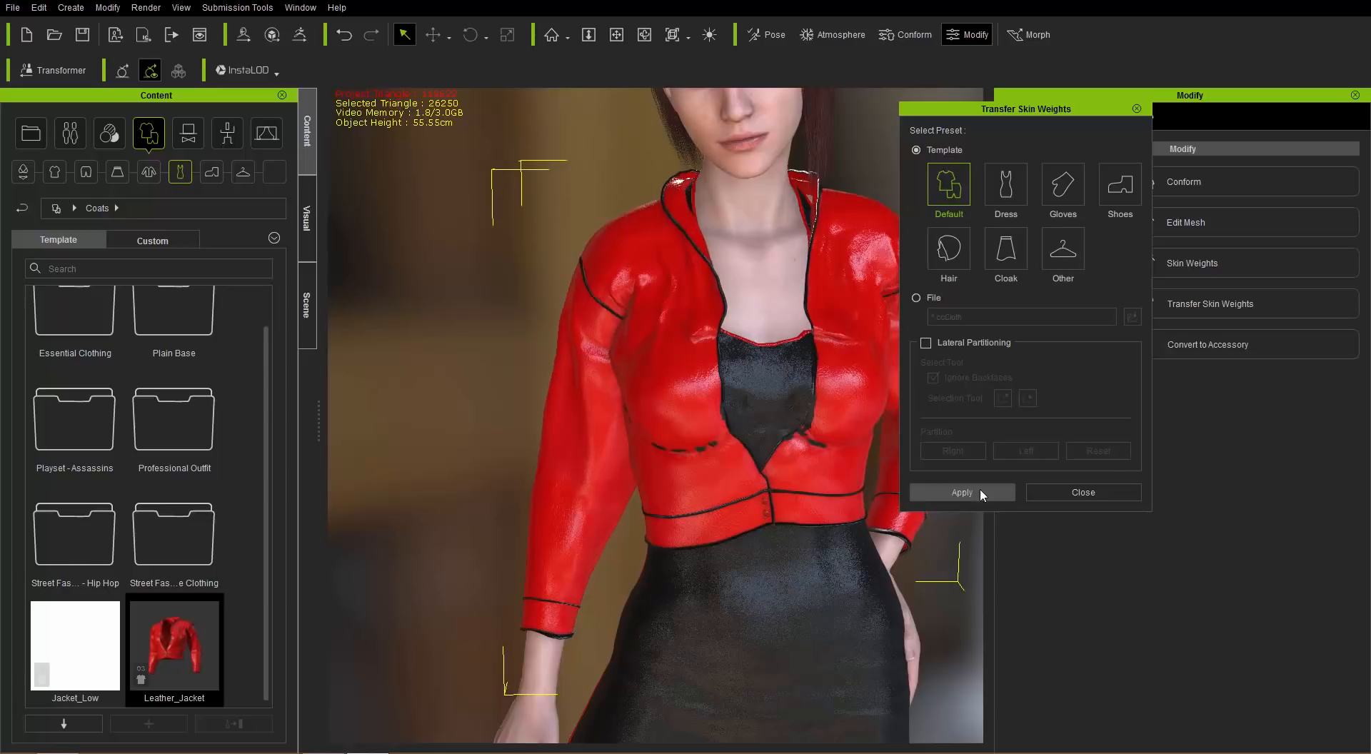
{"action": "left_click", "coordinate": [960, 491]}
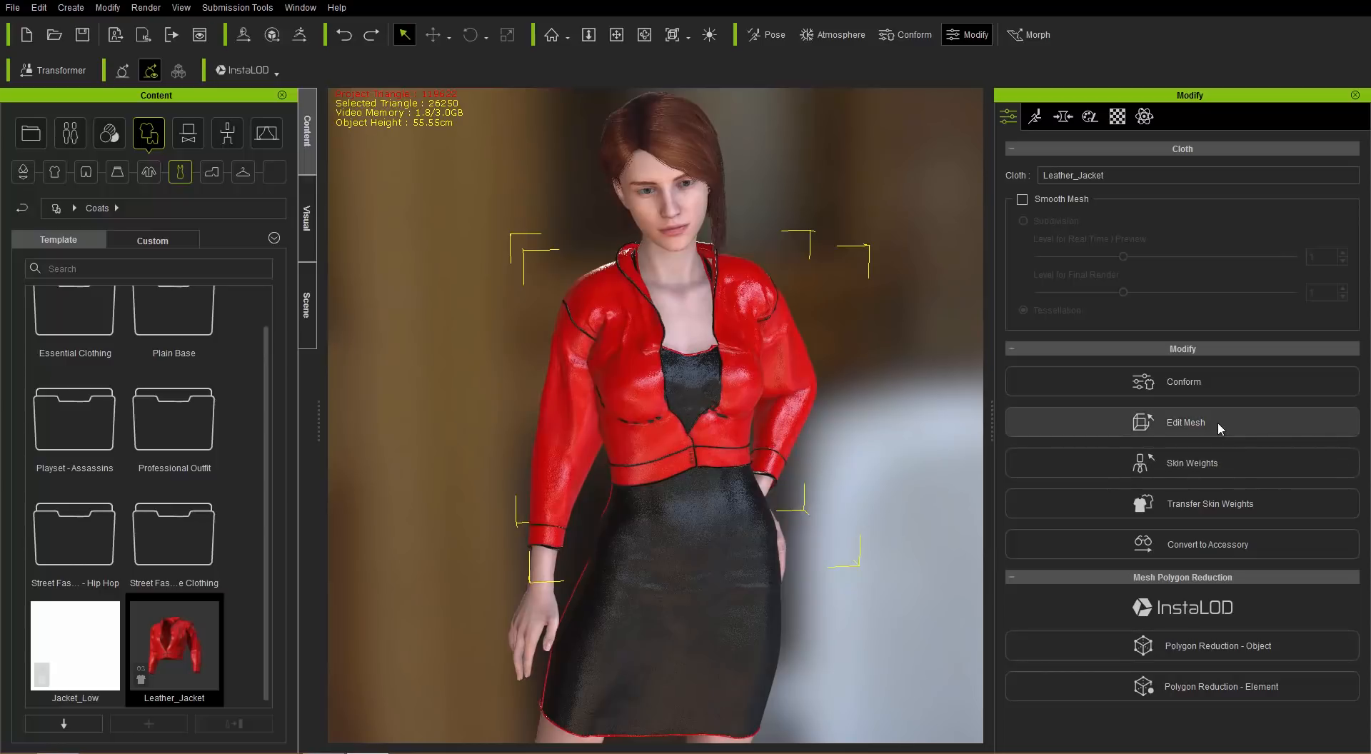
Sculpt-smooth the Leather_Jacket mesh around the chest and change the sculpt brush type
{"action": "left_click", "coordinate": [1185, 421]}
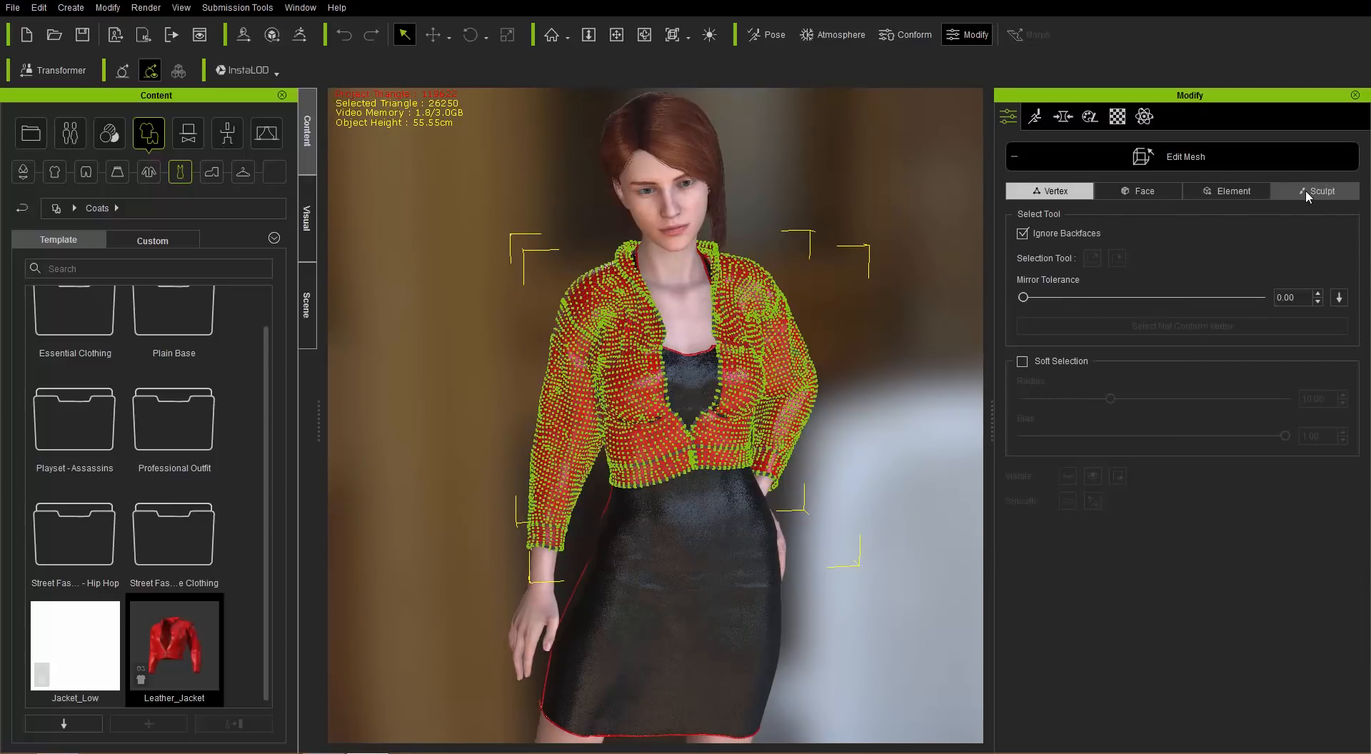
{"action": "left_click", "coordinate": [1319, 191]}
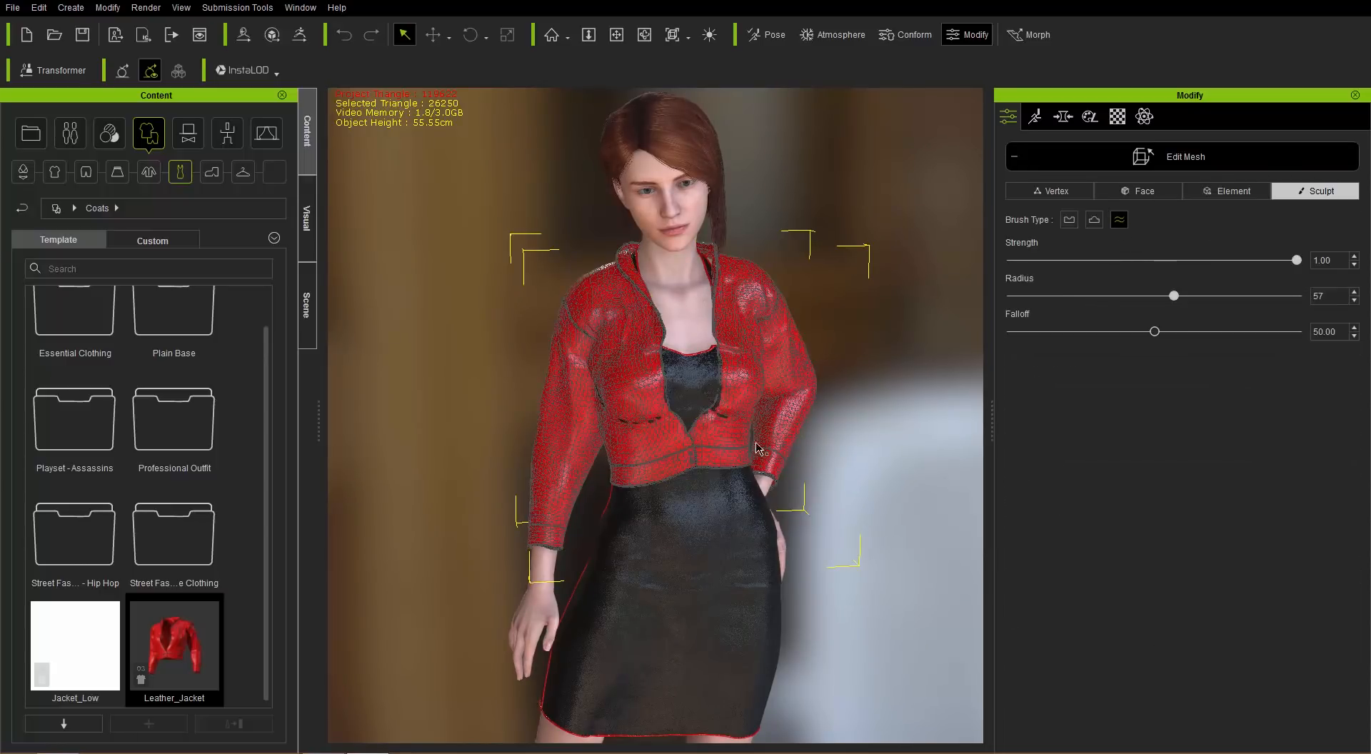
{"action": "scroll", "scroll_direction": "up", "scroll_amount": 3}
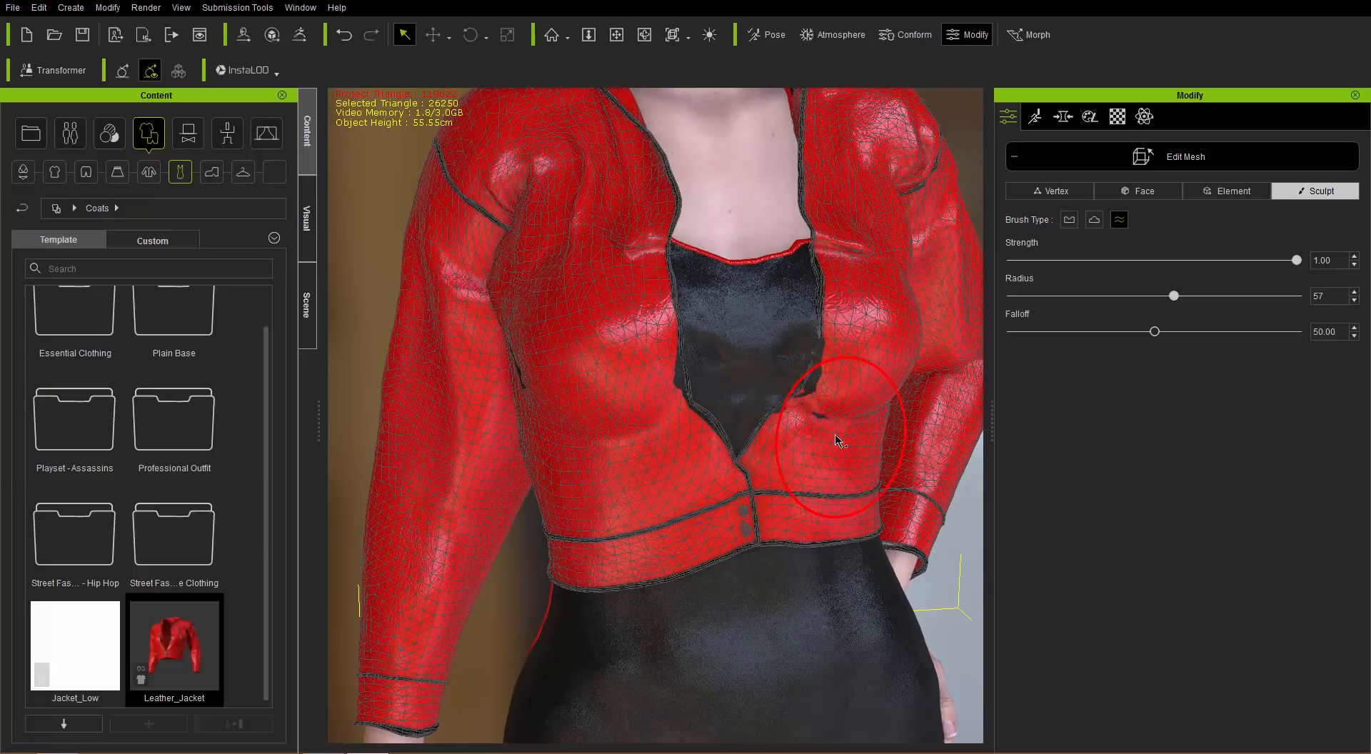
{"action": "left_click_drag", "start_coordinate": [835, 439], "coordinate": [870, 464]}
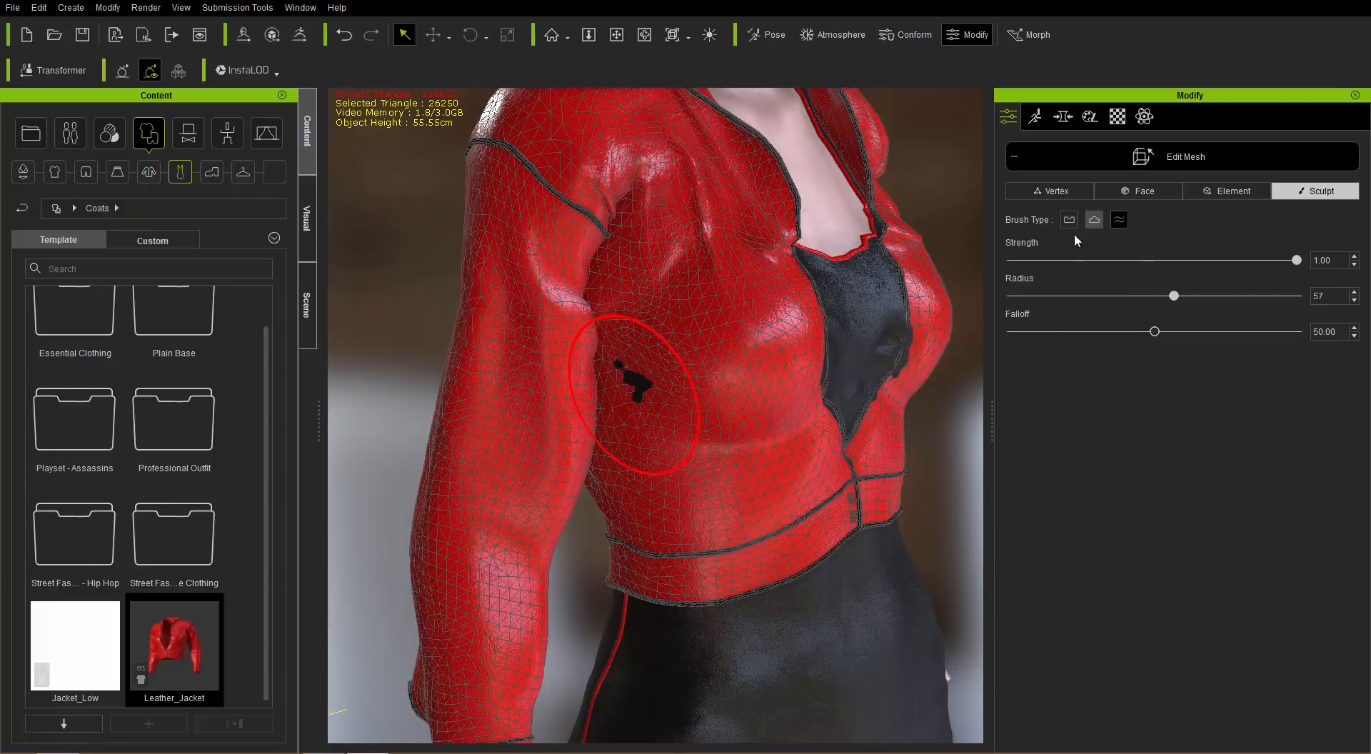
{"action": "left_click", "coordinate": [1093, 220]}
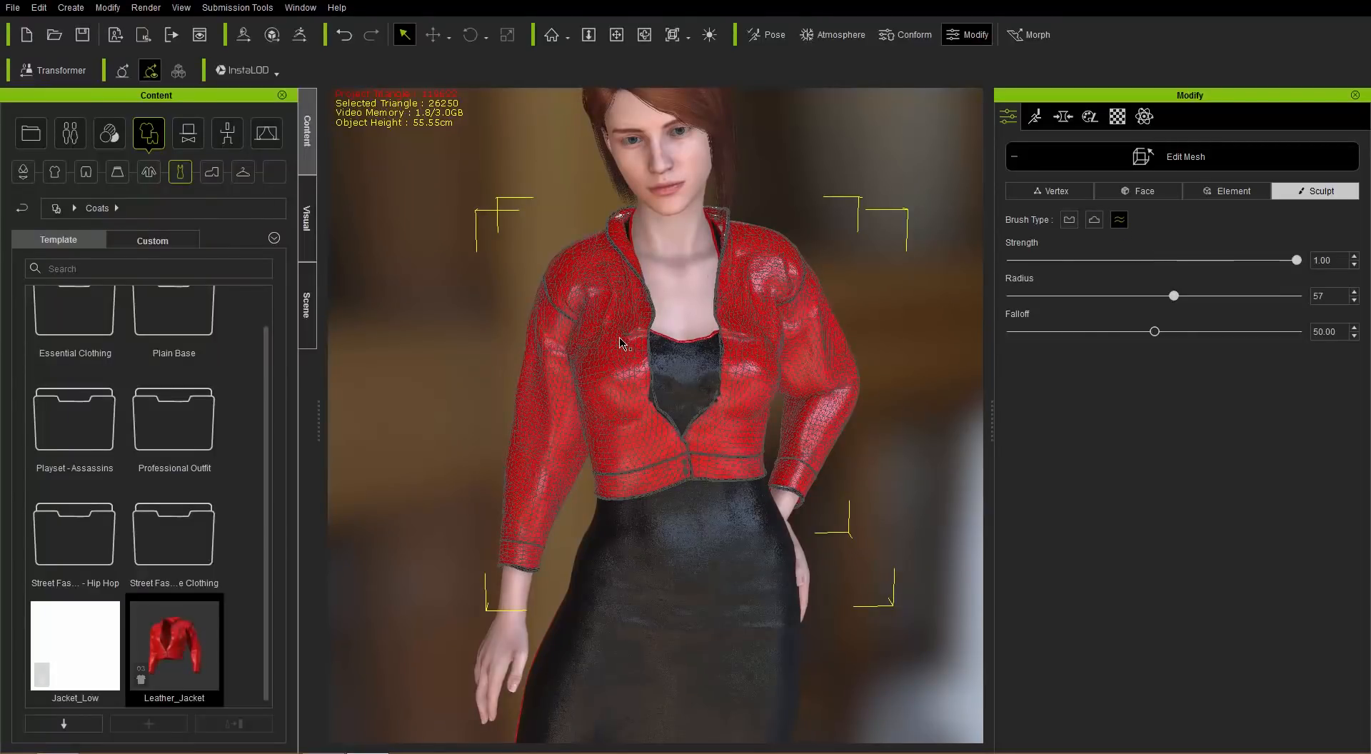
{"action": "mouse_move", "coordinate": [606, 315]}
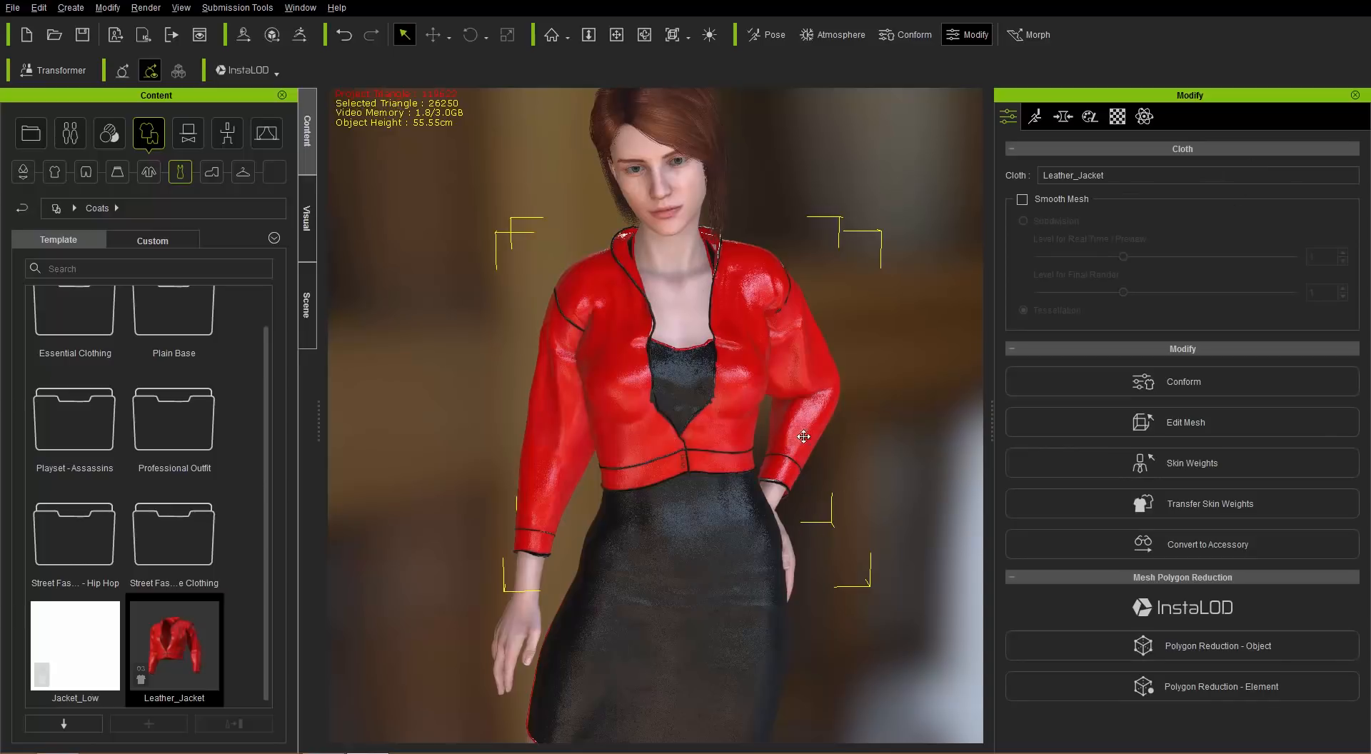
Apply Knee boots_A from Shoes > Professional Outfit > Knee Boots to Test Gal
{"action": "left_click_drag", "start_coordinate": [803, 436], "coordinate": [752, 403]}
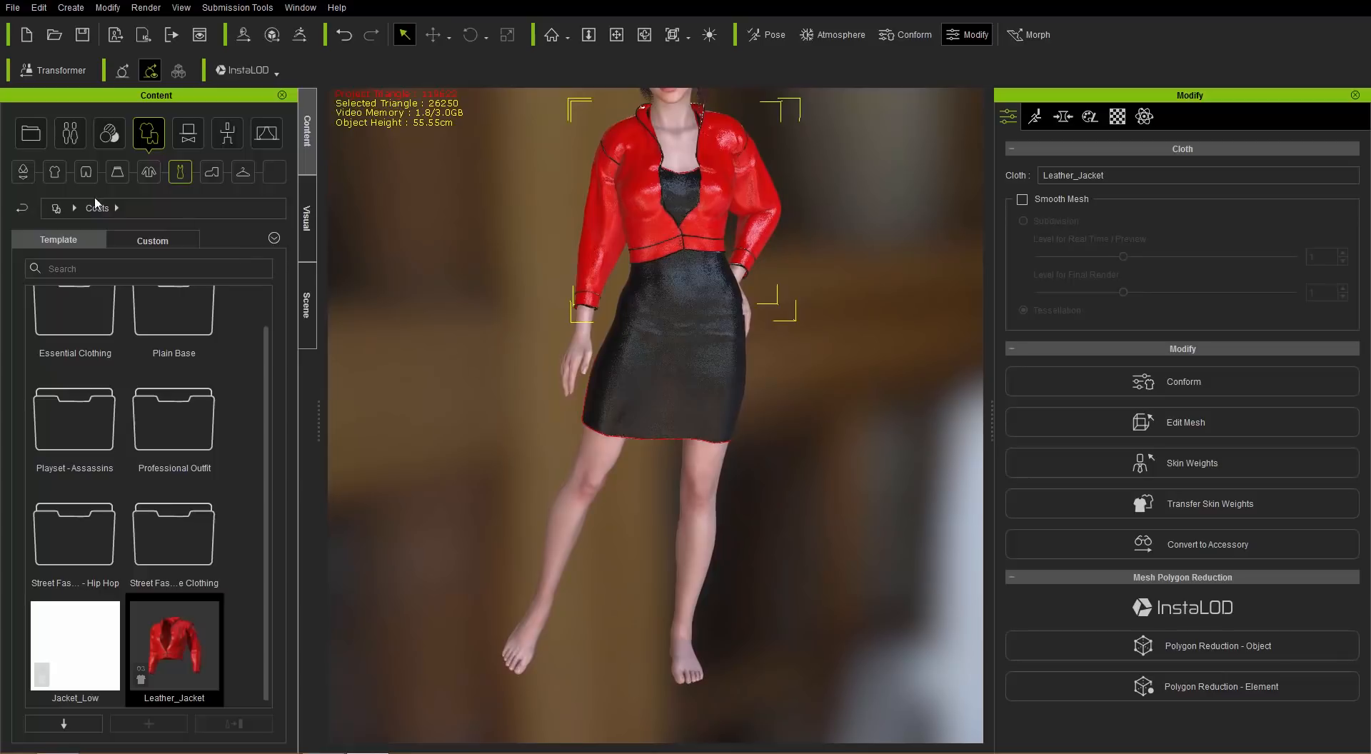
{"action": "left_click", "coordinate": [20, 207]}
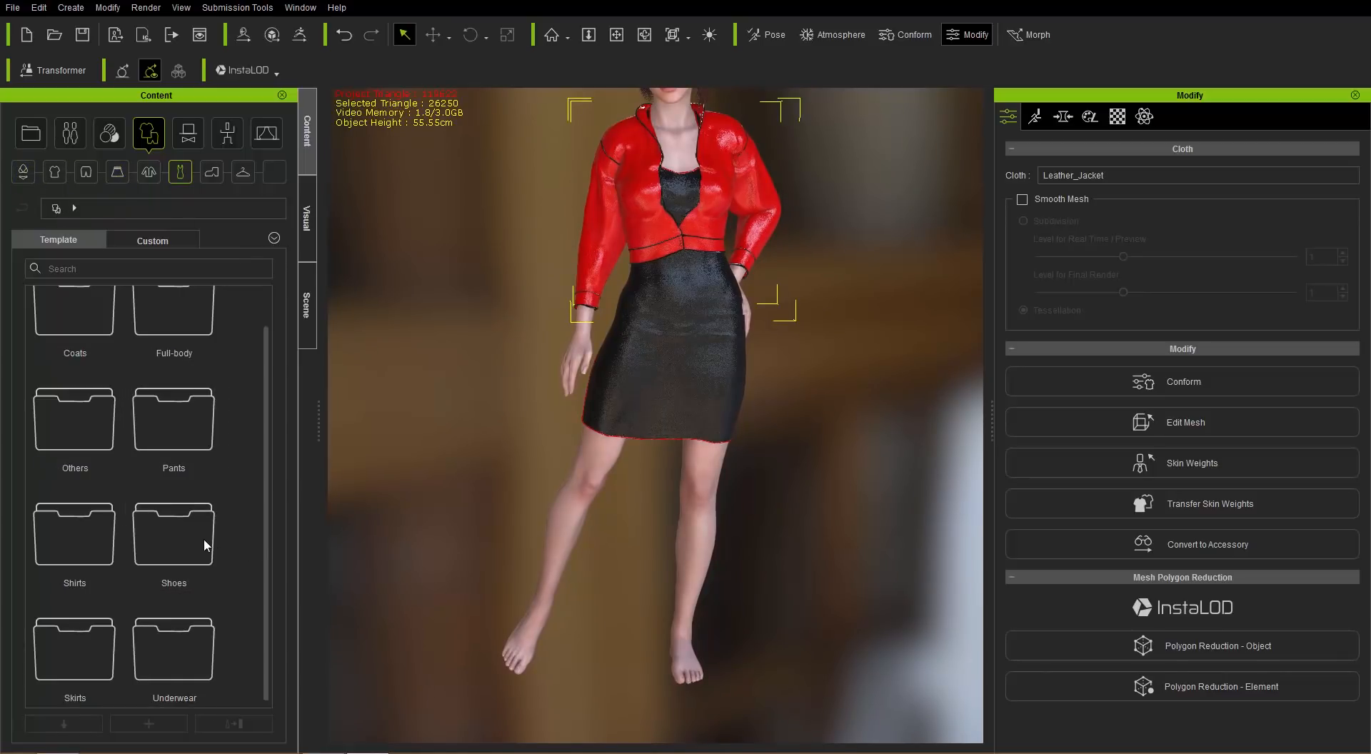
{"action": "double_click", "coordinate": [173, 534]}
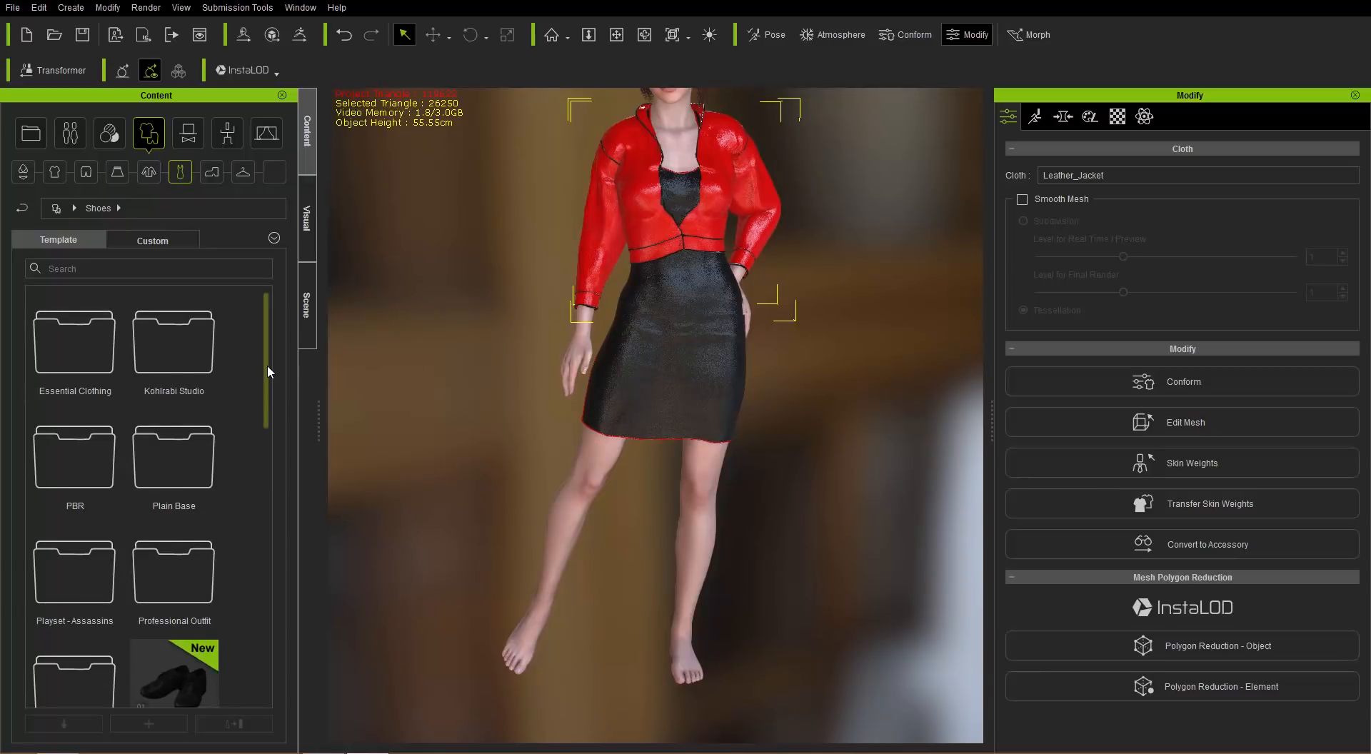
{"action": "scroll", "scroll_direction": "down", "scroll_amount": 3}
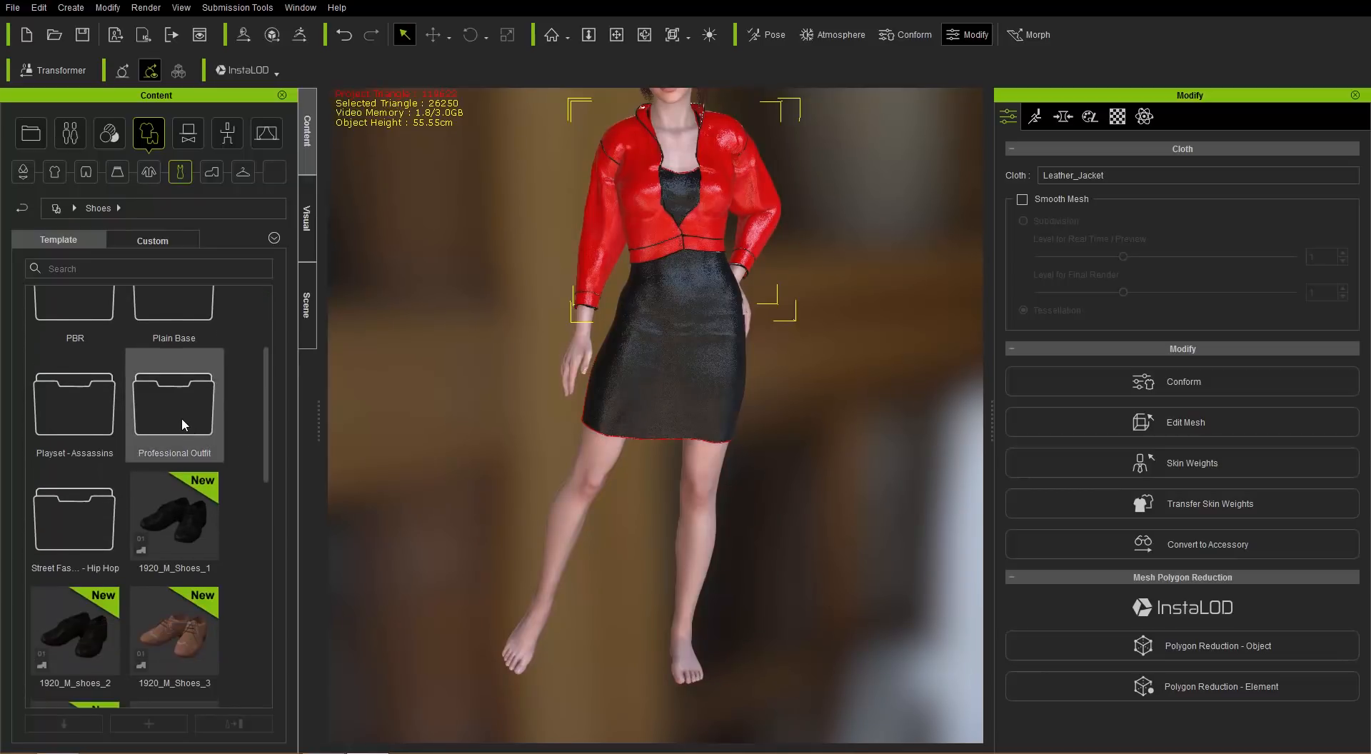
{"action": "double_click", "coordinate": [173, 403]}
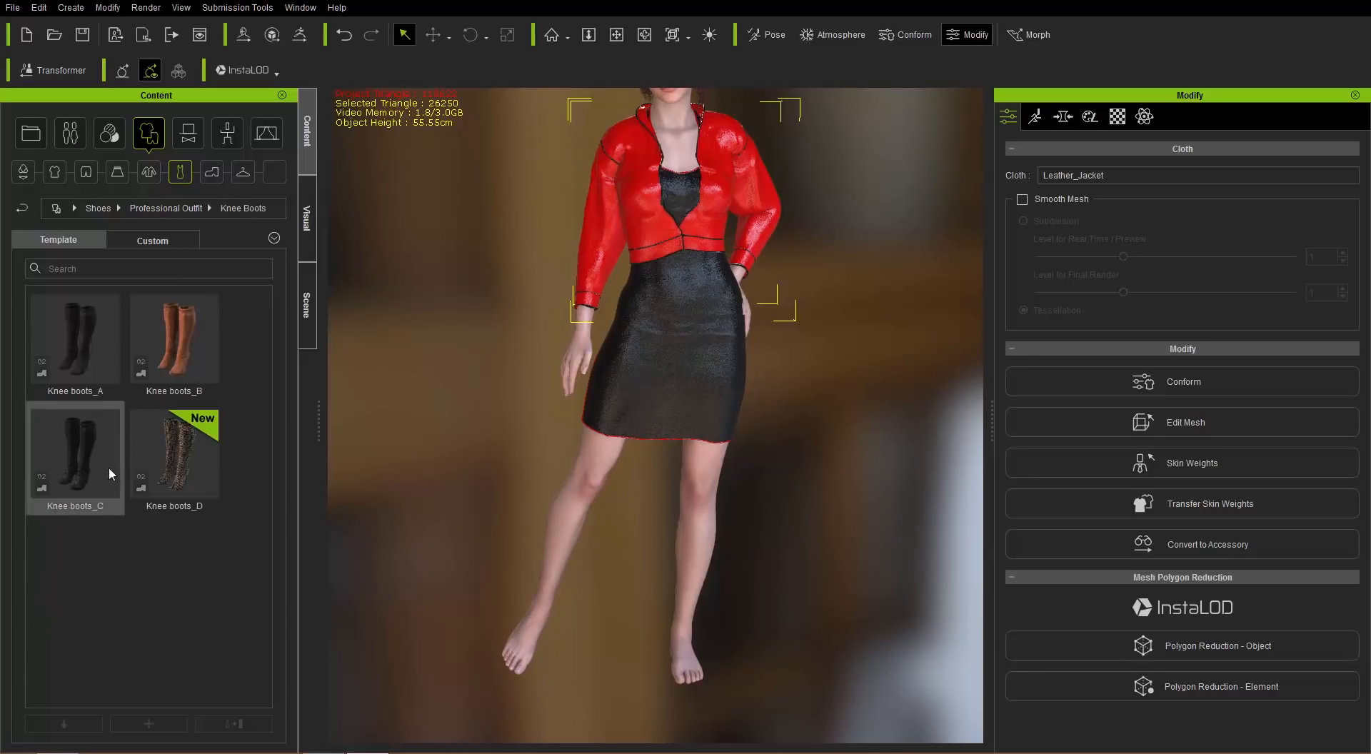
{"action": "double_click", "coordinate": [74, 337]}
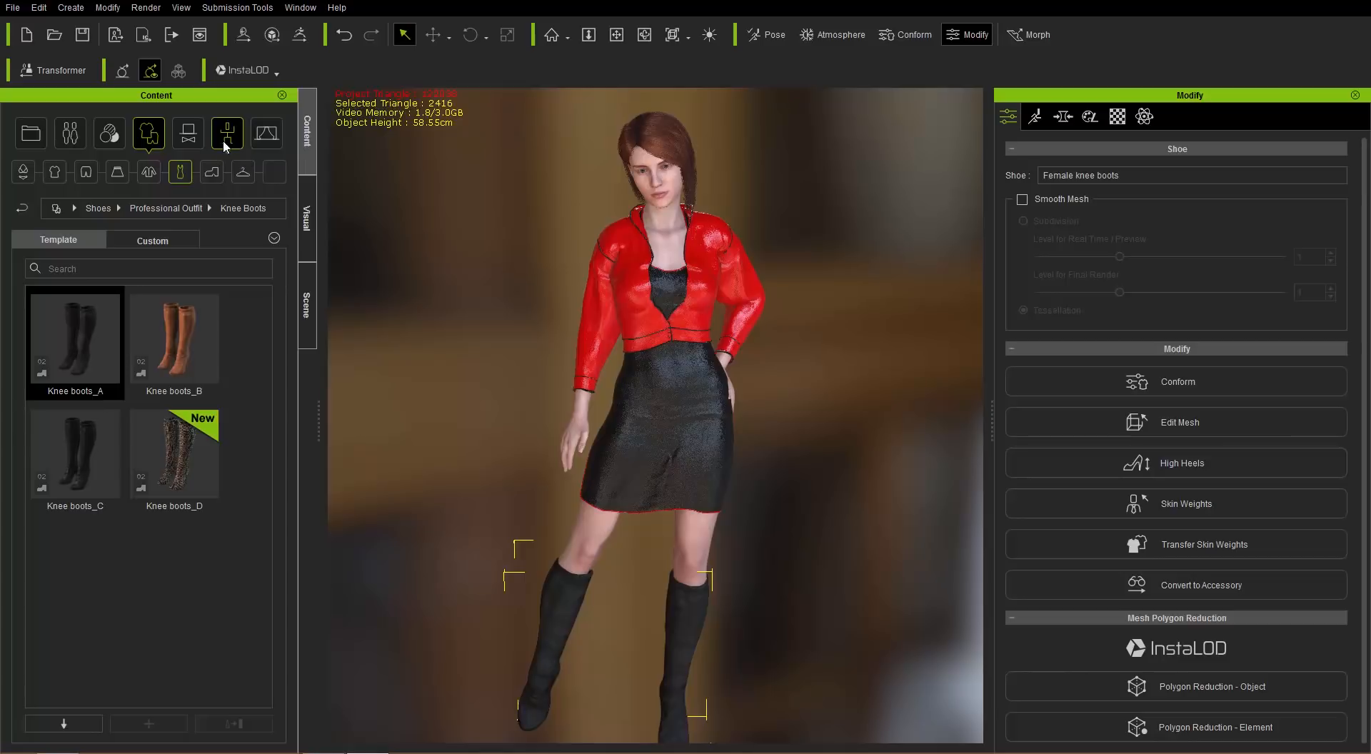
{"action": "left_click", "coordinate": [227, 133]}
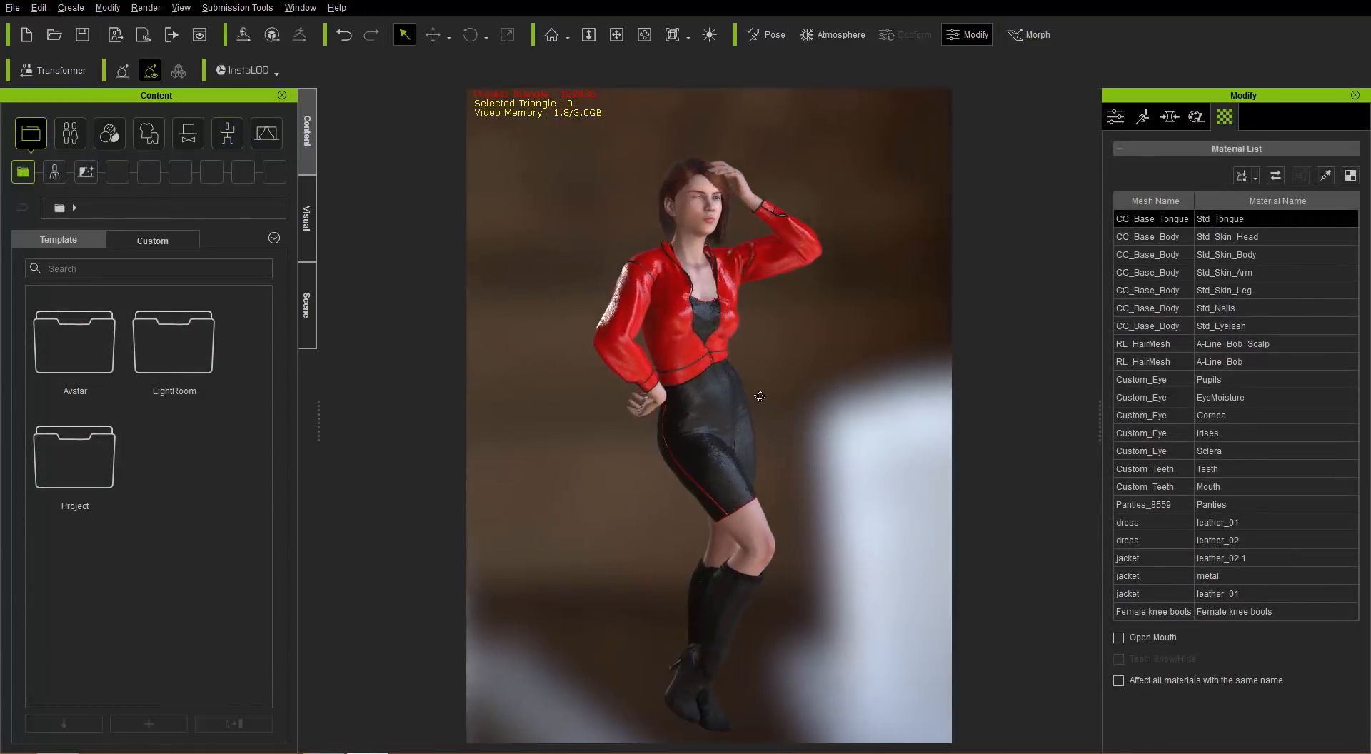
Preview the IBL_Sky on Fire and Rim Light presets from the LightRoom library
{"action": "left_click", "coordinate": [69, 133]}
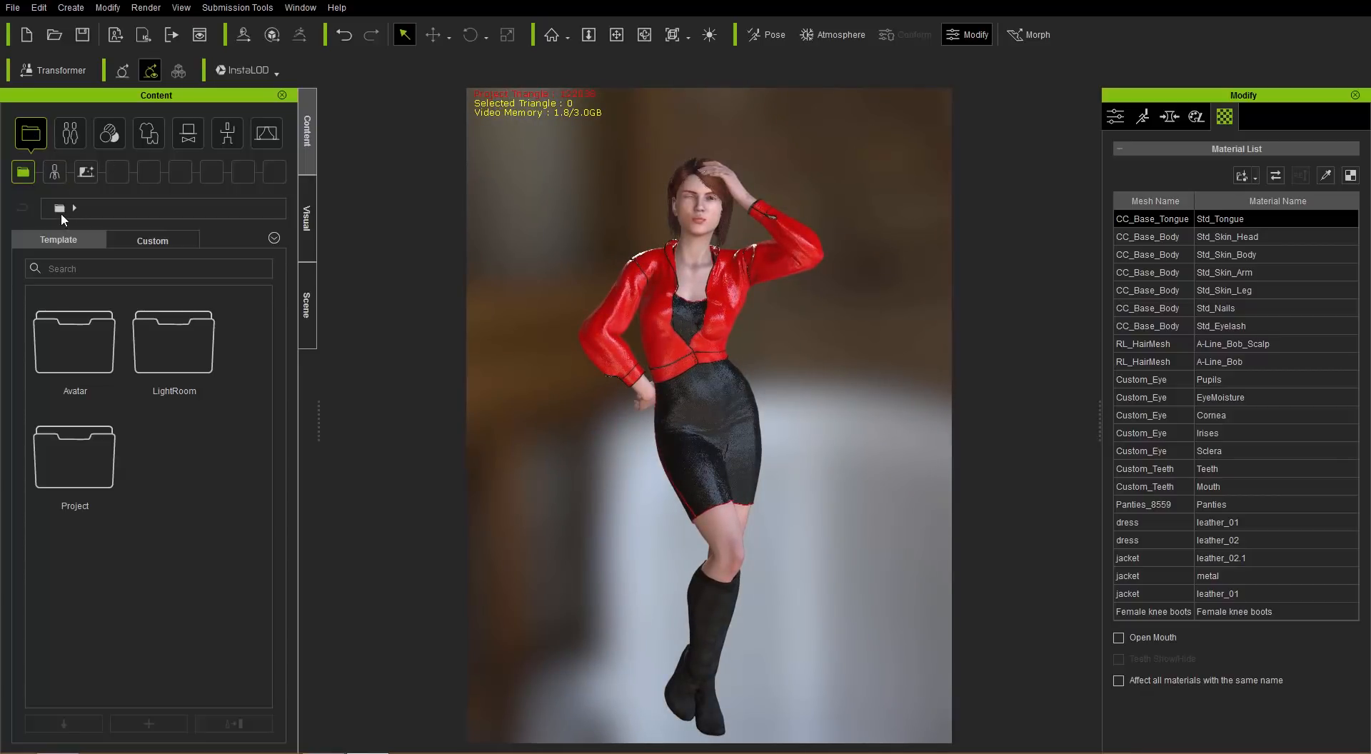
{"action": "left_click", "coordinate": [173, 339]}
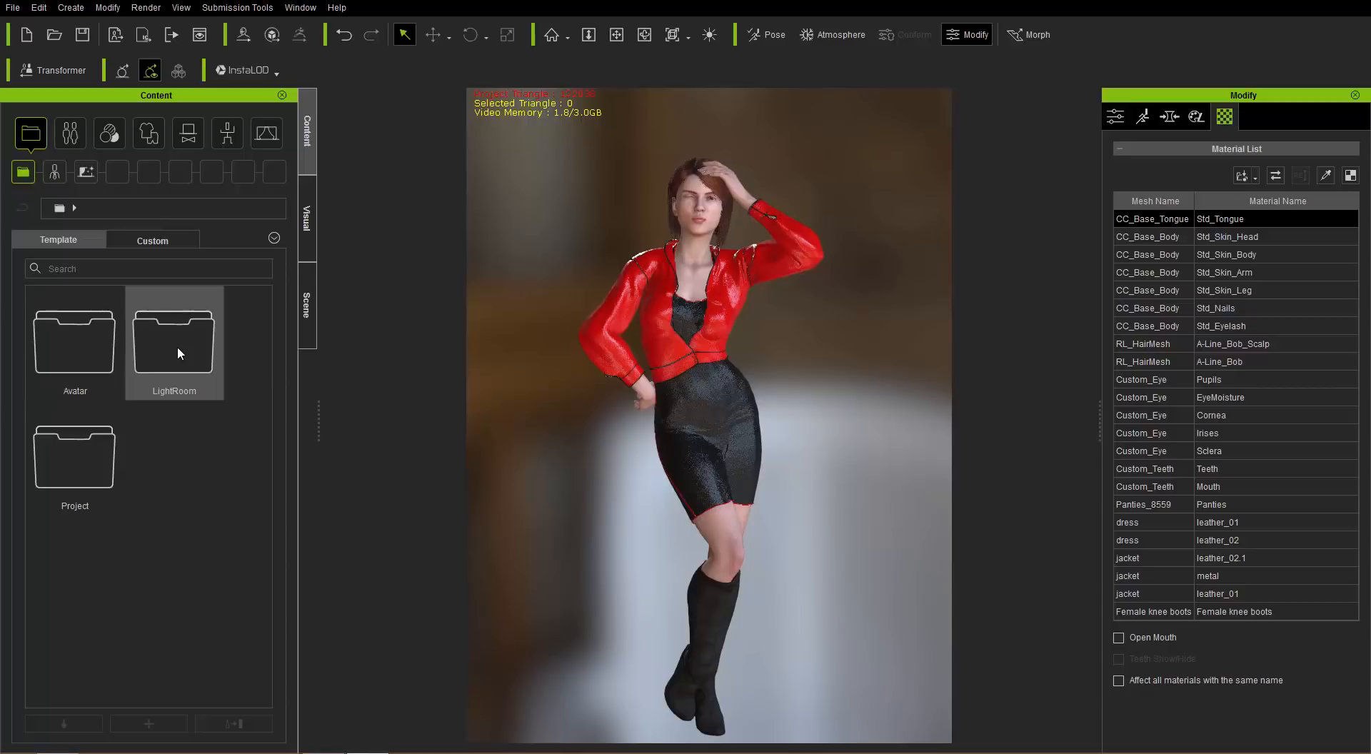
{"action": "double_click", "coordinate": [173, 333]}
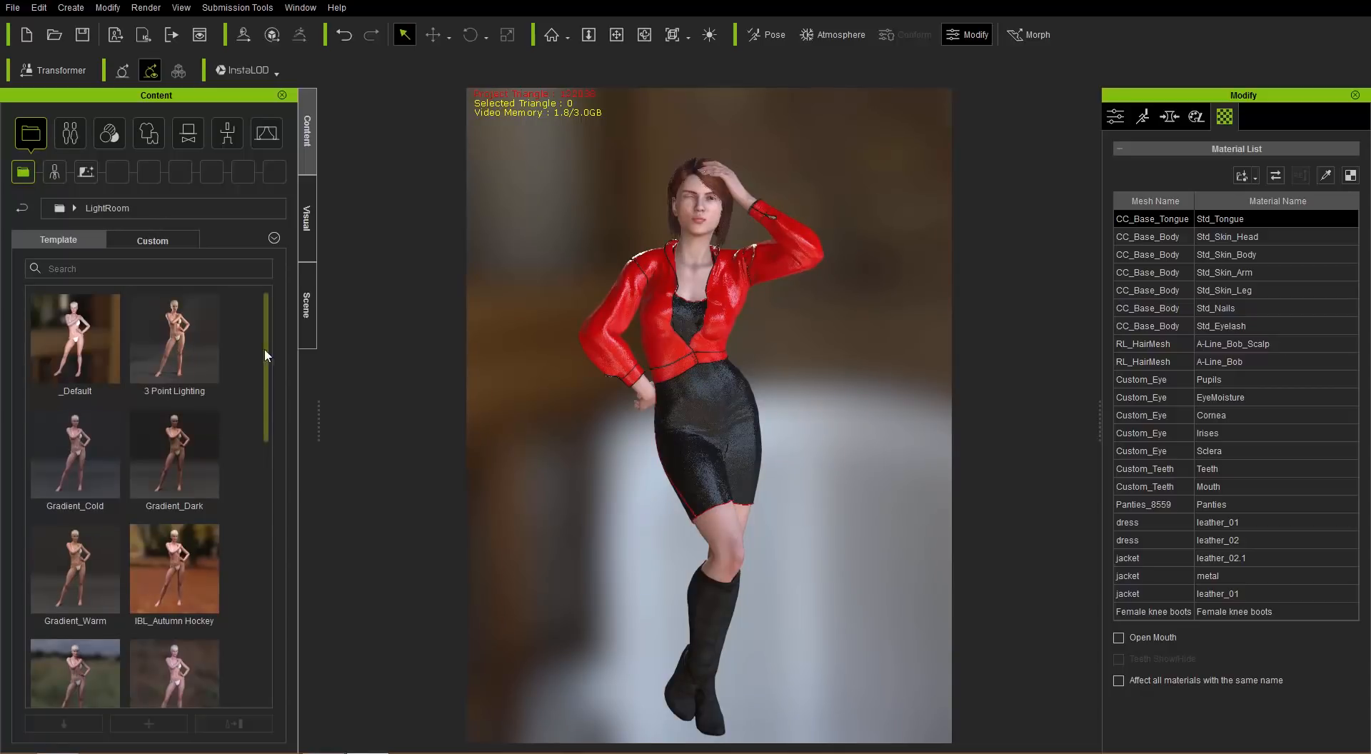
{"action": "scroll", "scroll_direction": "down", "scroll_amount": 3}
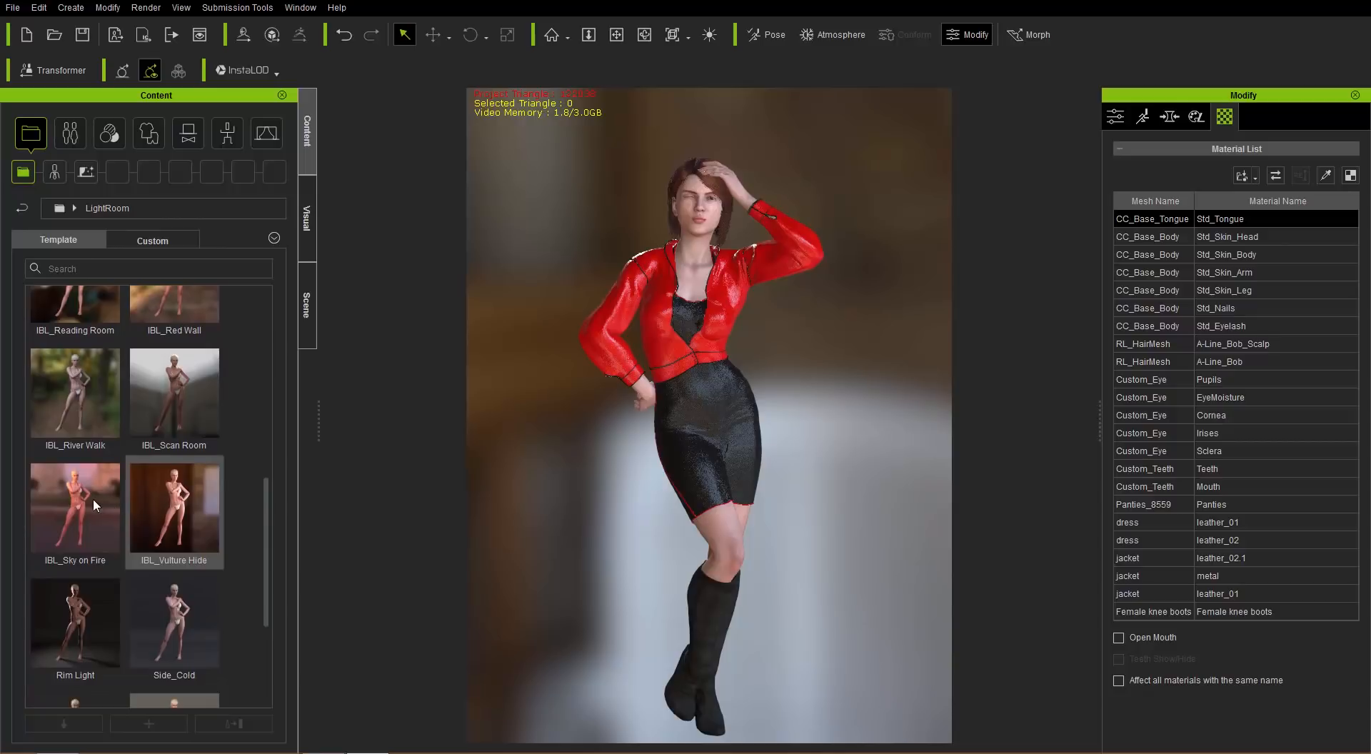
{"action": "left_click", "coordinate": [74, 508]}
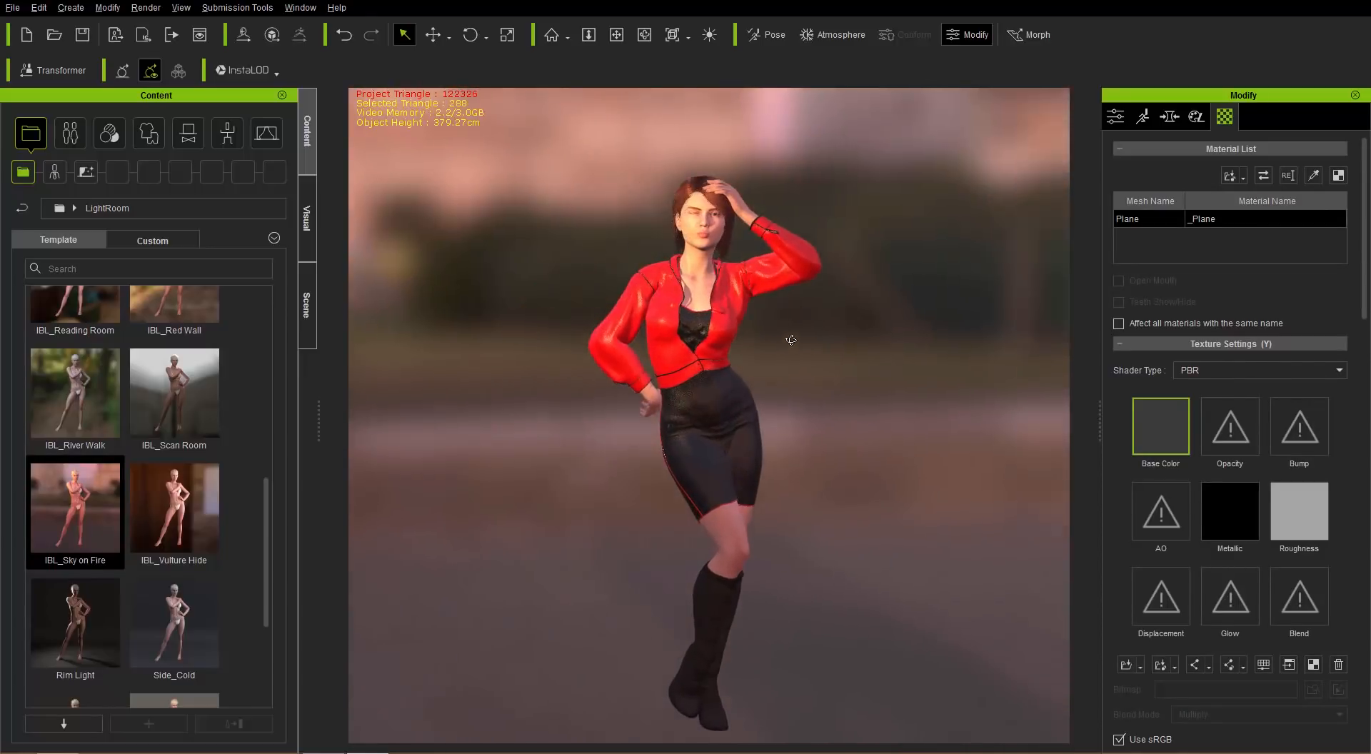
{"action": "left_click_drag", "start_coordinate": [790, 339], "coordinate": [576, 359]}
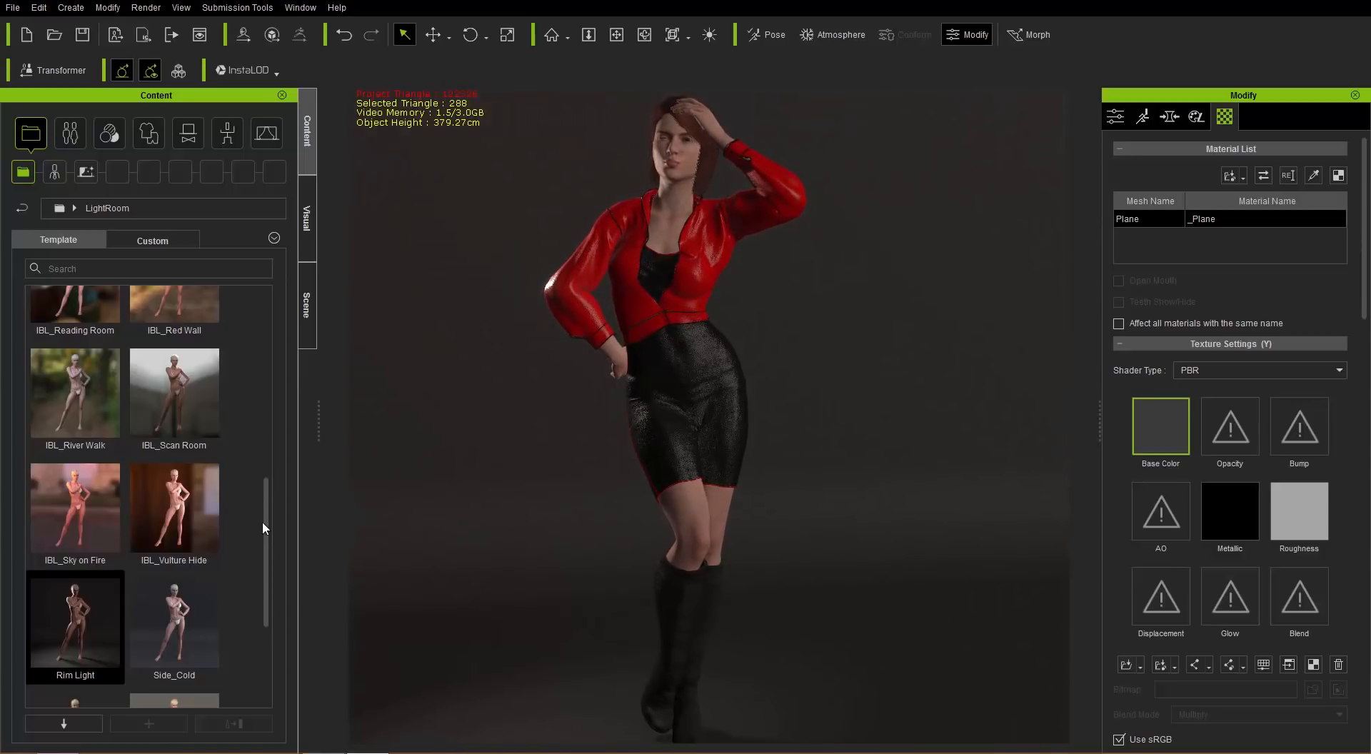
Apply the Studio_03 lighting setup with its soft grey backdrop
{"action": "scroll", "scroll_direction": "down", "scroll_amount": 3}
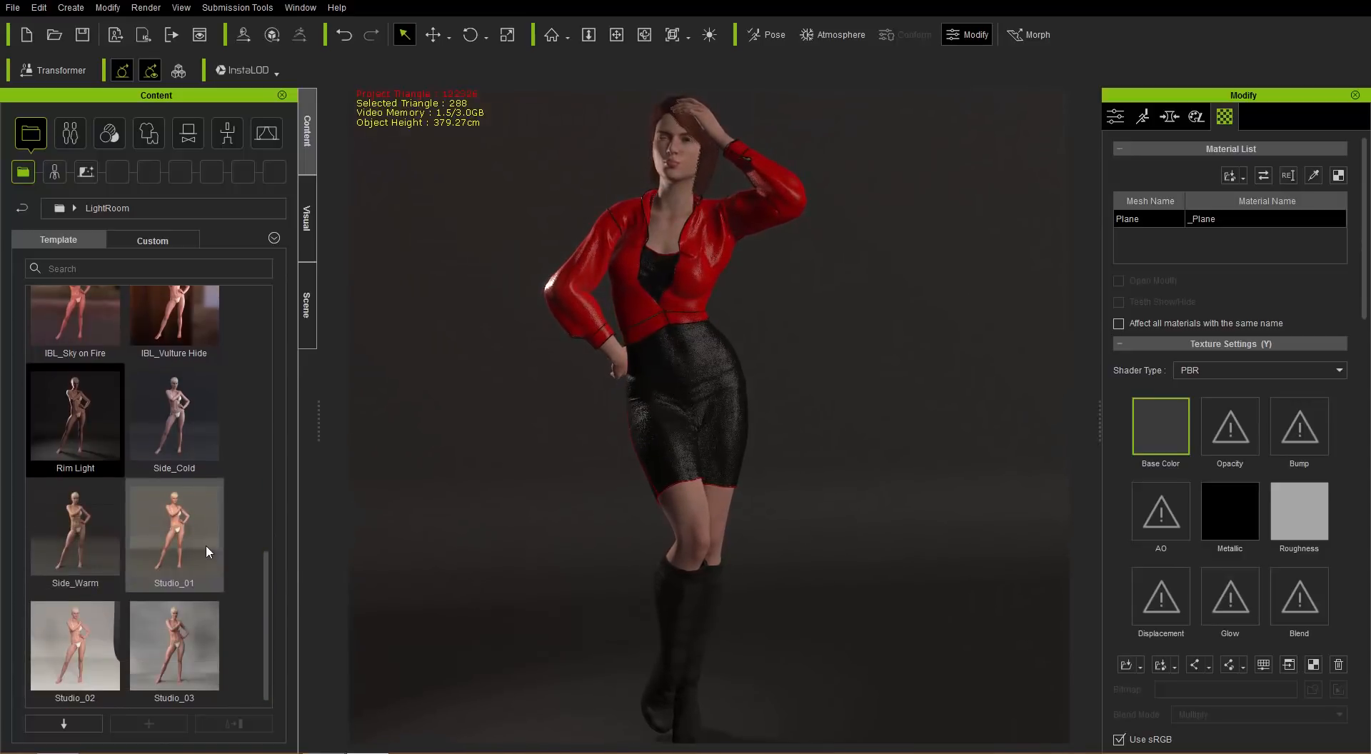
{"action": "double_click", "coordinate": [174, 532]}
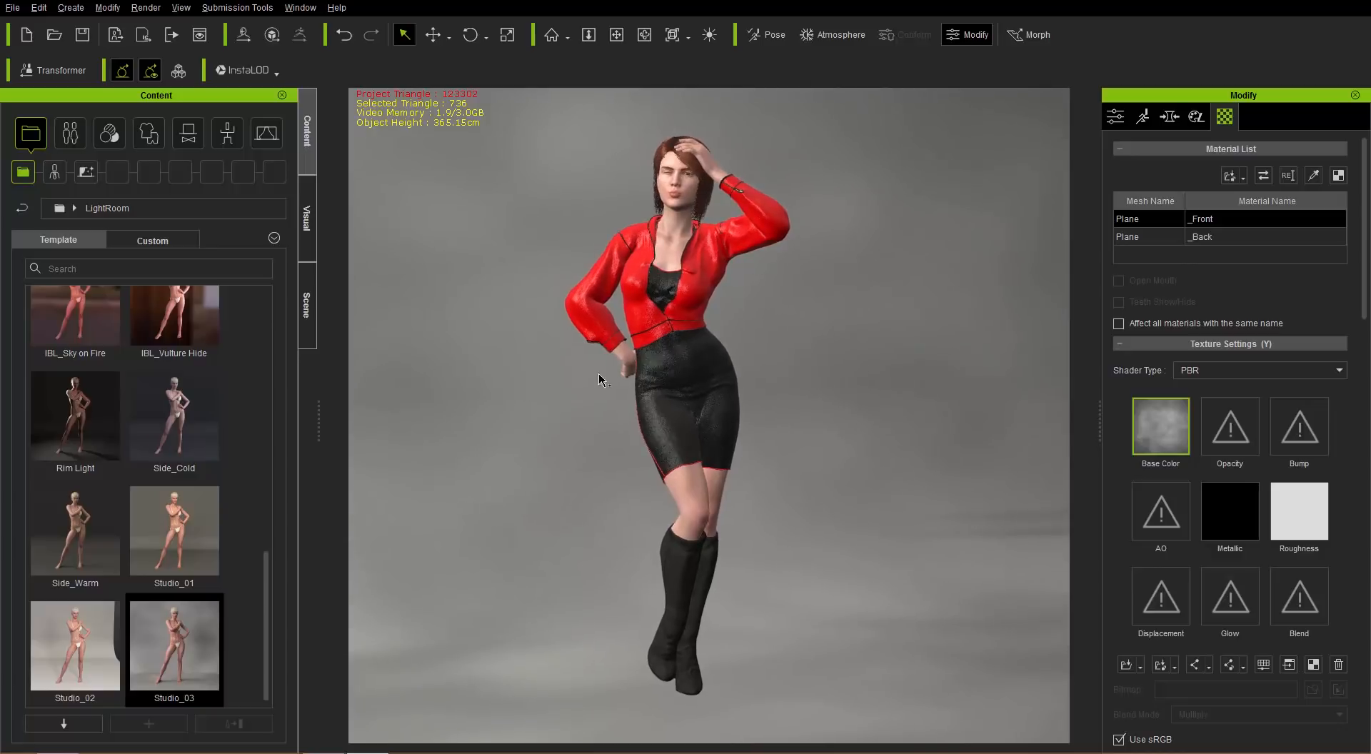
{"action": "scroll", "scroll_direction": "down", "scroll_amount": 3}
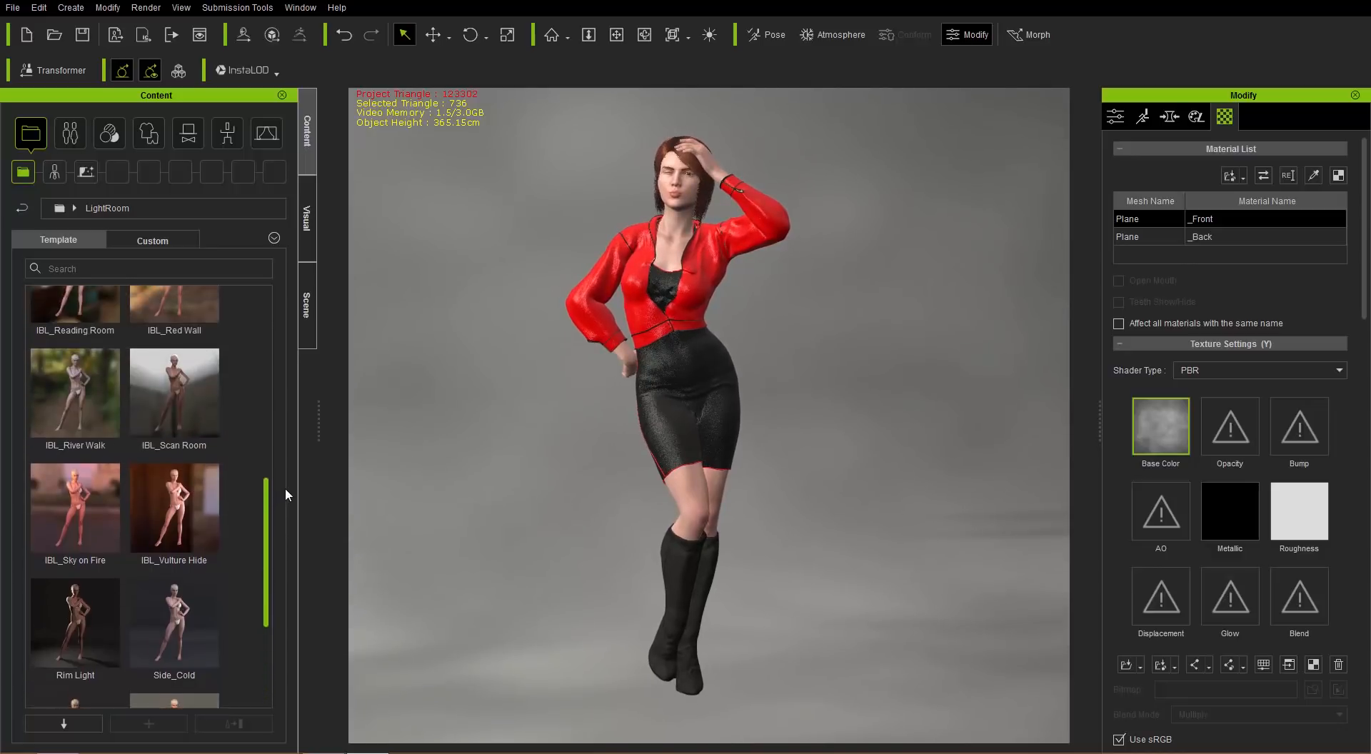